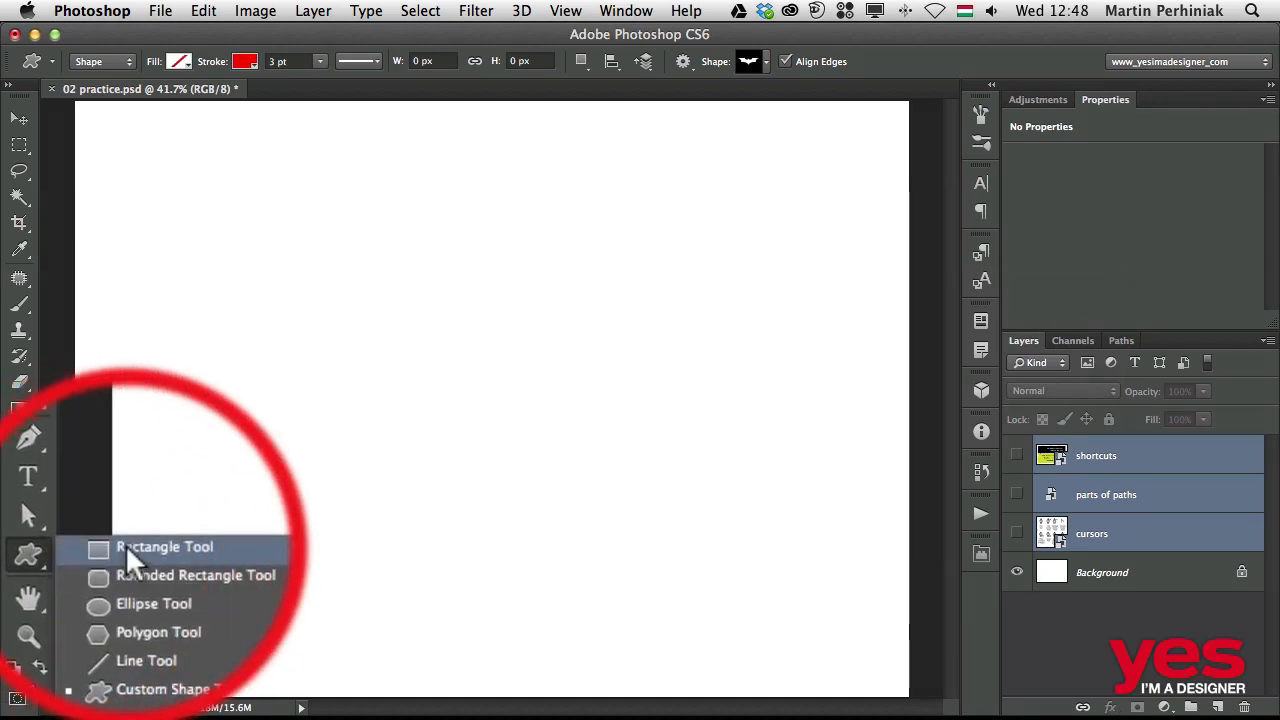
# Draw a tall 470×775 px rectangle shape near the canvas centre and fill it solid red.
pyautogui.click(164, 546)
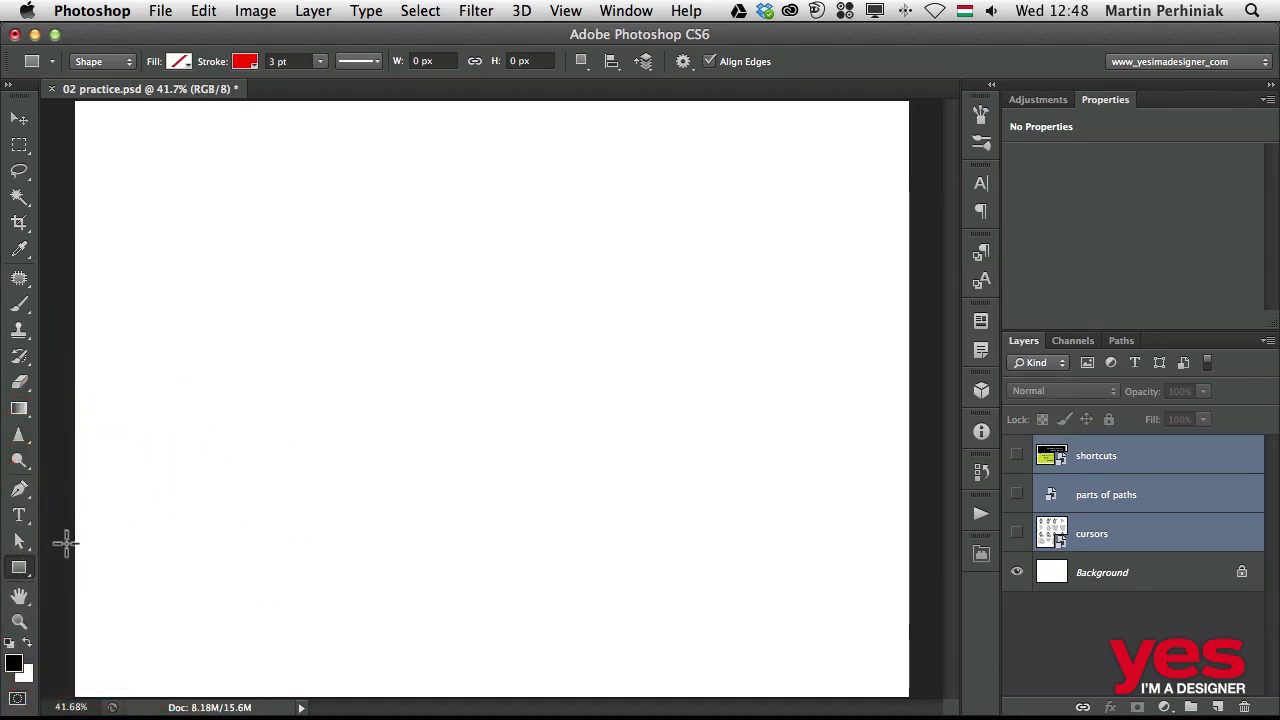
pyautogui.moveTo(190, 290)
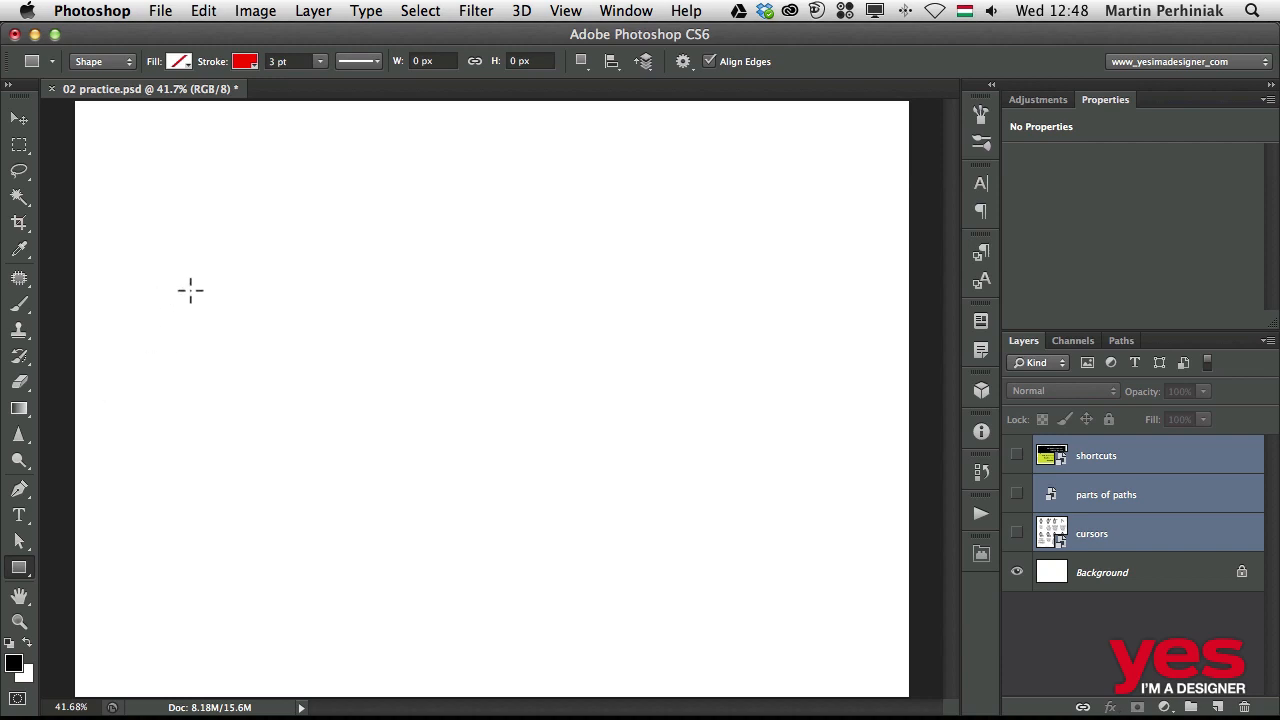
pyautogui.moveTo(332, 216); pyautogui.dragTo(528, 544)
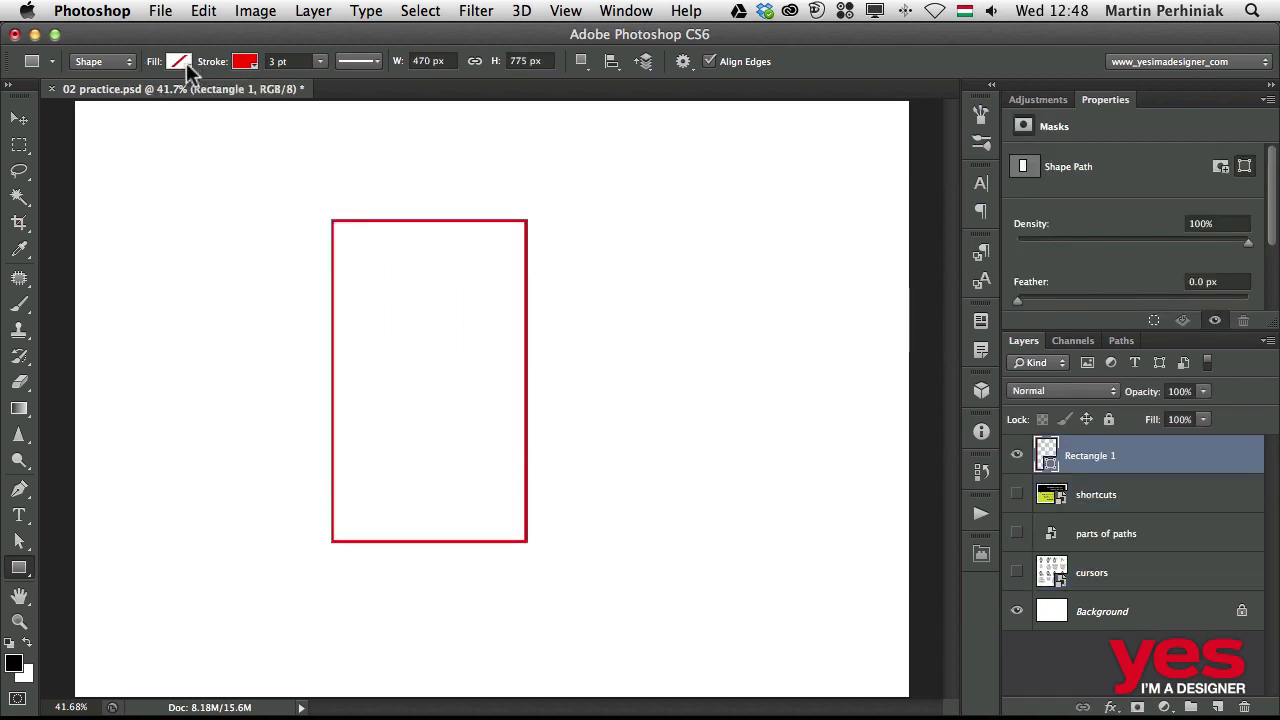
pyautogui.click(178, 60)
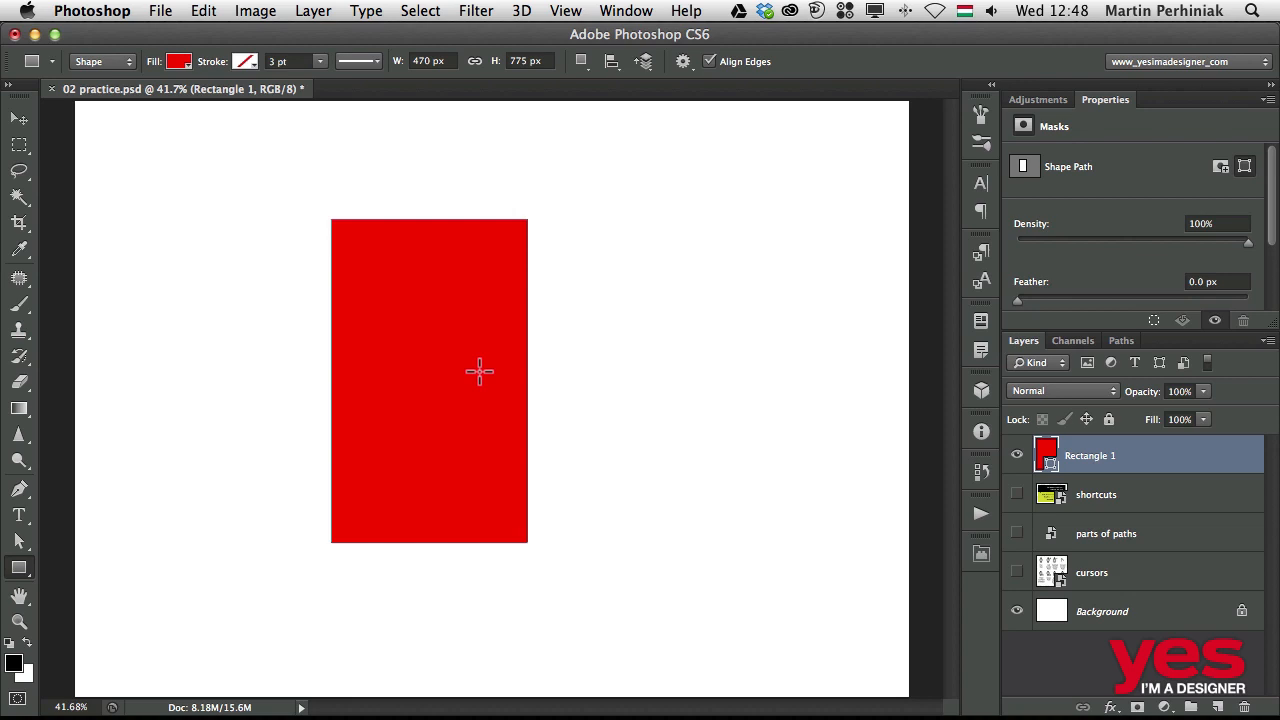
pyautogui.moveTo(288, 358)
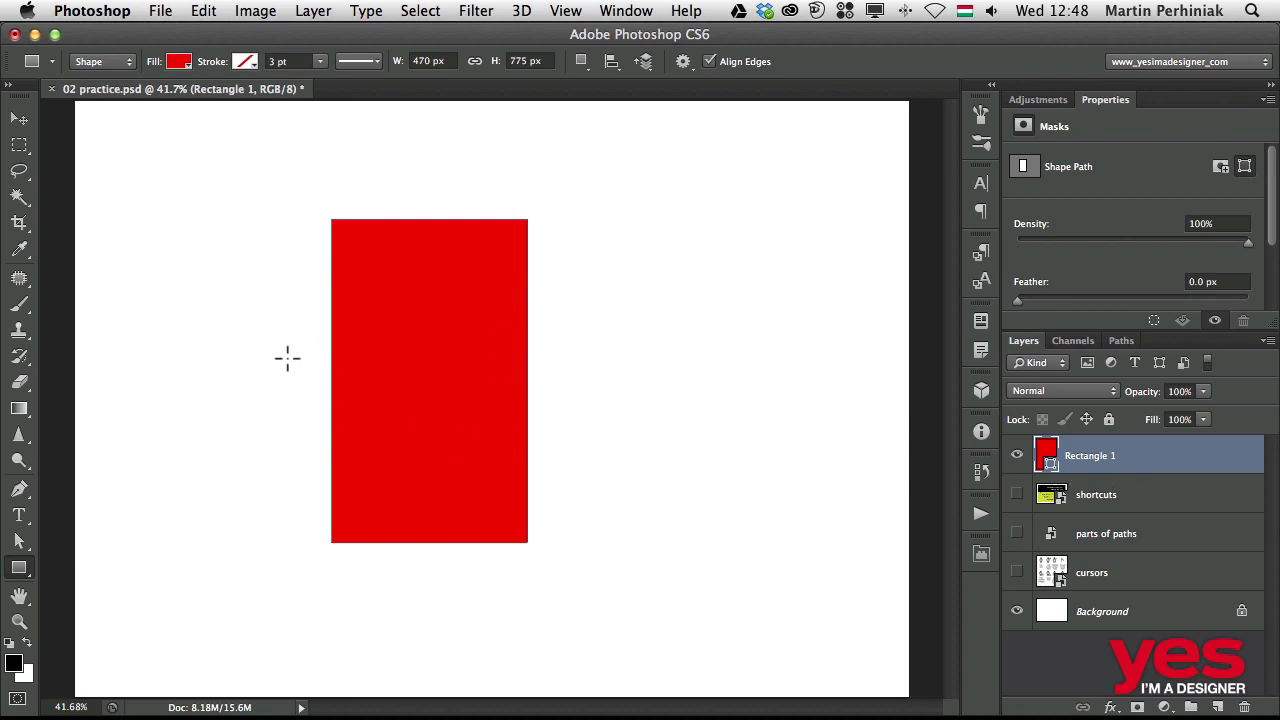
pyautogui.moveTo(308, 112)
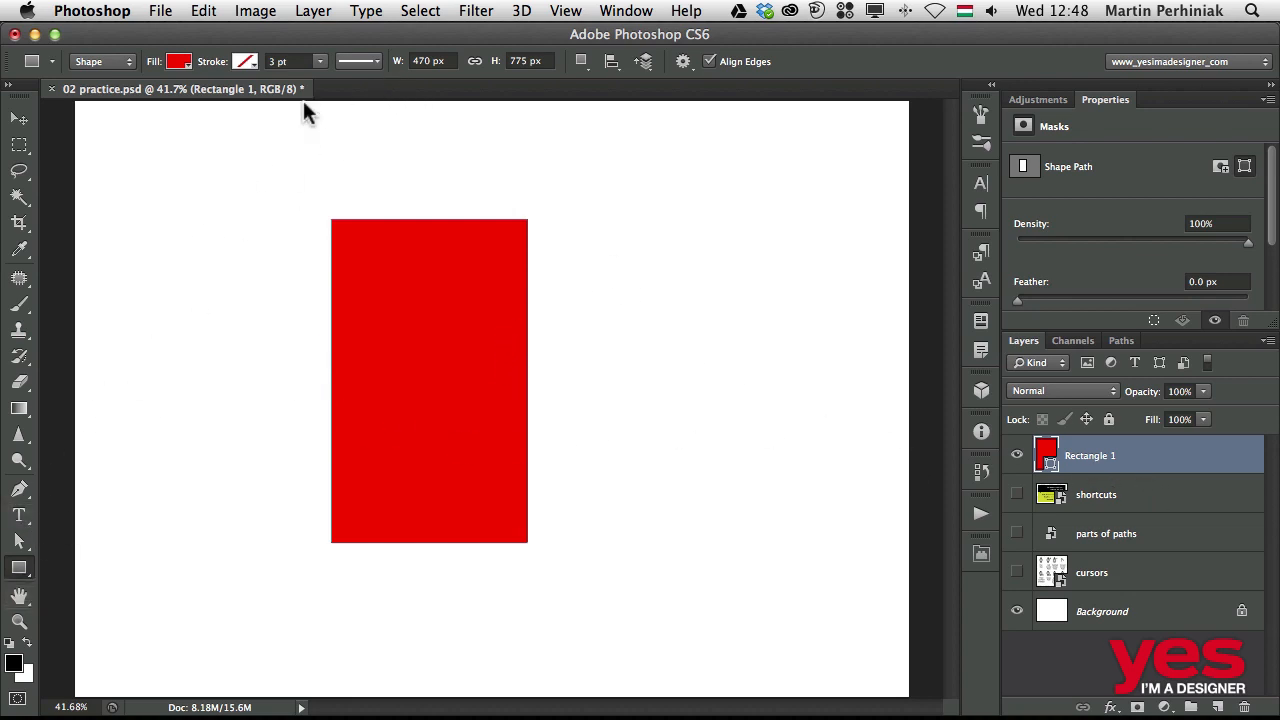
# Set Path Operations to Combine Shapes and draw another overlapping rectangle on the same layer.
pyautogui.click(580, 60)
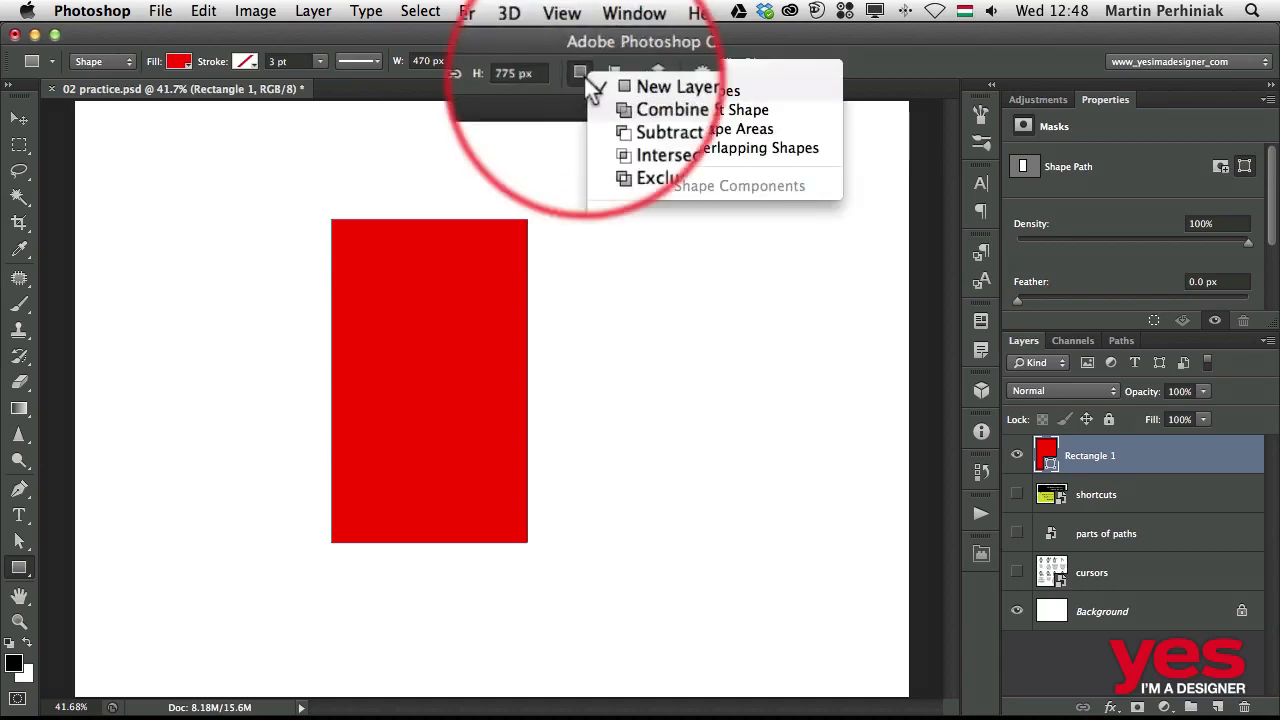
pyautogui.moveTo(676, 136)
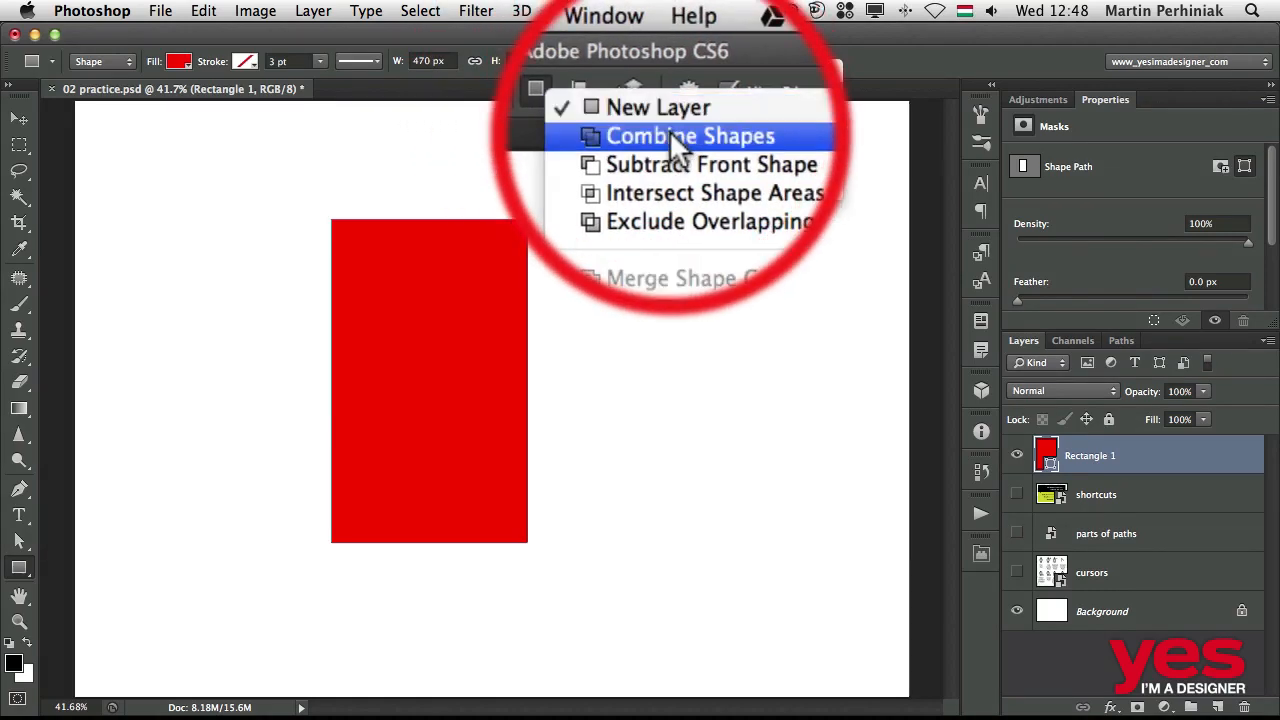
pyautogui.click(690, 136)
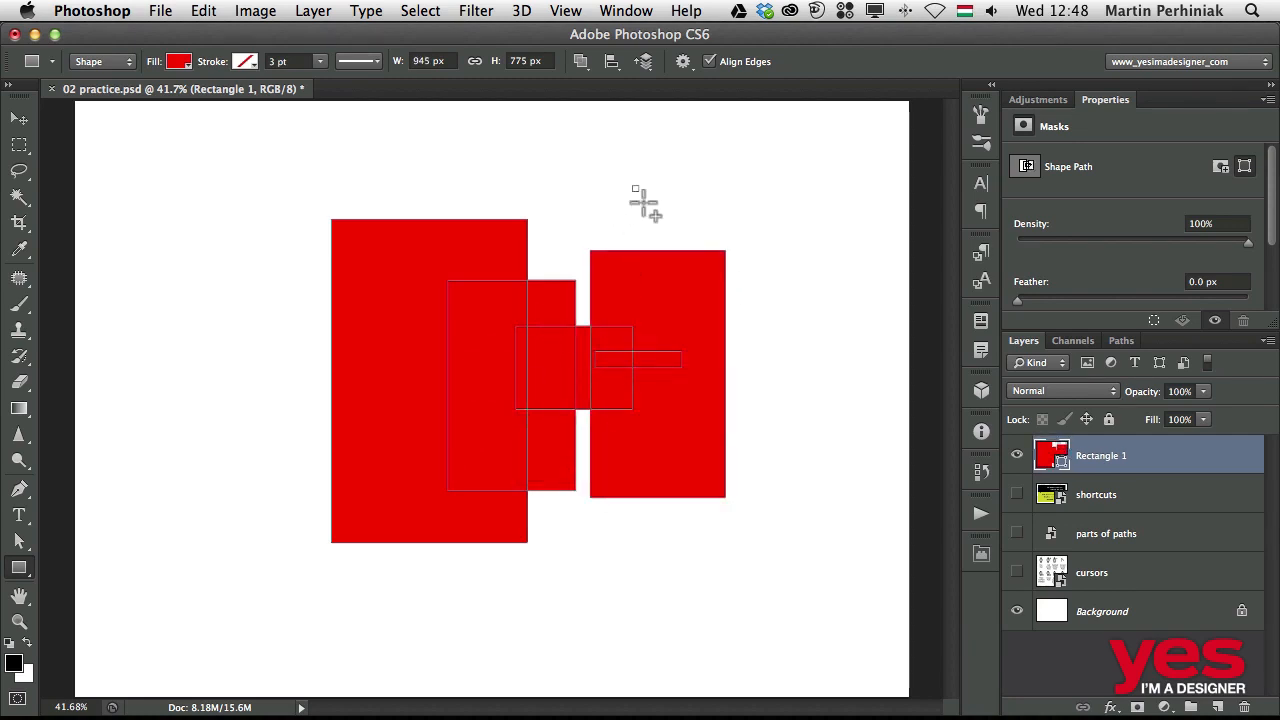
pyautogui.moveTo(644, 204); pyautogui.dragTo(720, 300)
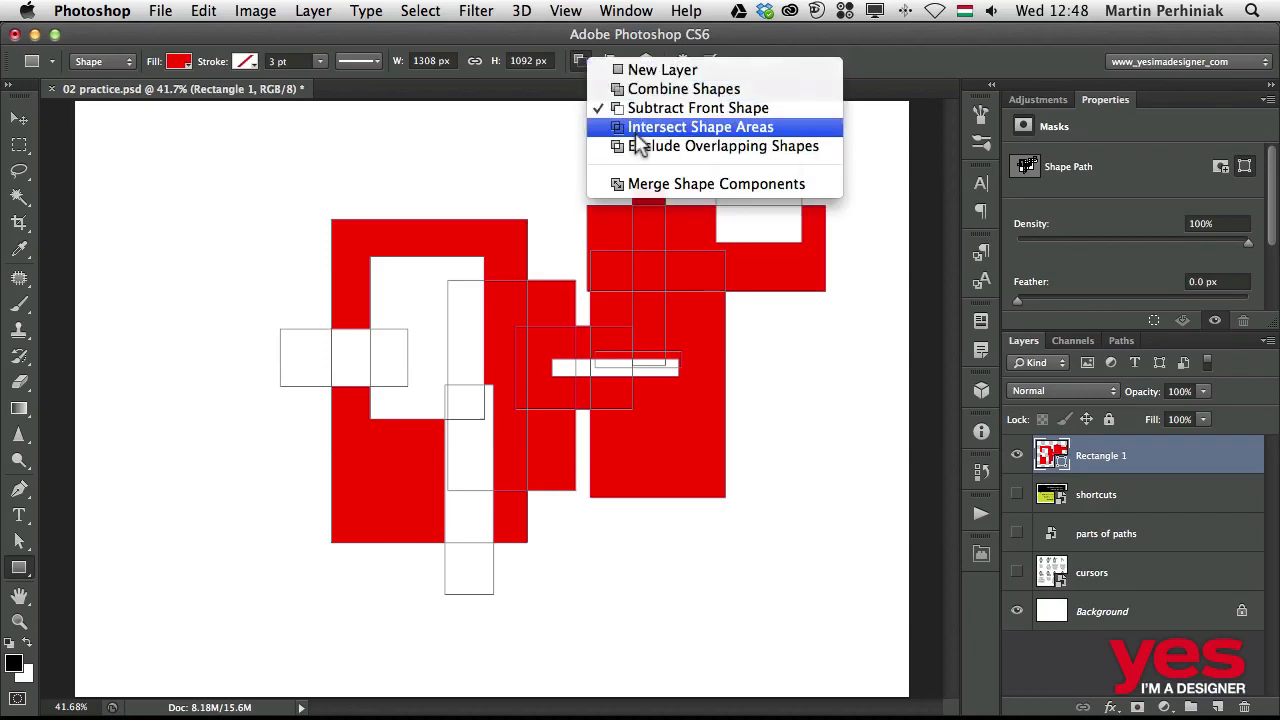
pyautogui.moveTo(604, 160)
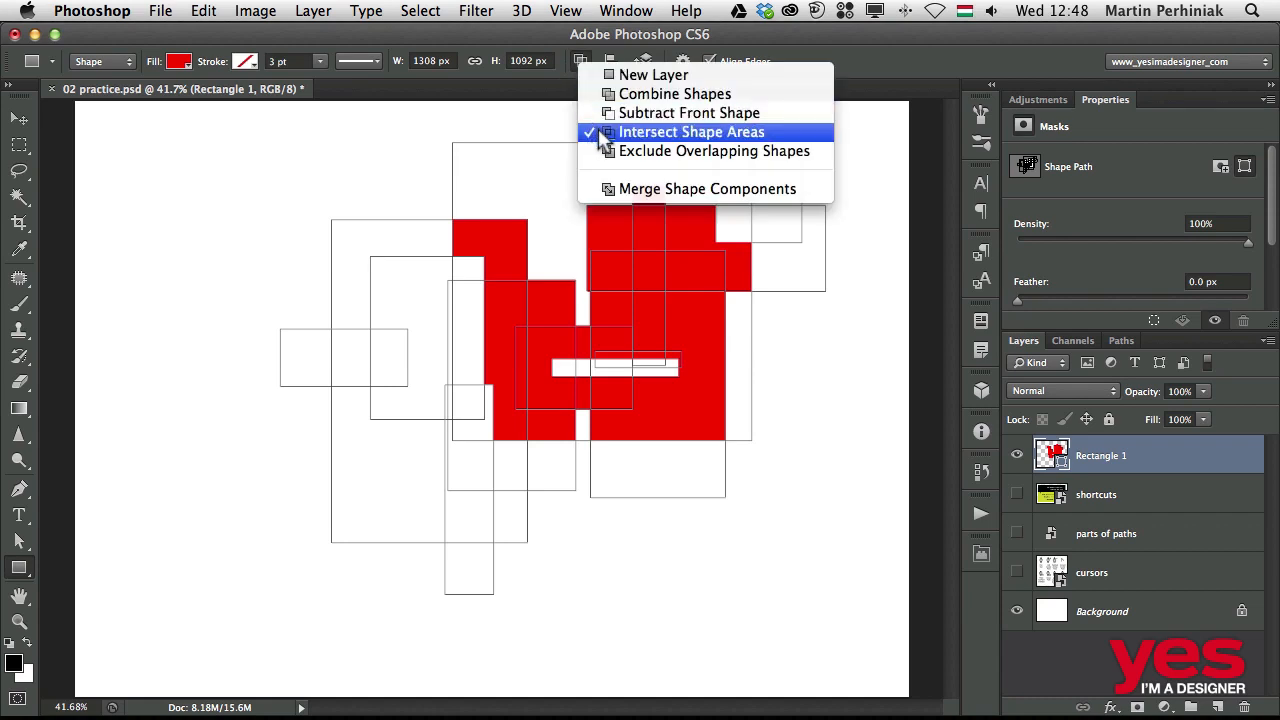
pyautogui.moveTo(640, 80)
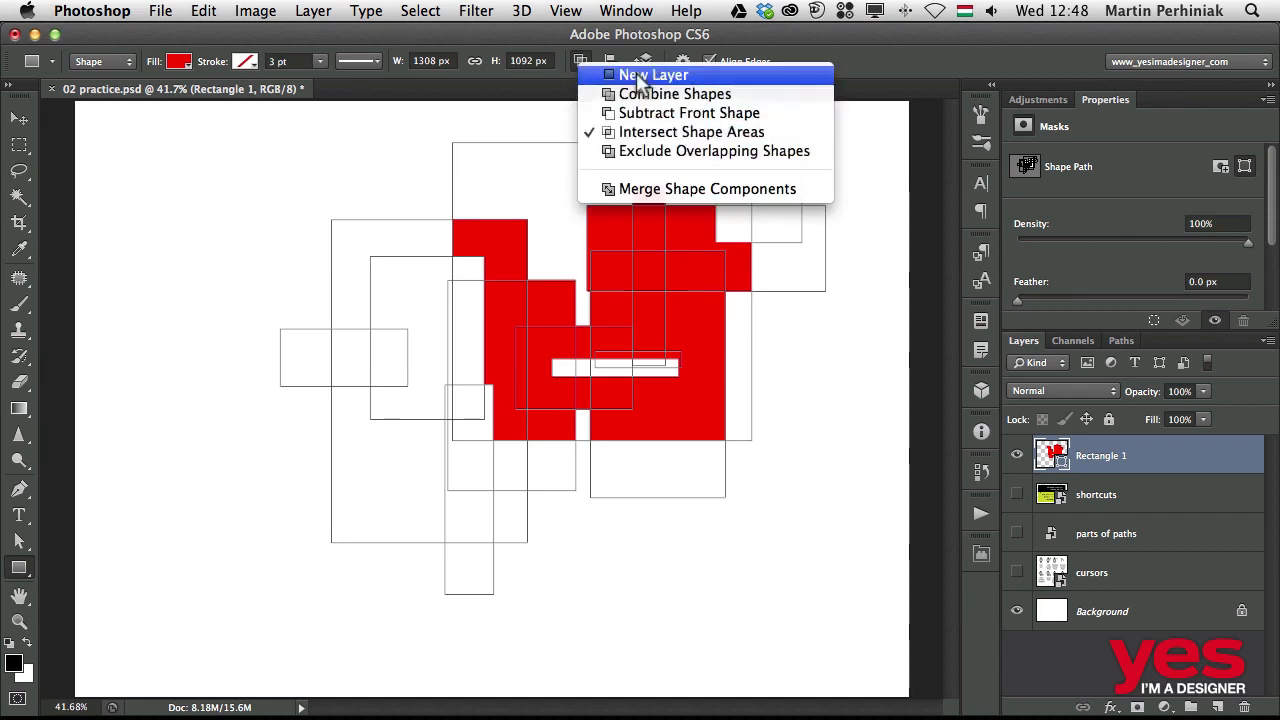
pyautogui.moveTo(674, 94)
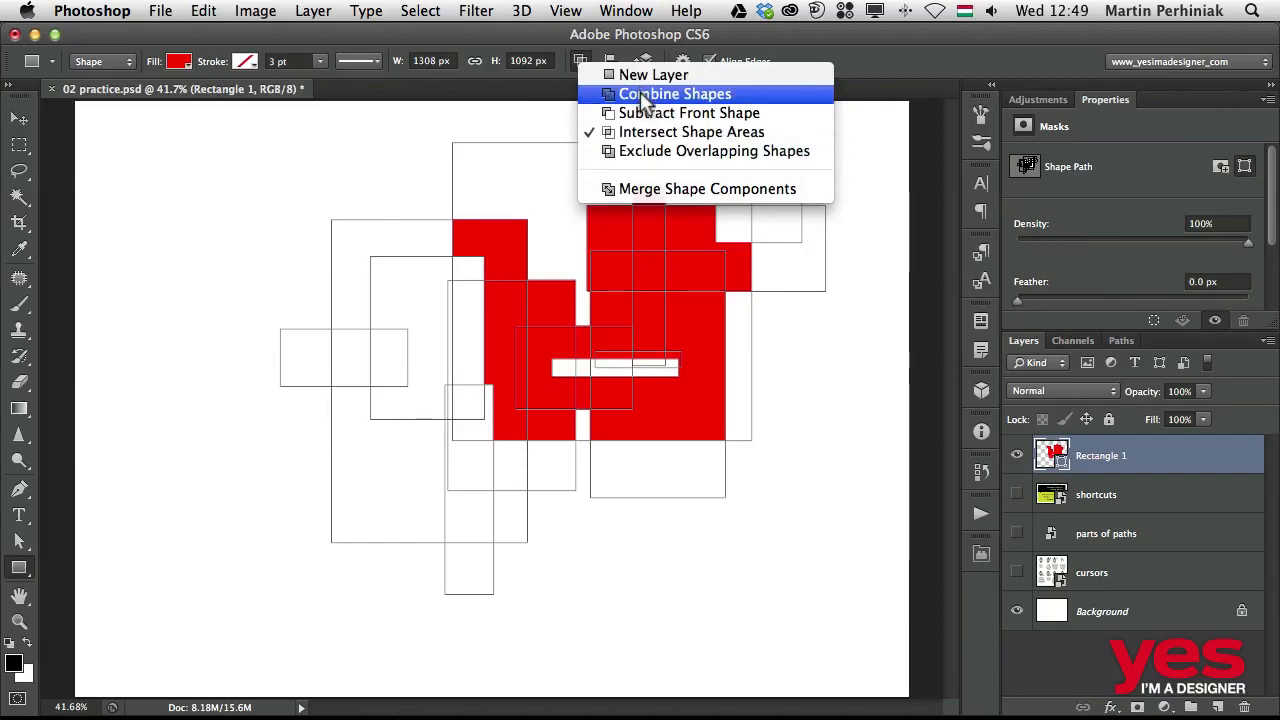
pyautogui.moveTo(688, 112)
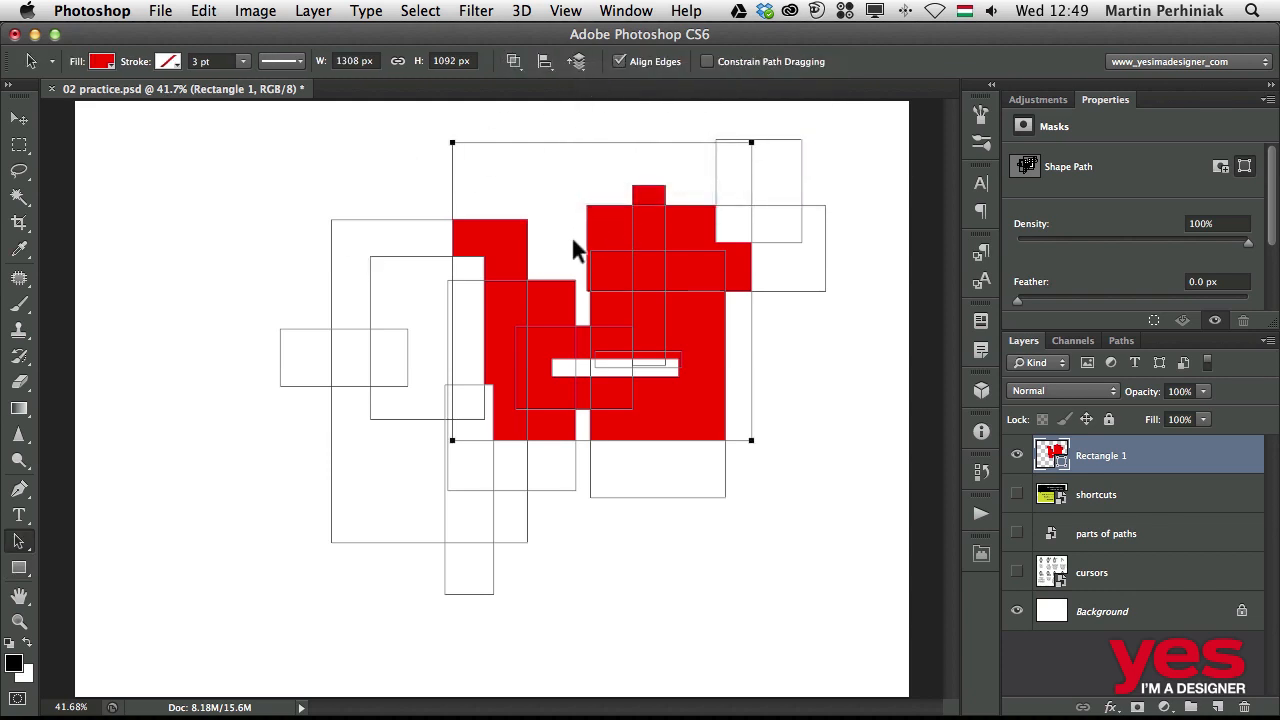
pyautogui.moveTo(778, 262)
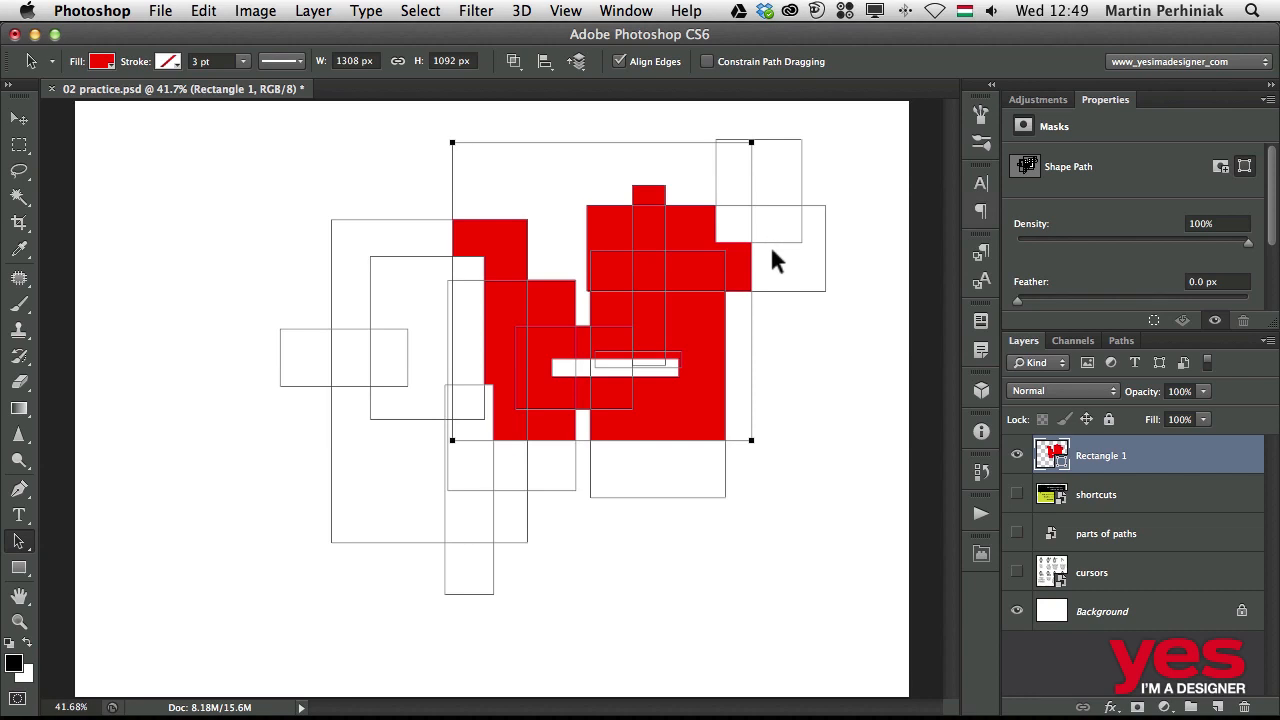
pyautogui.moveTo(358, 342)
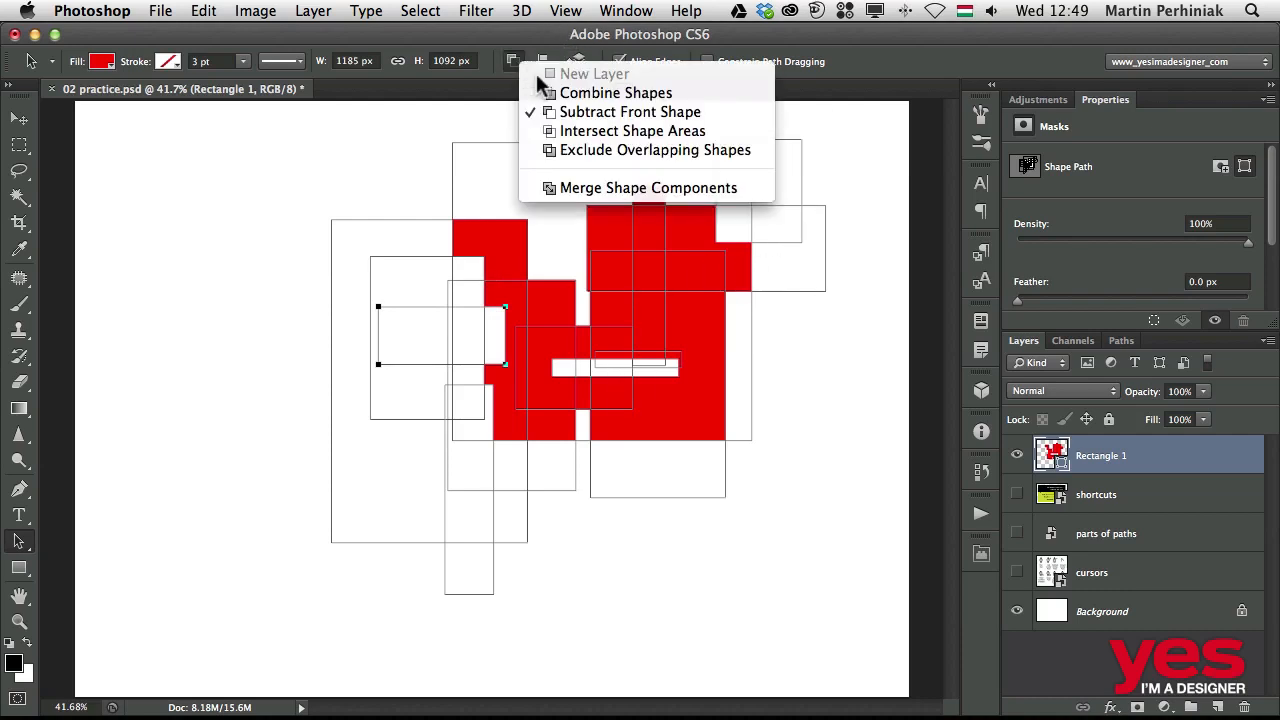
pyautogui.moveTo(648, 188)
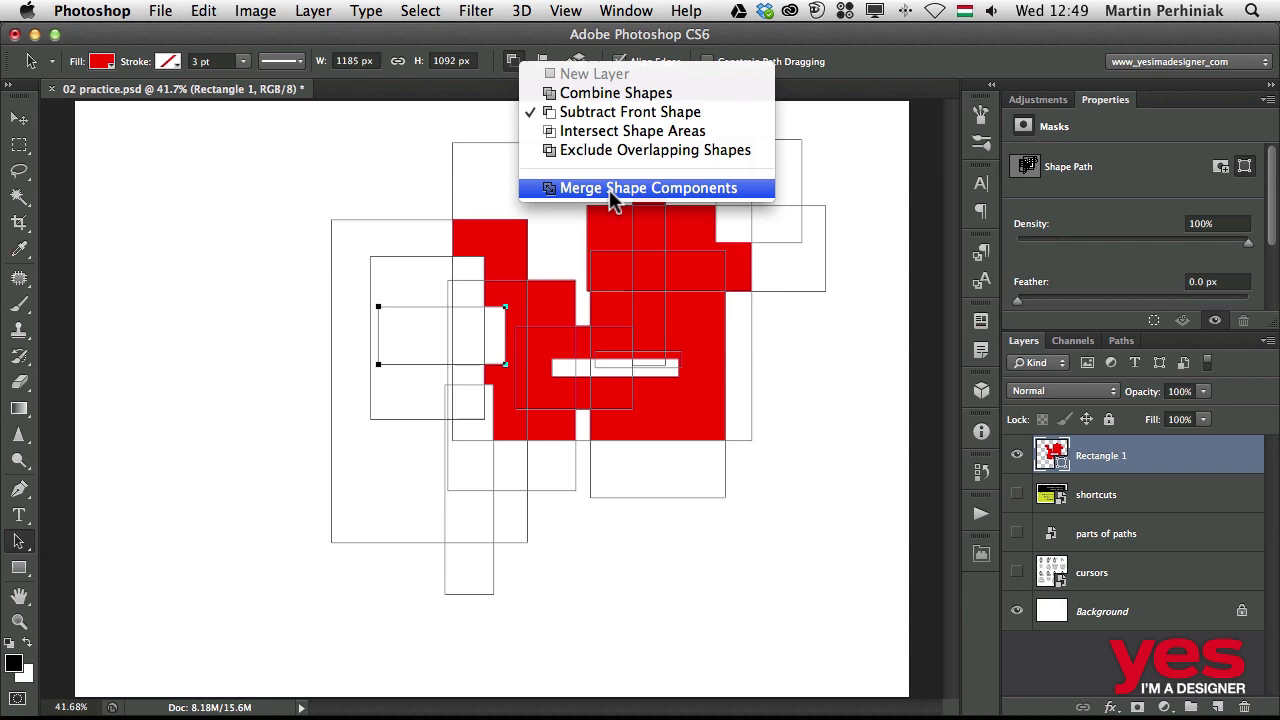
# Merge the overlapping rectangle components into one single red path.
pyautogui.click(648, 188)
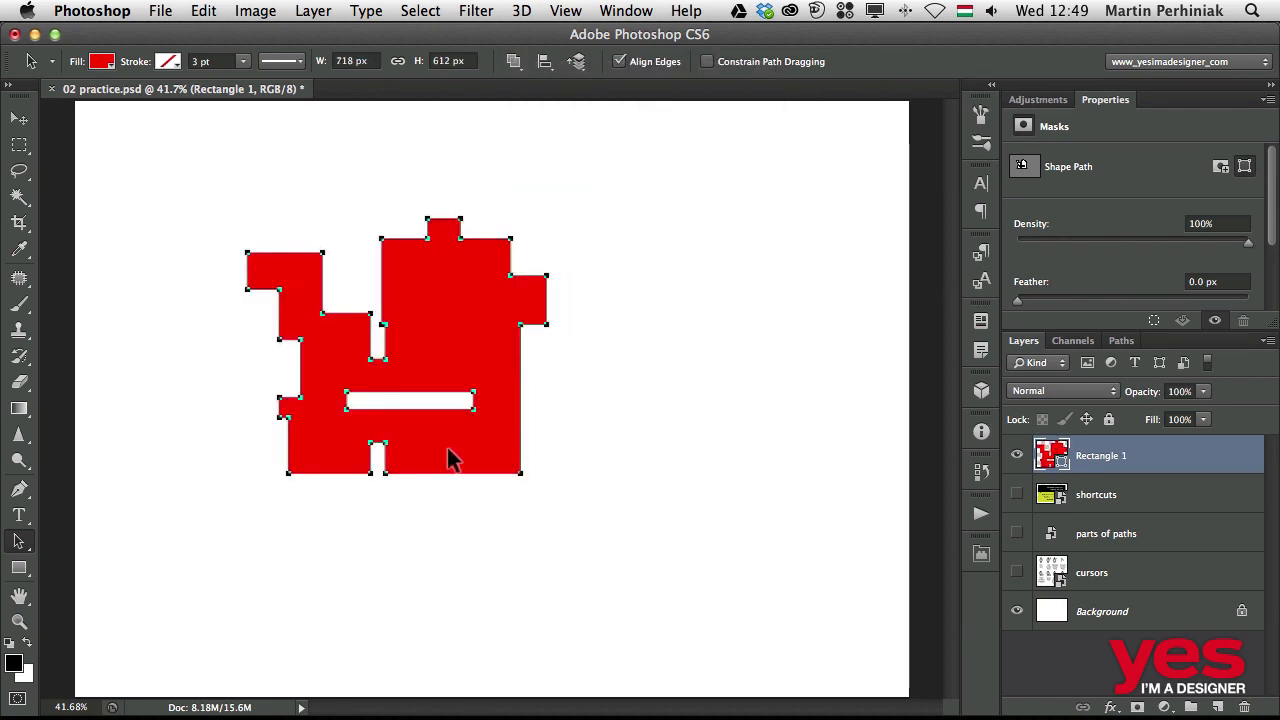
pyautogui.moveTo(550, 290)
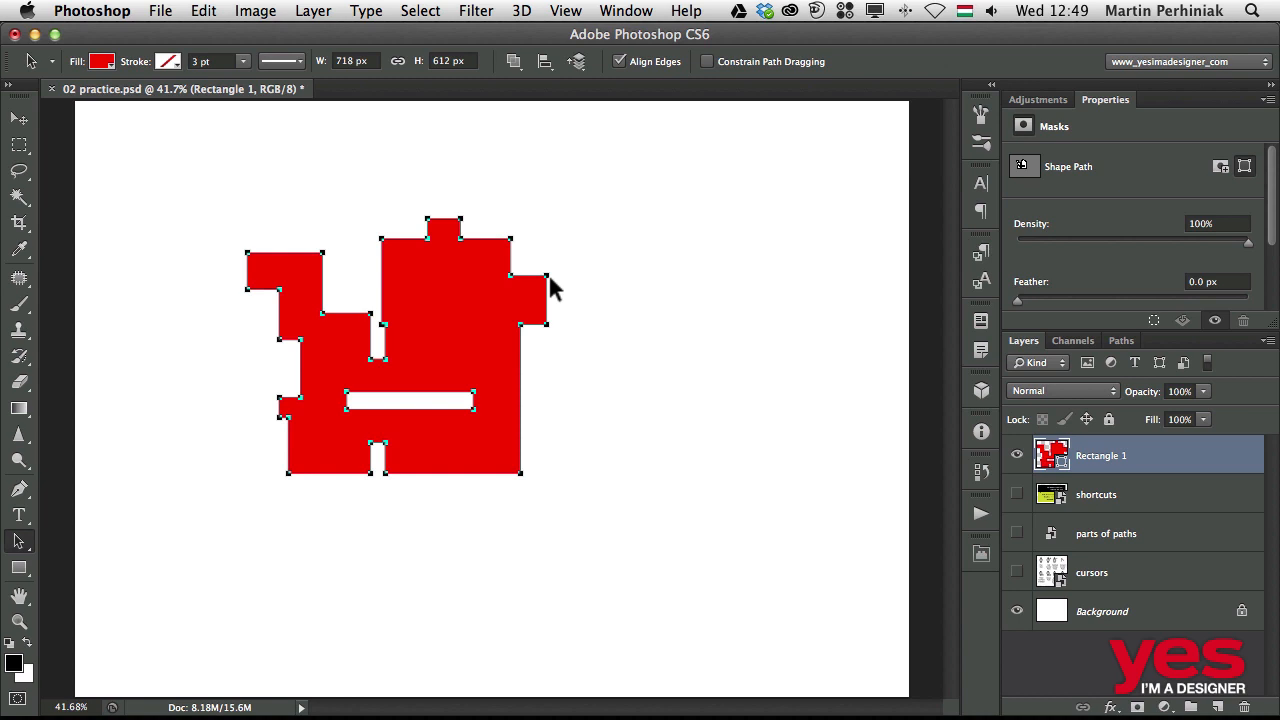
pyautogui.moveTo(472, 356)
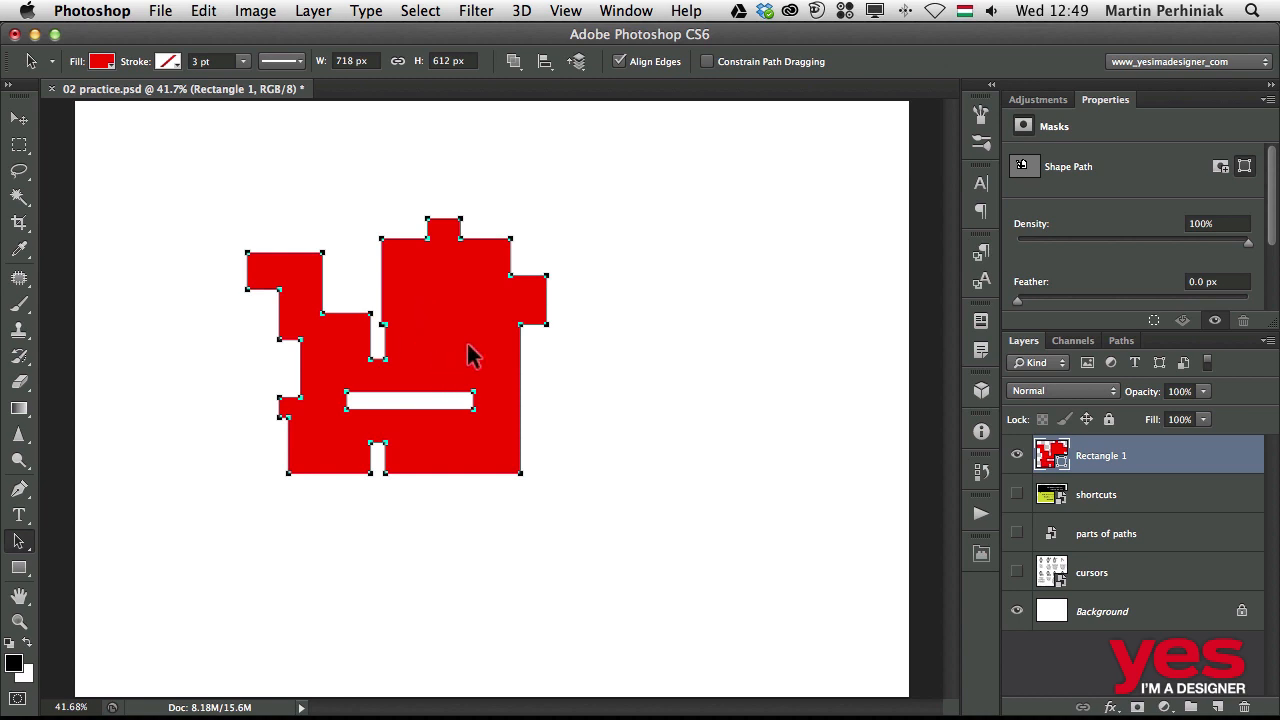
pyautogui.moveTo(510, 356)
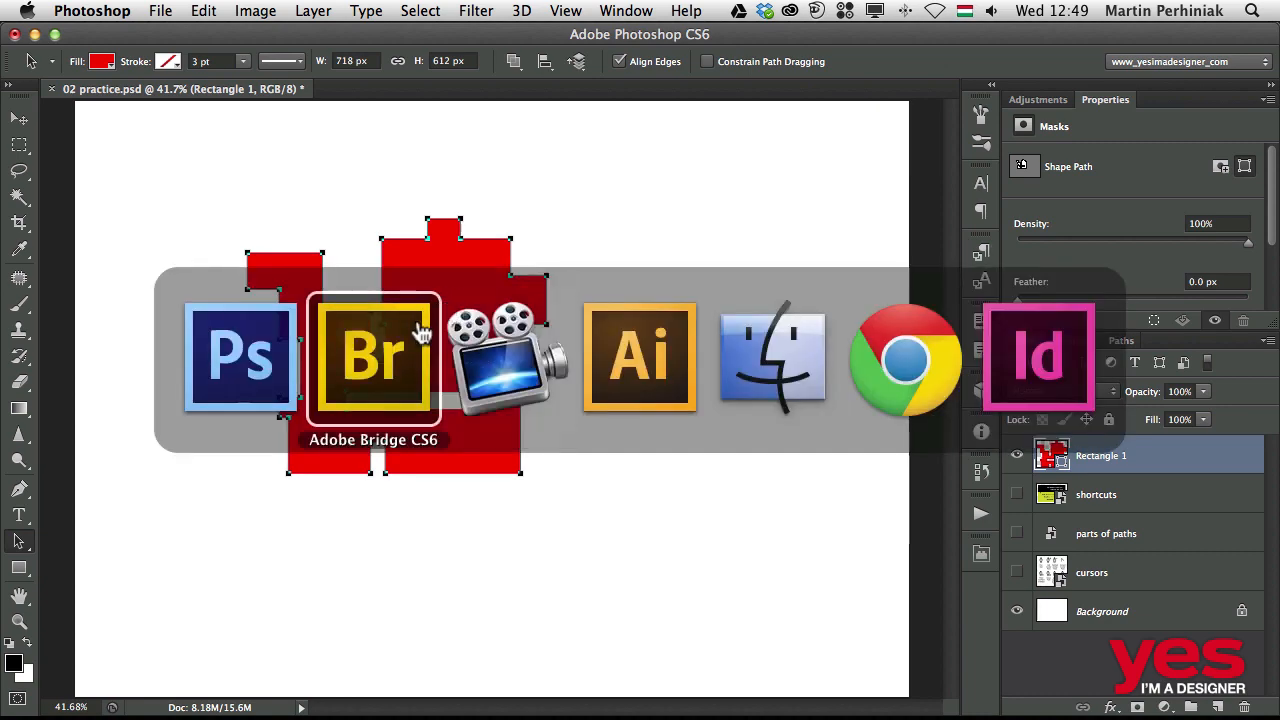
# Switch to Illustrator, confirm the Move dialog and shift the knot image slightly right.
pyautogui.click(372, 356)
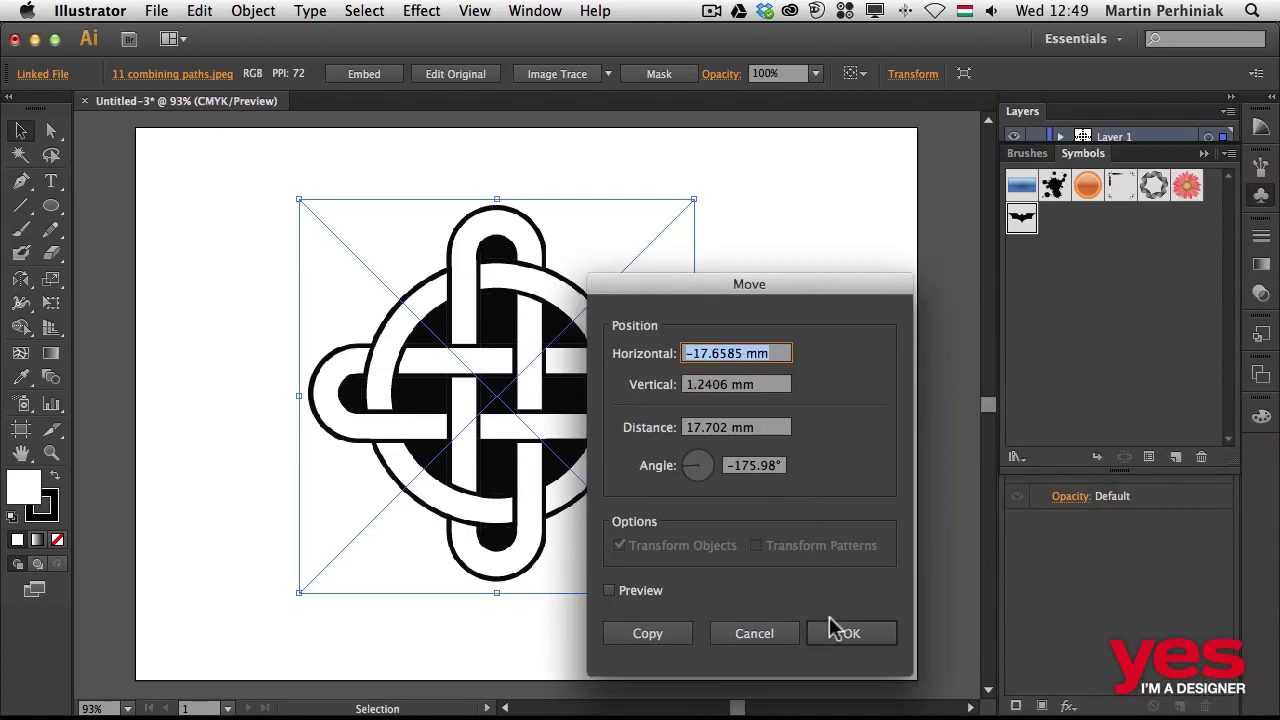
pyautogui.click(848, 632)
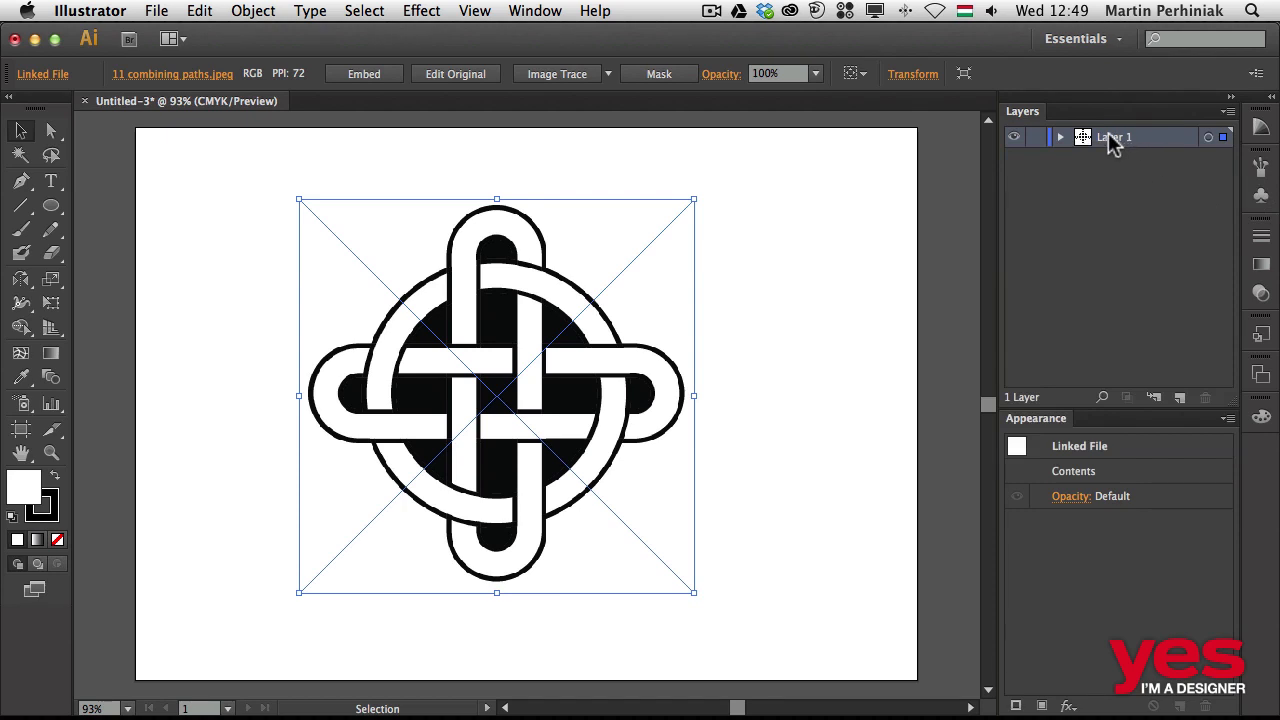
pyautogui.moveTo(496, 396); pyautogui.dragTo(530, 396)
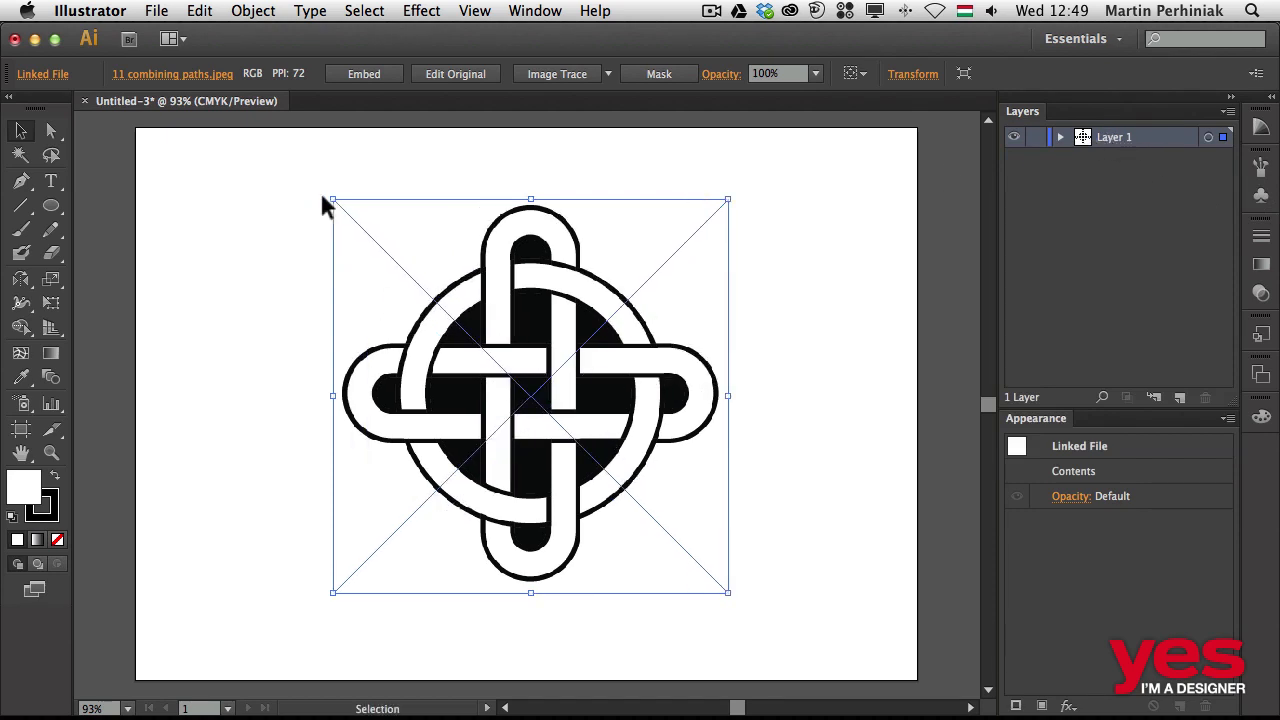
pyautogui.moveTo(1120, 144)
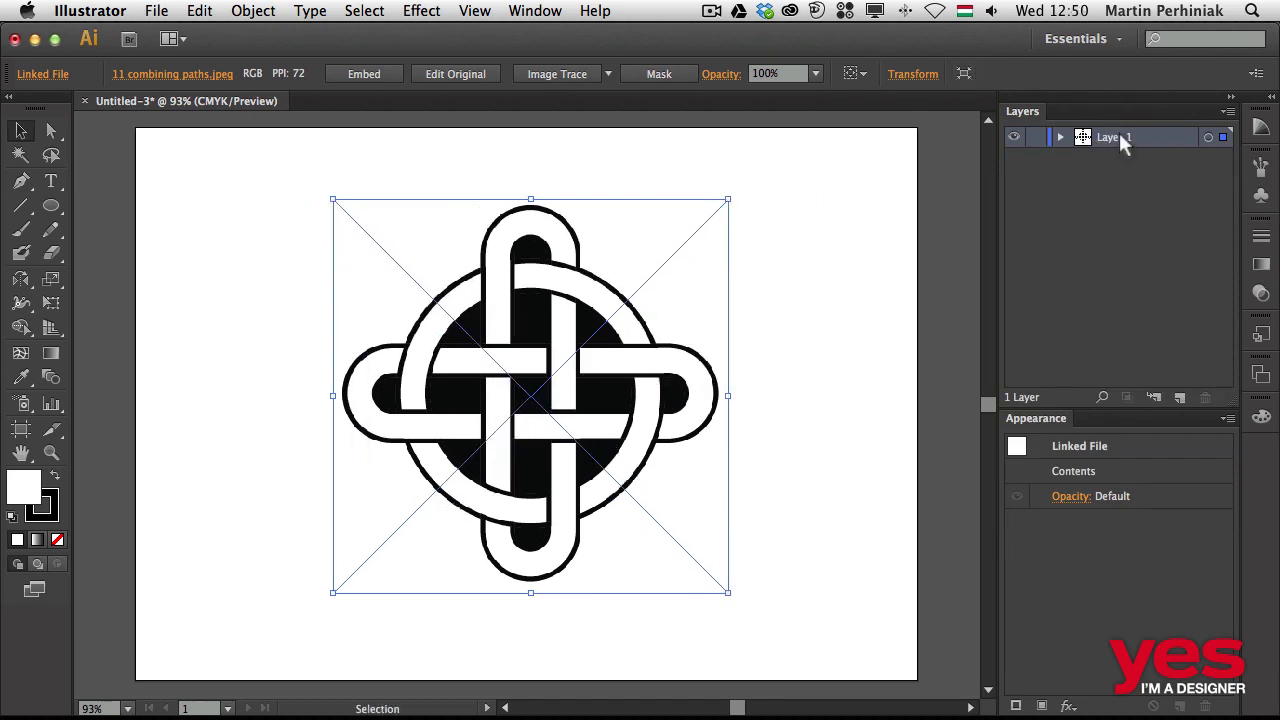
# Make Layer 1 a dimmed, locked Template in Layer Options.
pyautogui.doubleClick(1112, 136)
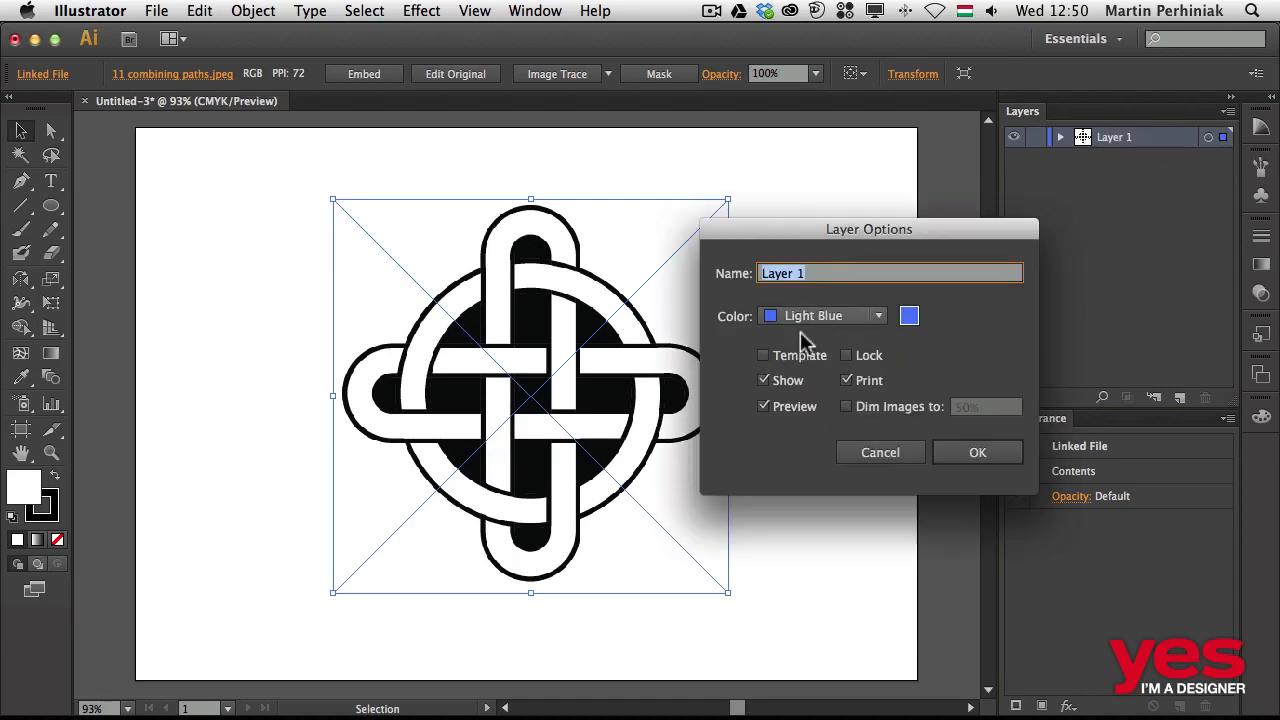
pyautogui.click(976, 452)
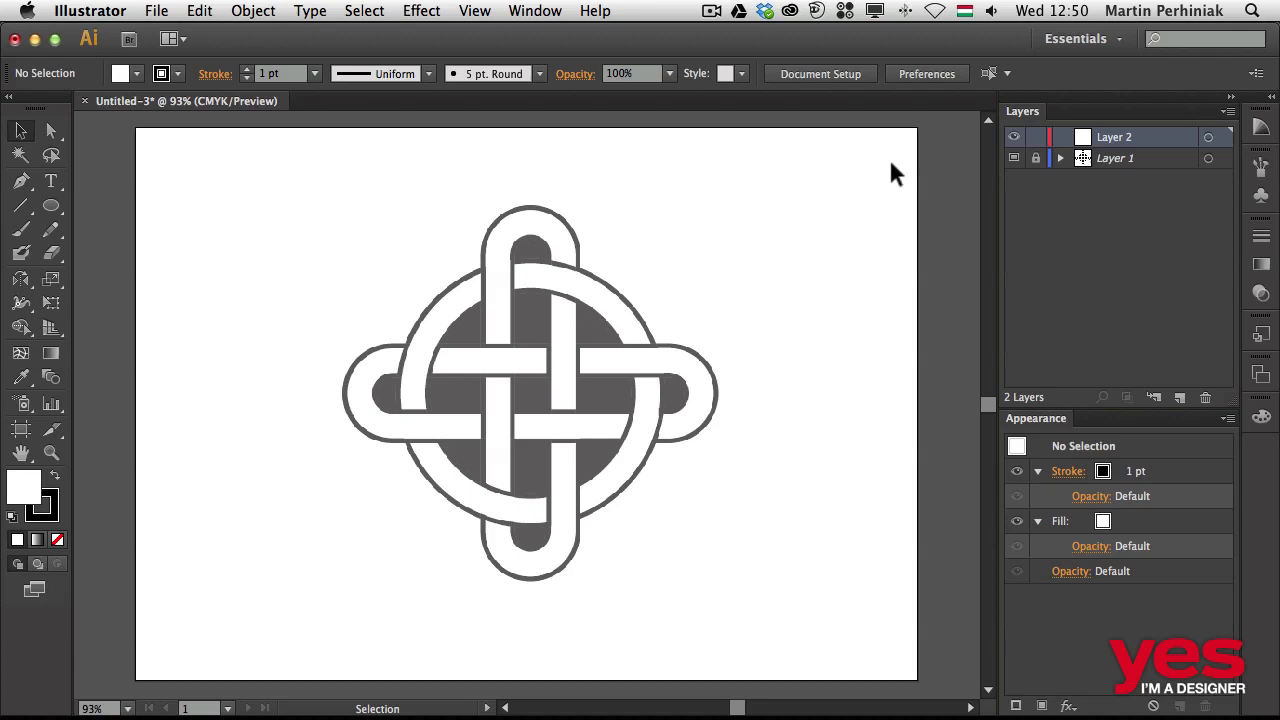
pyautogui.moveTo(80, 310)
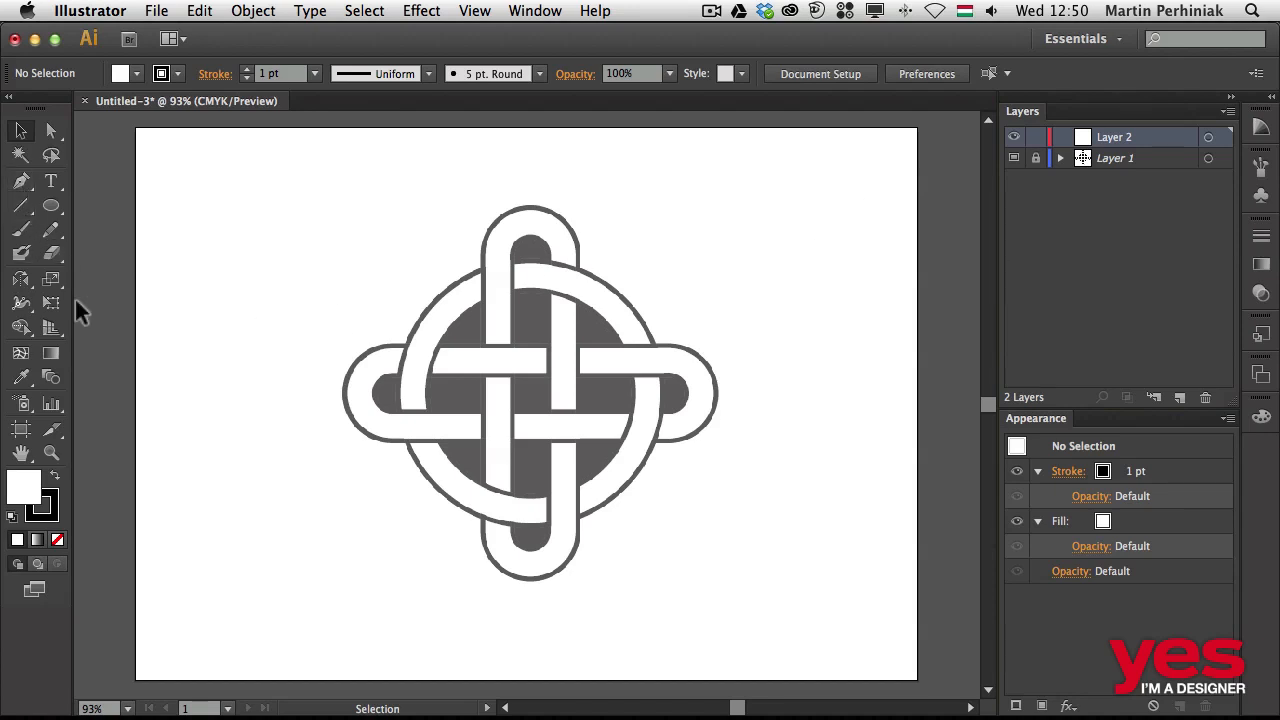
pyautogui.moveTo(84, 284)
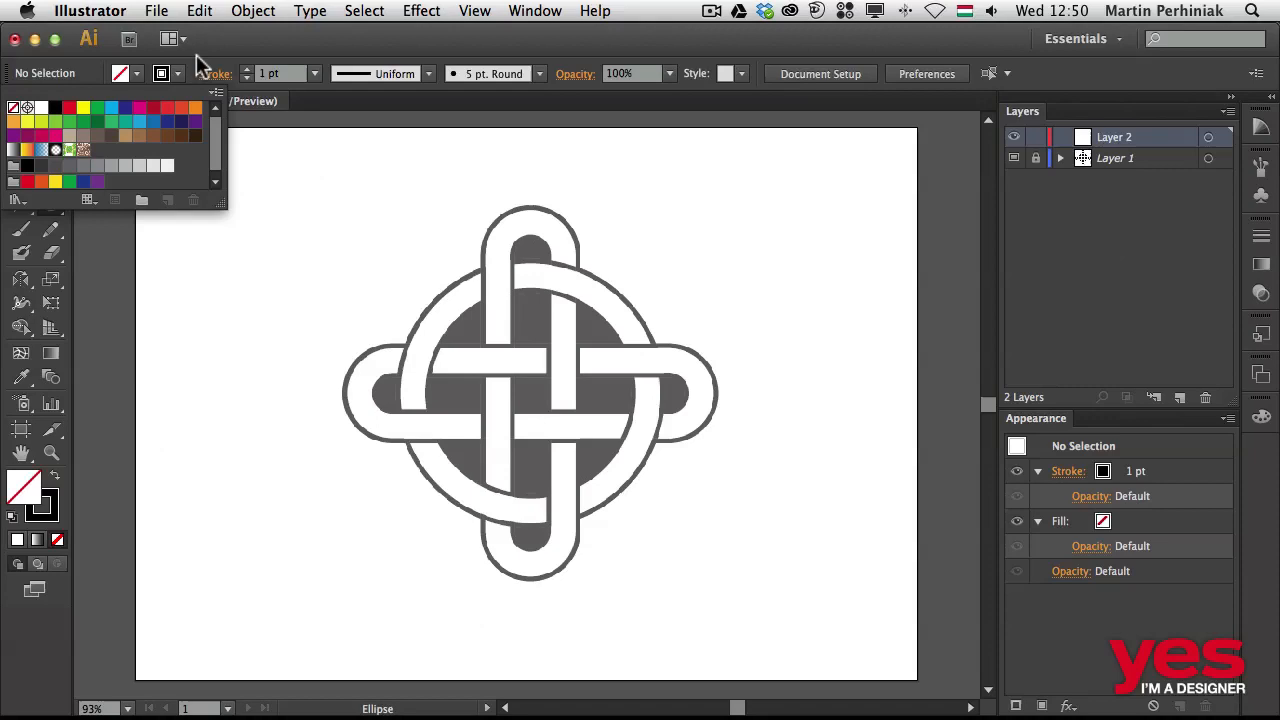
# Draw a red-stroked, unfilled circle over the knot's ring and scale it to the ring's edge.
pyautogui.click(68, 108)
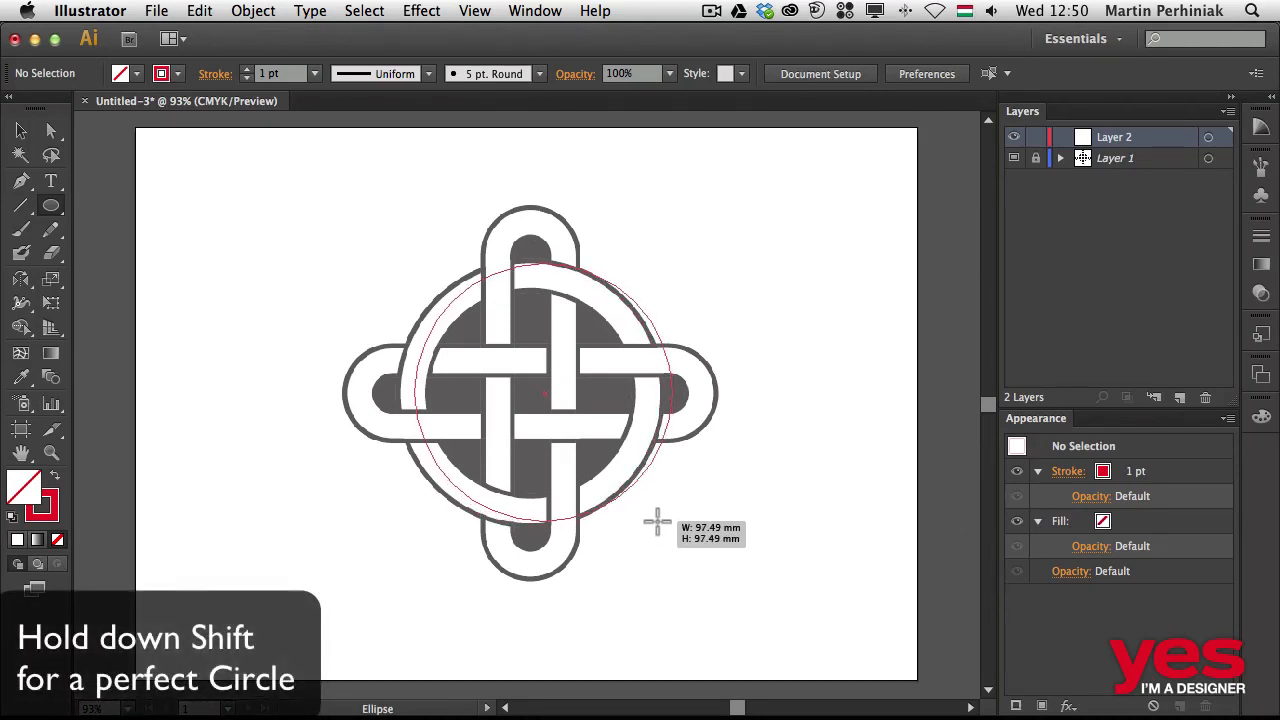
pyautogui.moveTo(658, 522); pyautogui.dragTo(646, 524)
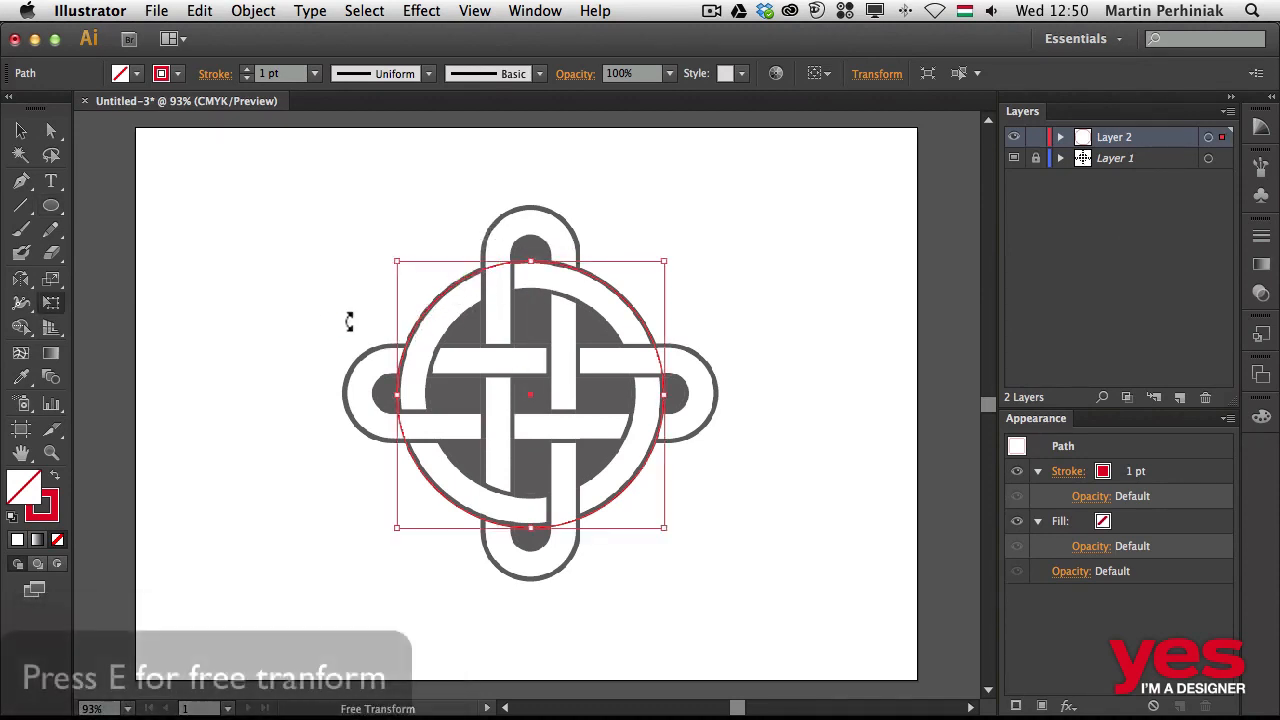
pyautogui.moveTo(664, 270)
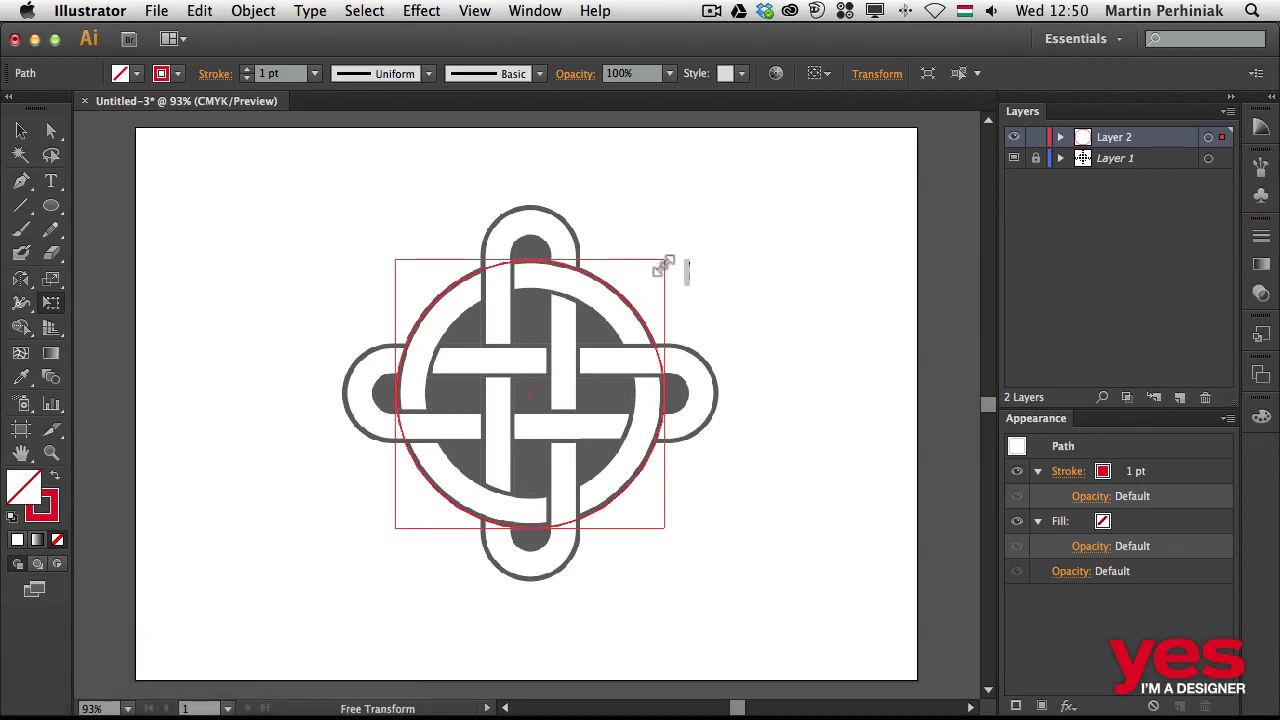
pyautogui.moveTo(664, 268); pyautogui.dragTo(638, 292)
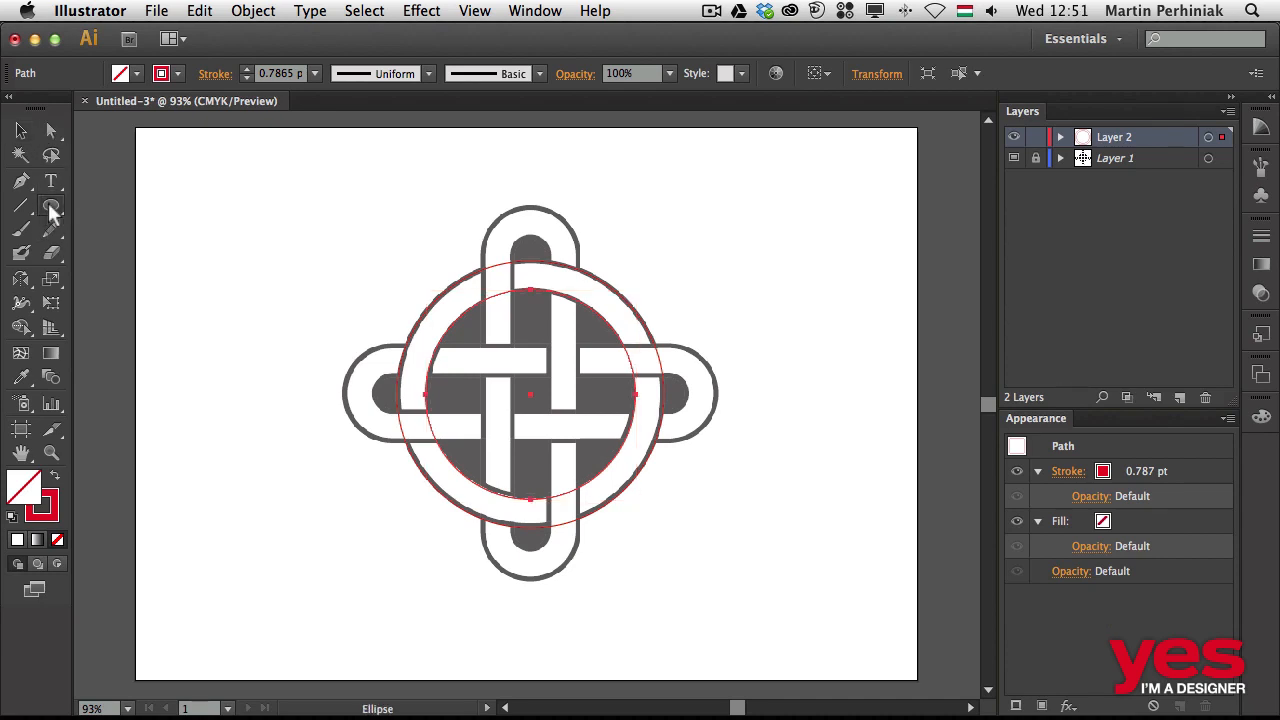
# Draw a tall rounded rectangle with round ends fitted over the knot's vertical band.
pyautogui.click(50, 206)
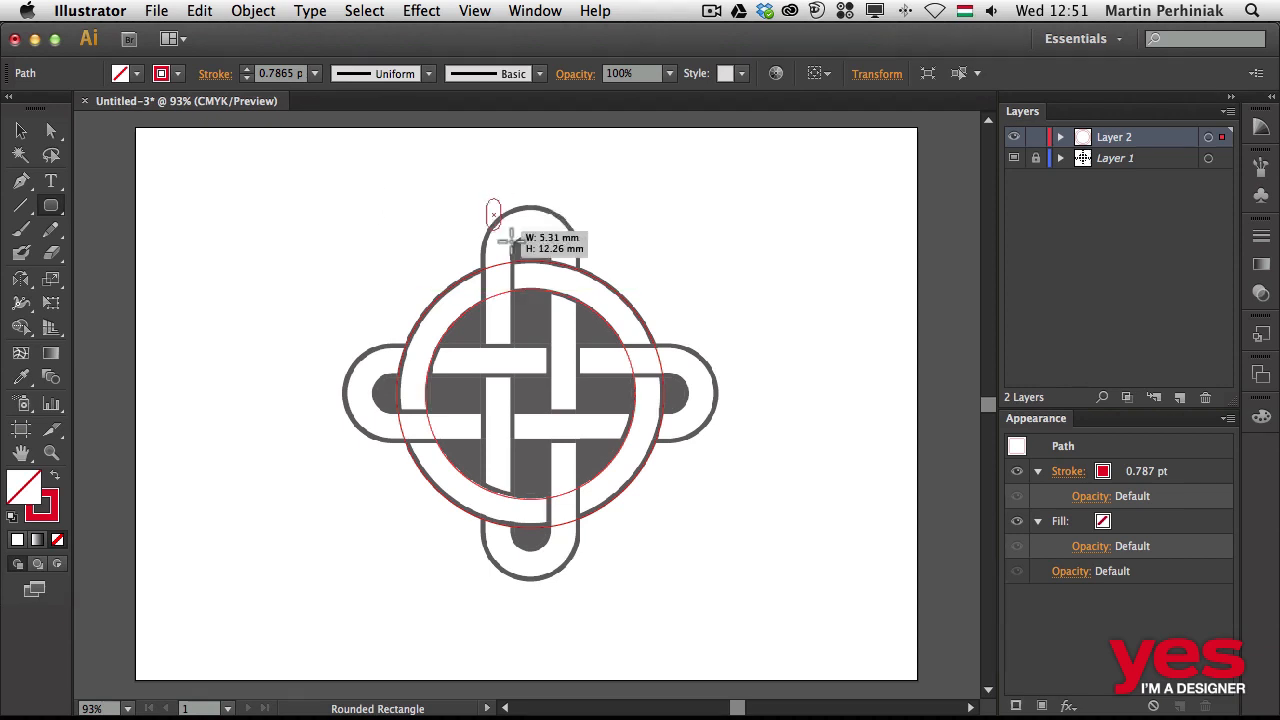
pyautogui.moveTo(496, 216); pyautogui.dragTo(584, 500)
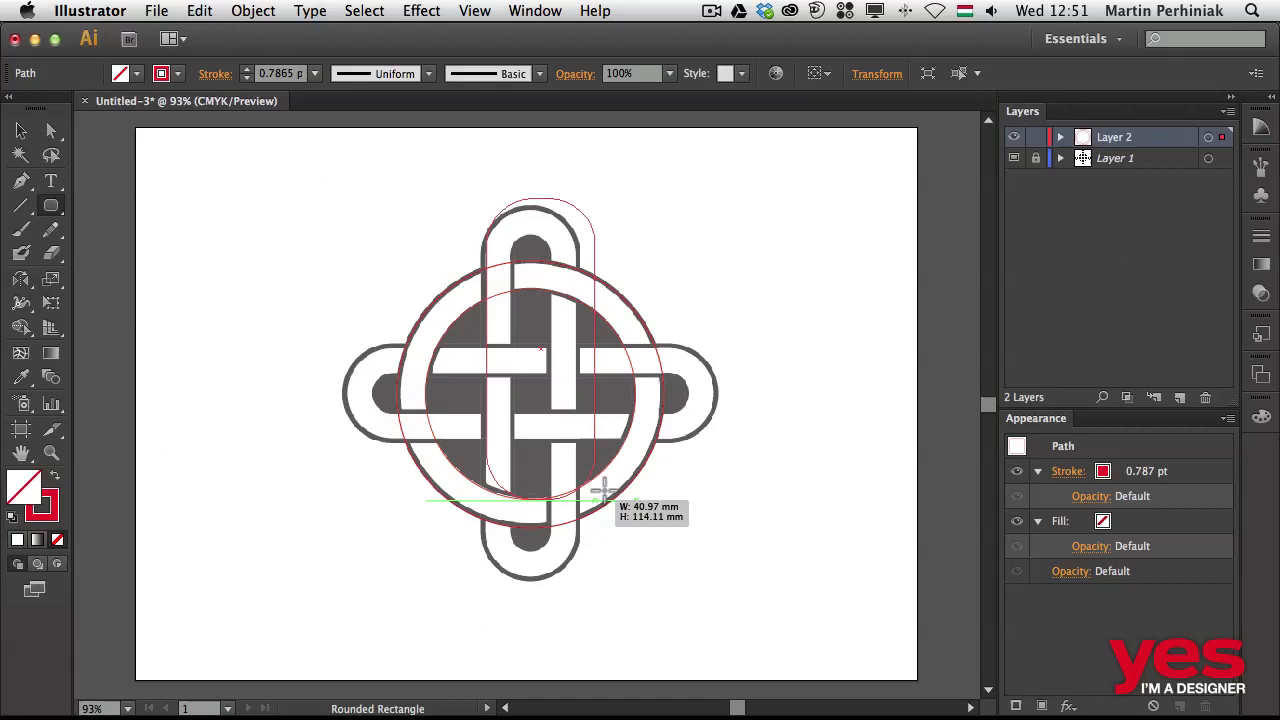
pyautogui.moveTo(600, 500); pyautogui.dragTo(670, 512)
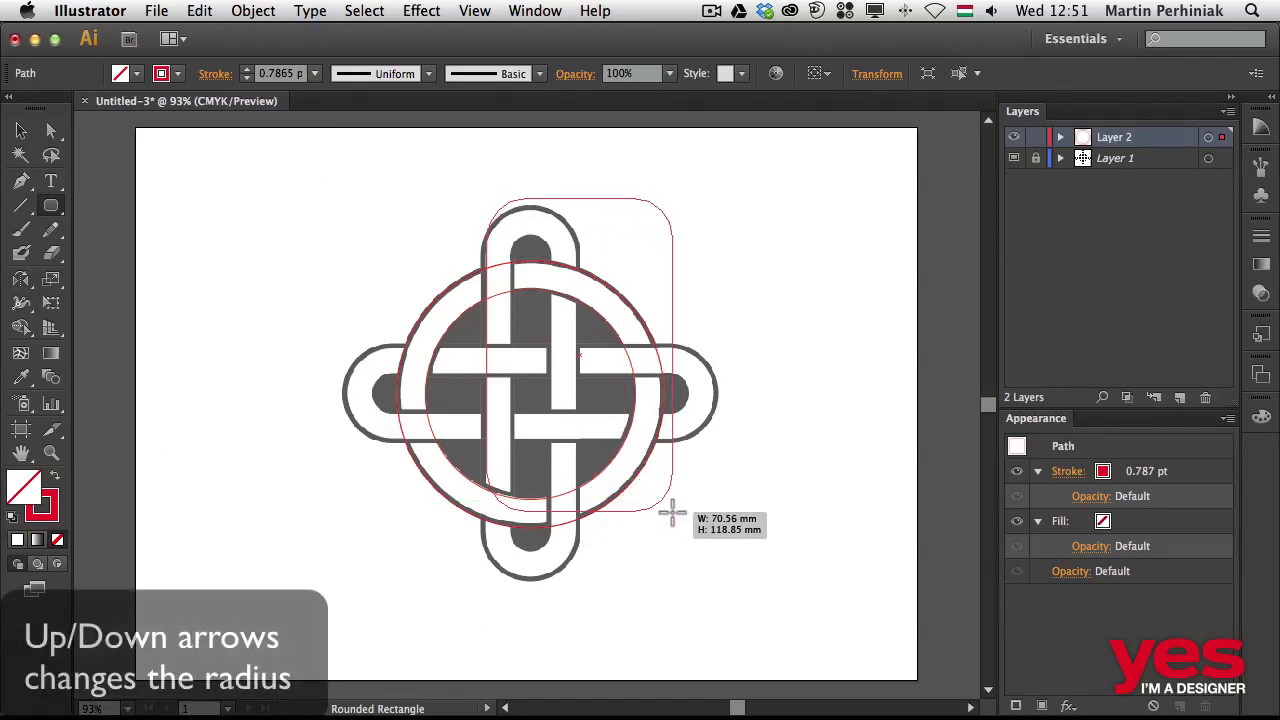
pyautogui.press('Up')
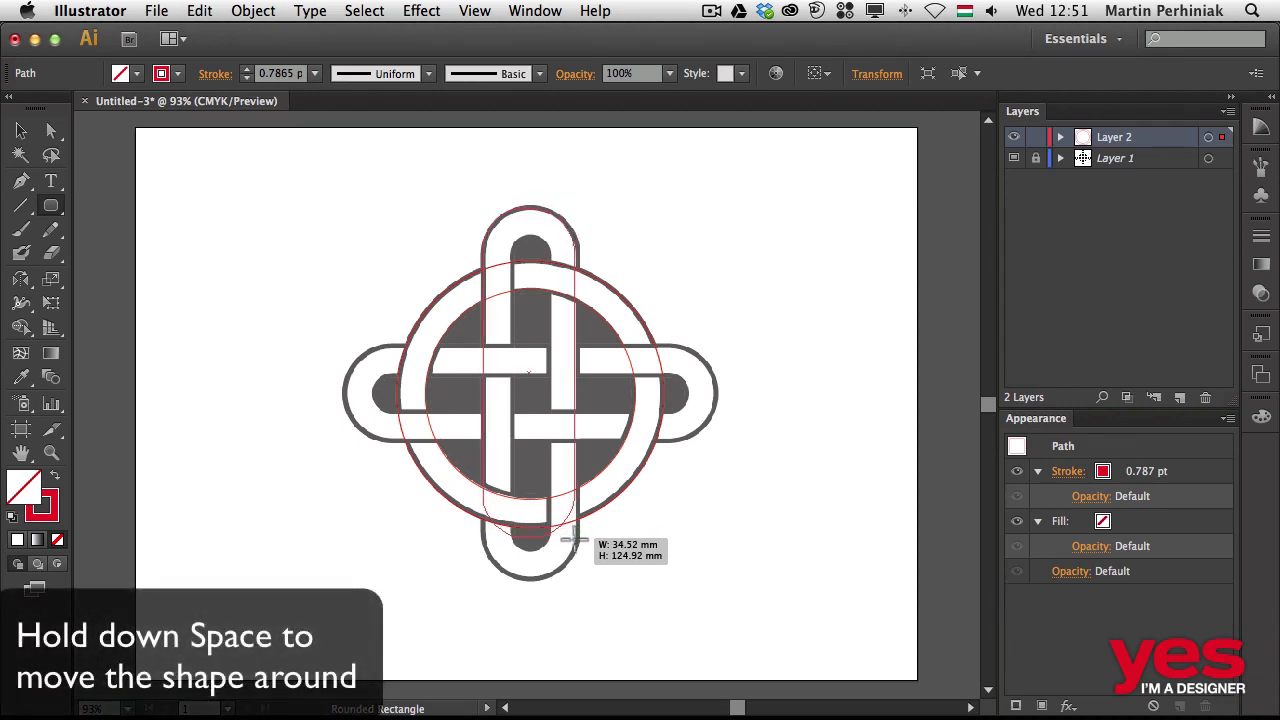
pyautogui.moveTo(570, 540); pyautogui.dragTo(578, 580)
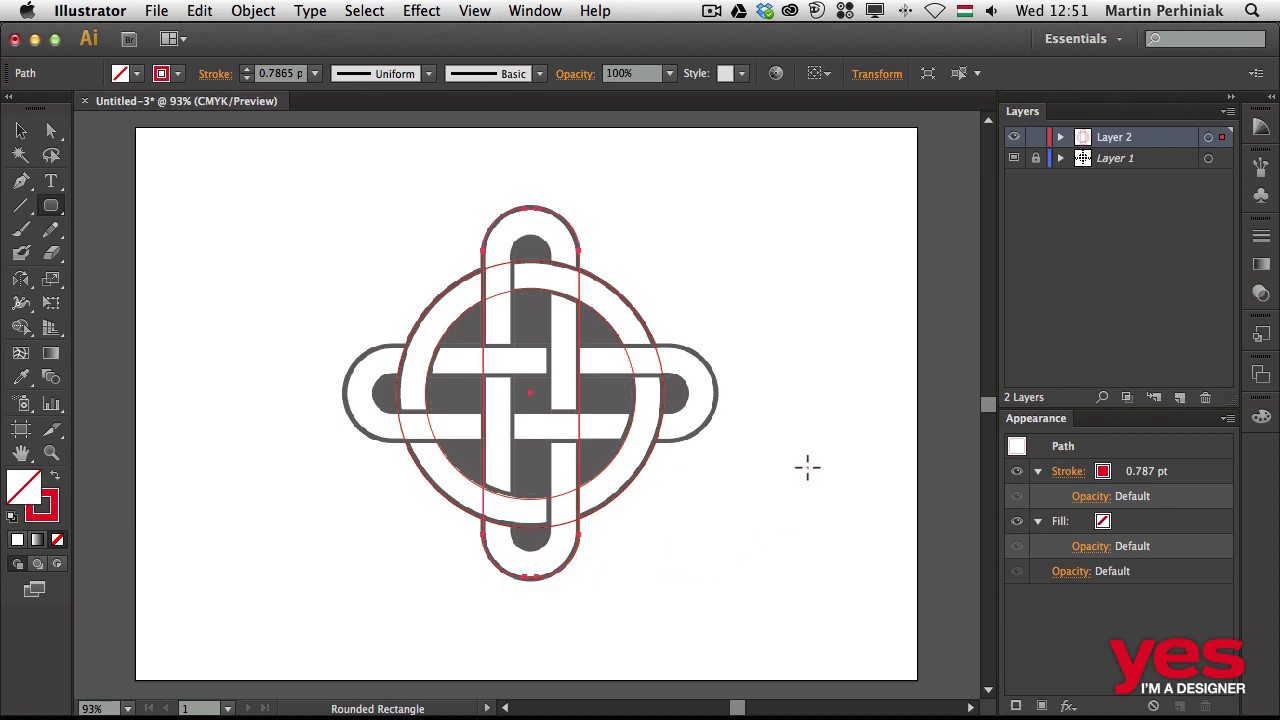
pyautogui.moveTo(510, 284)
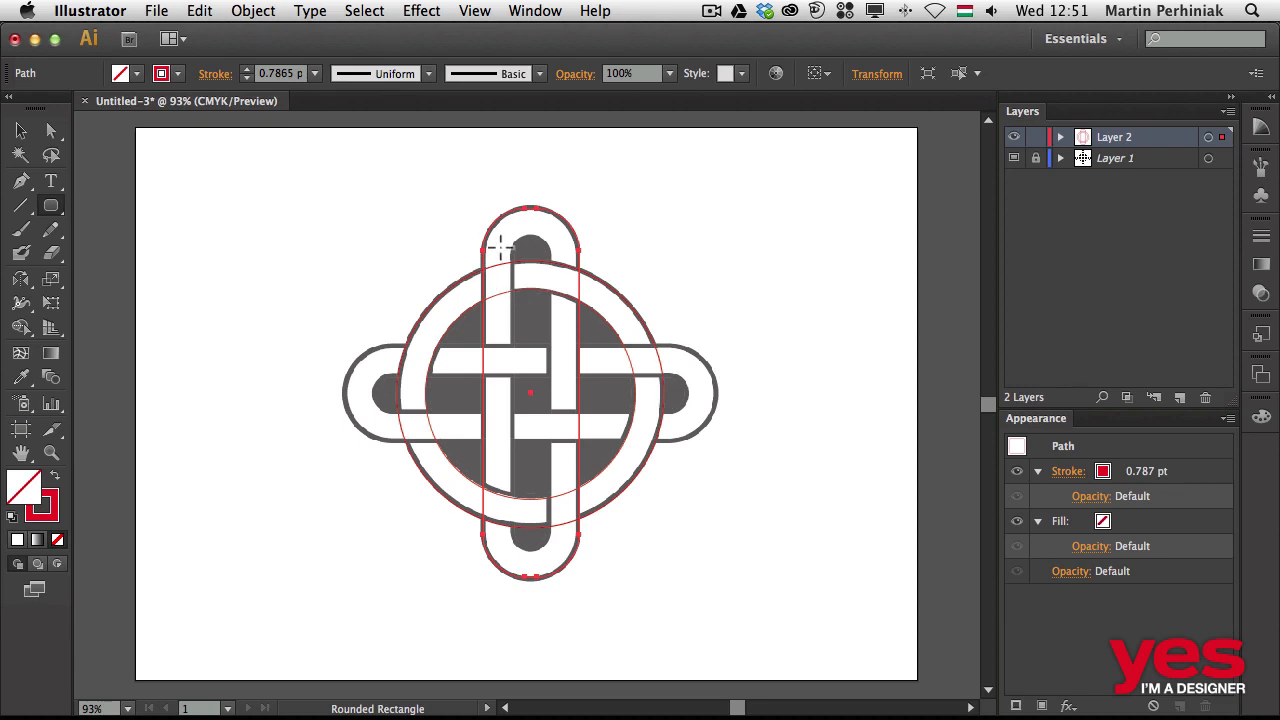
# Draw a narrower rounded rectangle sized to the inner slot of the vertical band.
pyautogui.moveTo(496, 244); pyautogui.dragTo(556, 320)
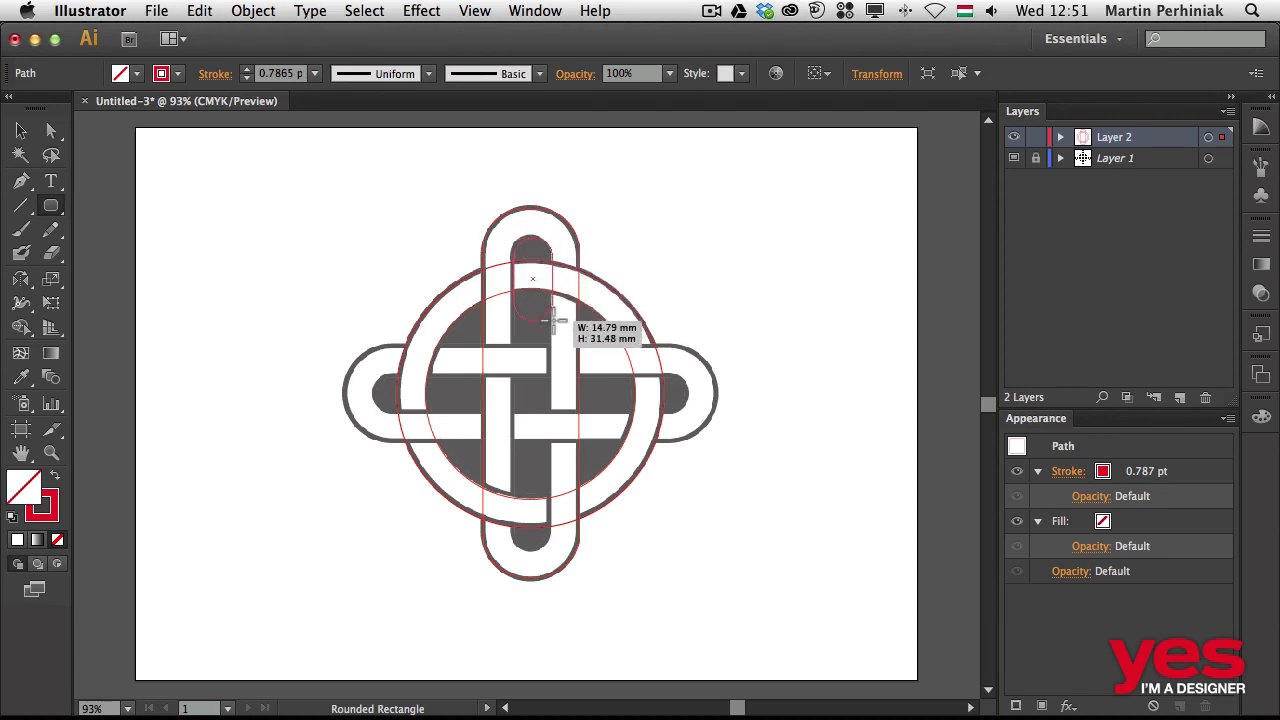
pyautogui.moveTo(550, 320); pyautogui.dragTo(556, 560)
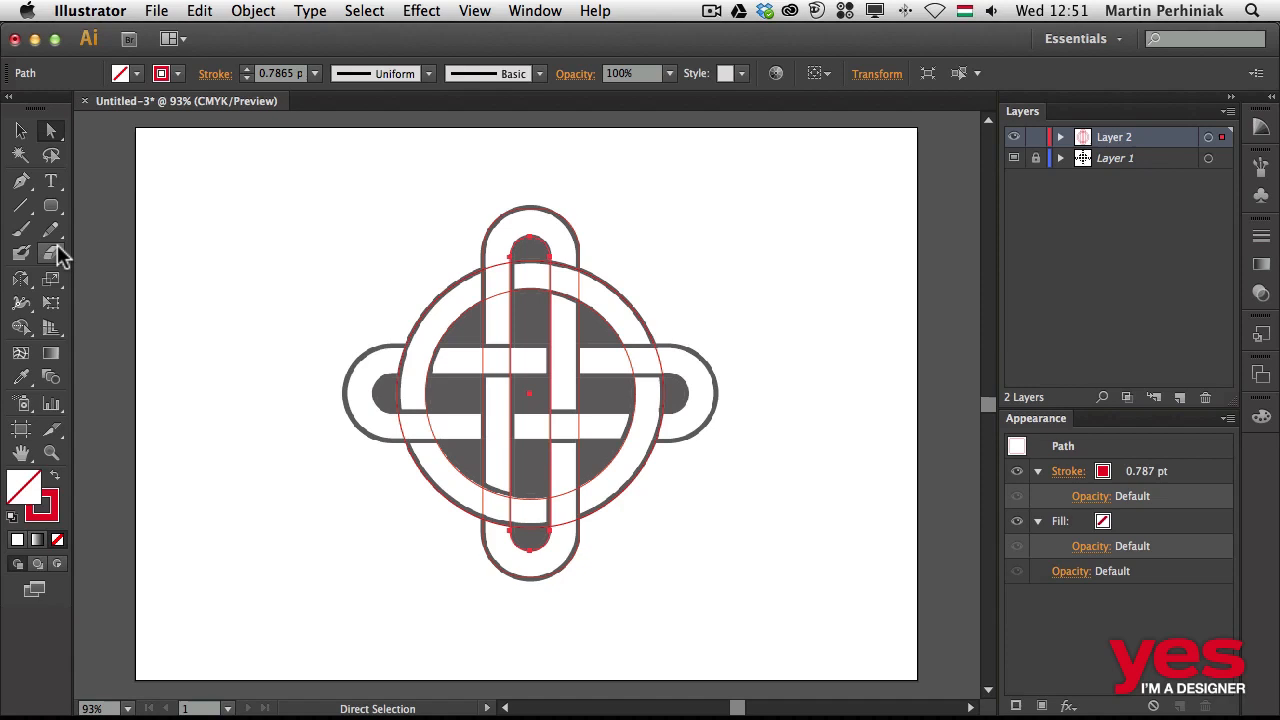
# Copy both vertical rounded rectangles rotated 90° across the horizontal arms, then deselect.
pyautogui.click(52, 130)
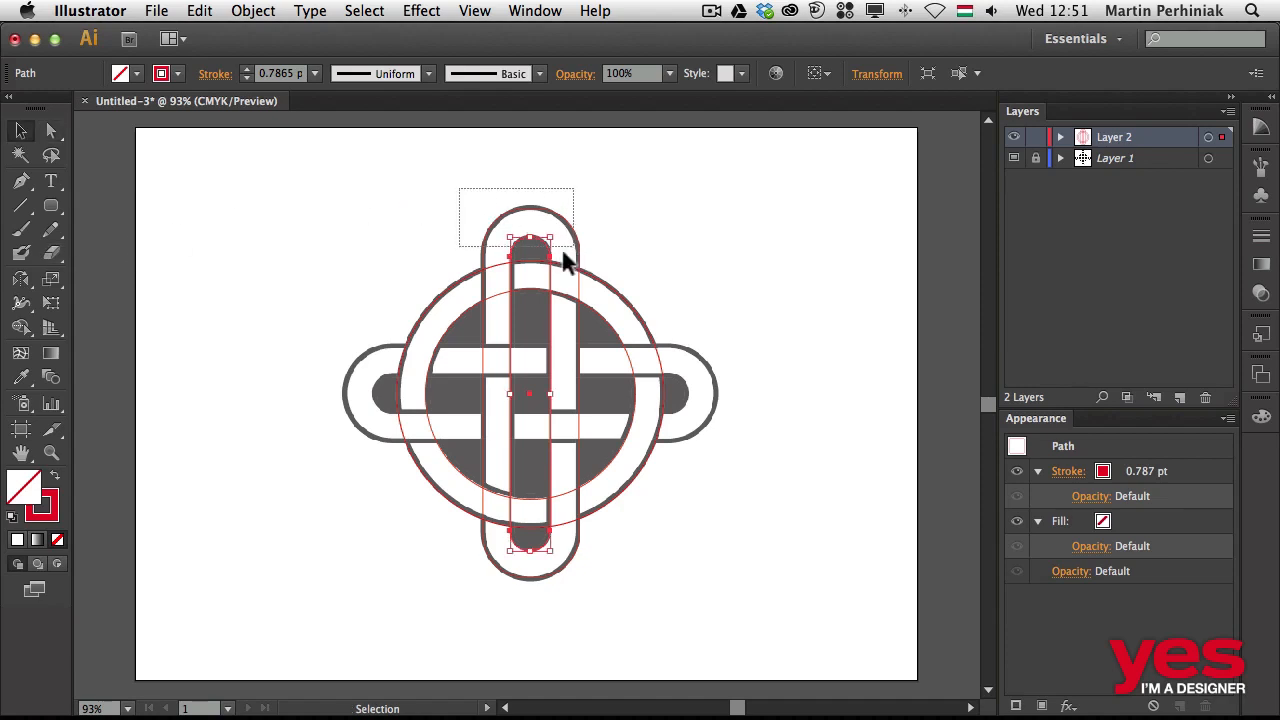
pyautogui.click(530, 300)
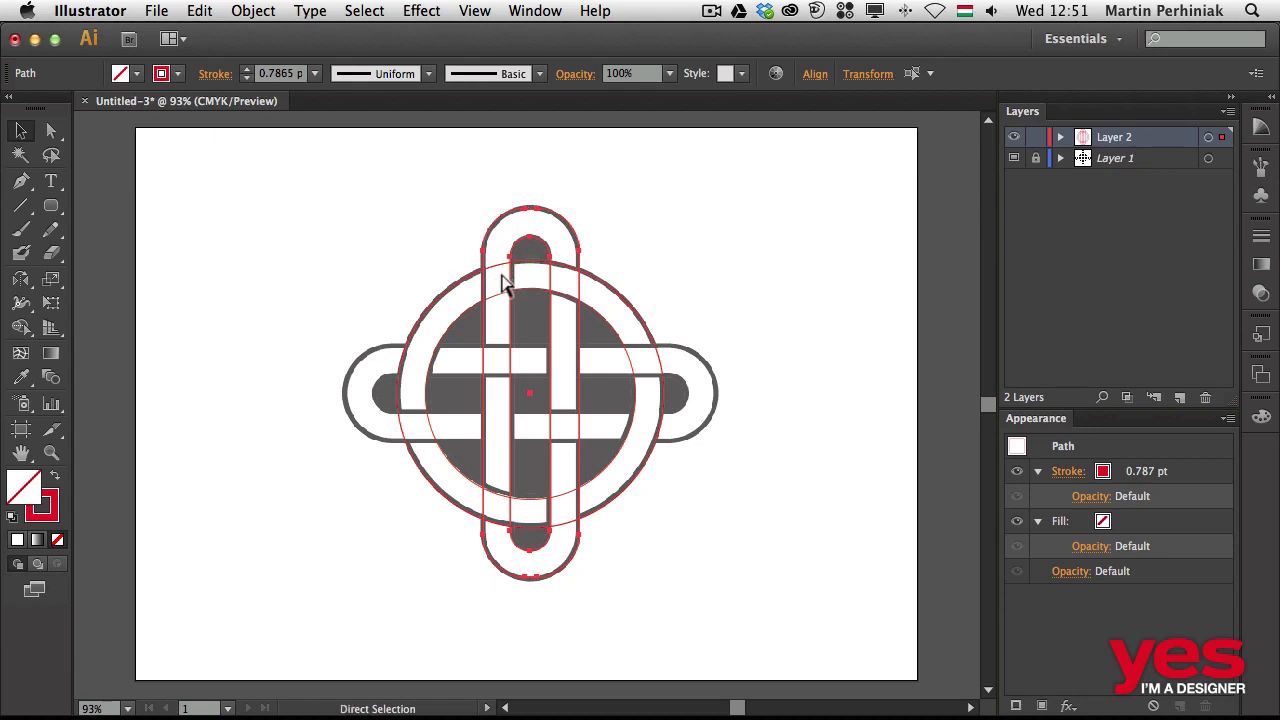
pyautogui.click(530, 390)
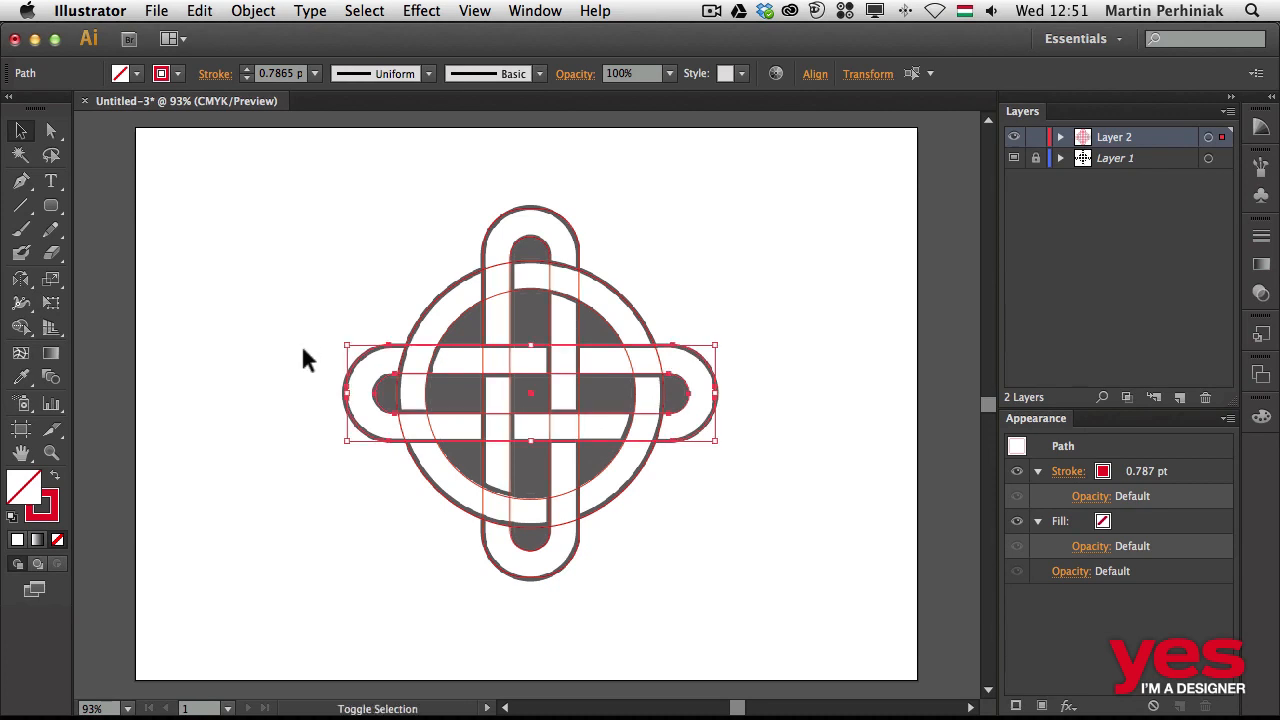
pyautogui.click(776, 264)
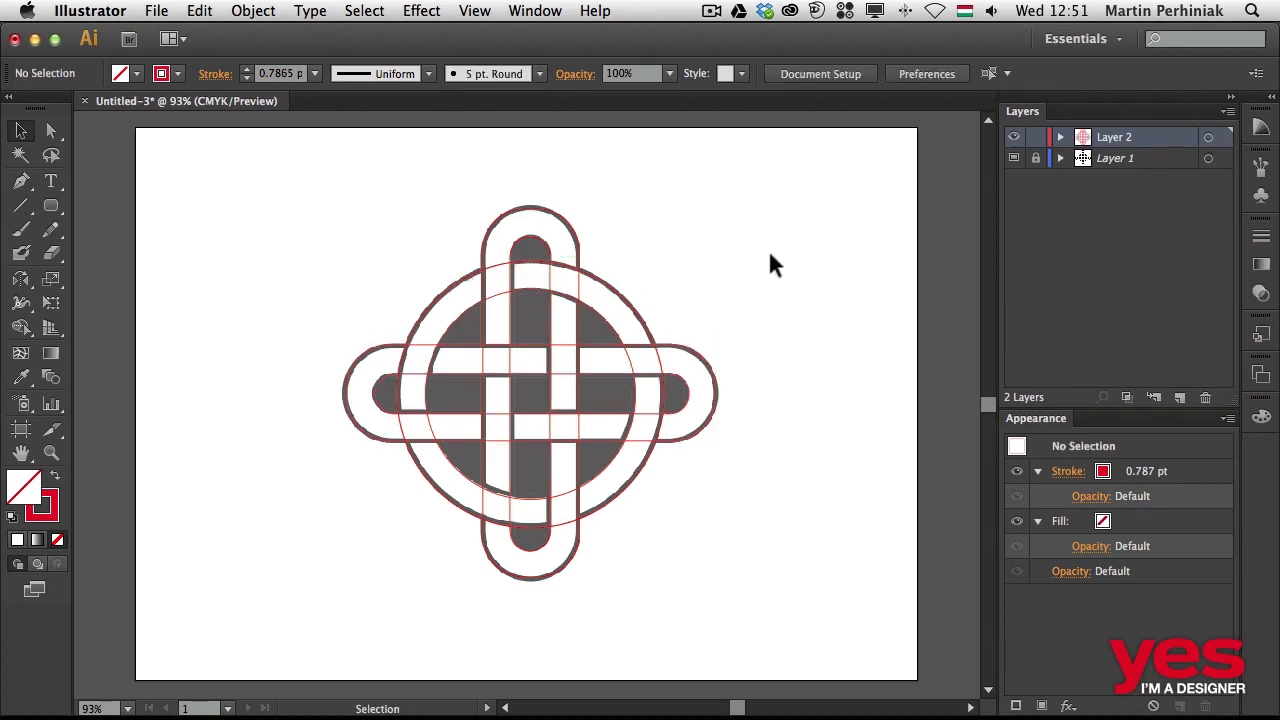
pyautogui.moveTo(484, 414)
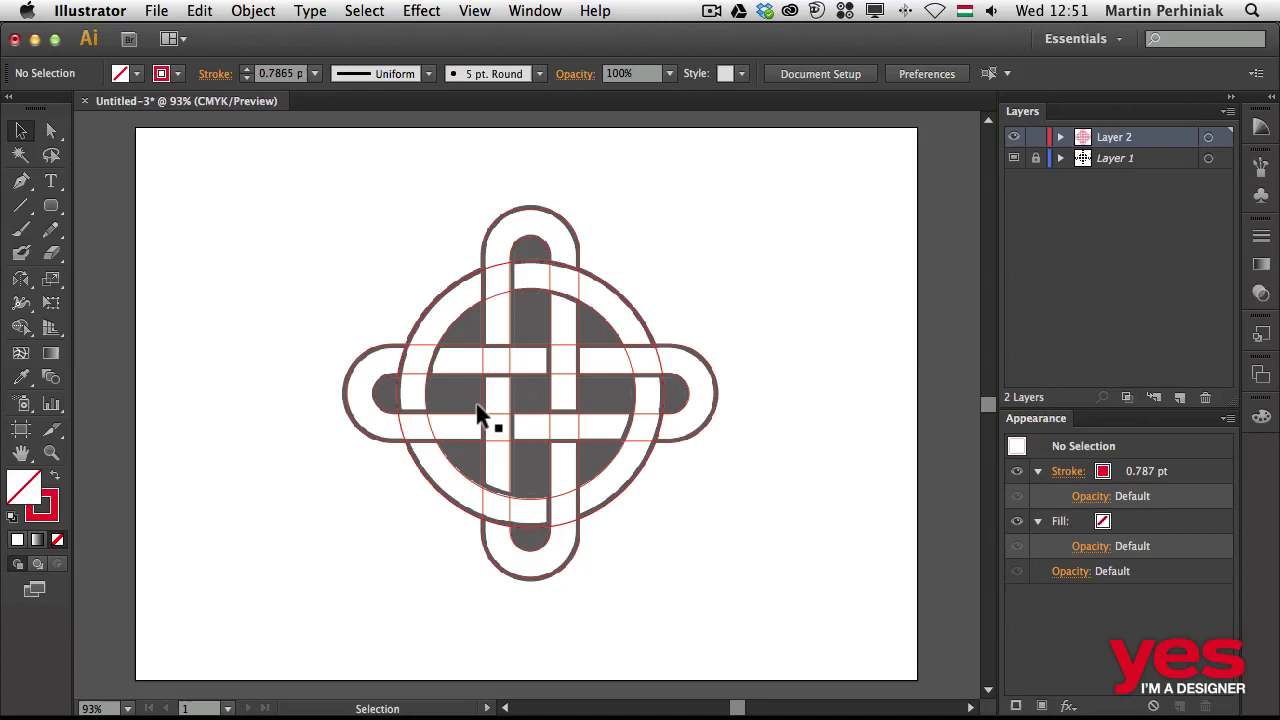
pyautogui.moveTo(350, 304)
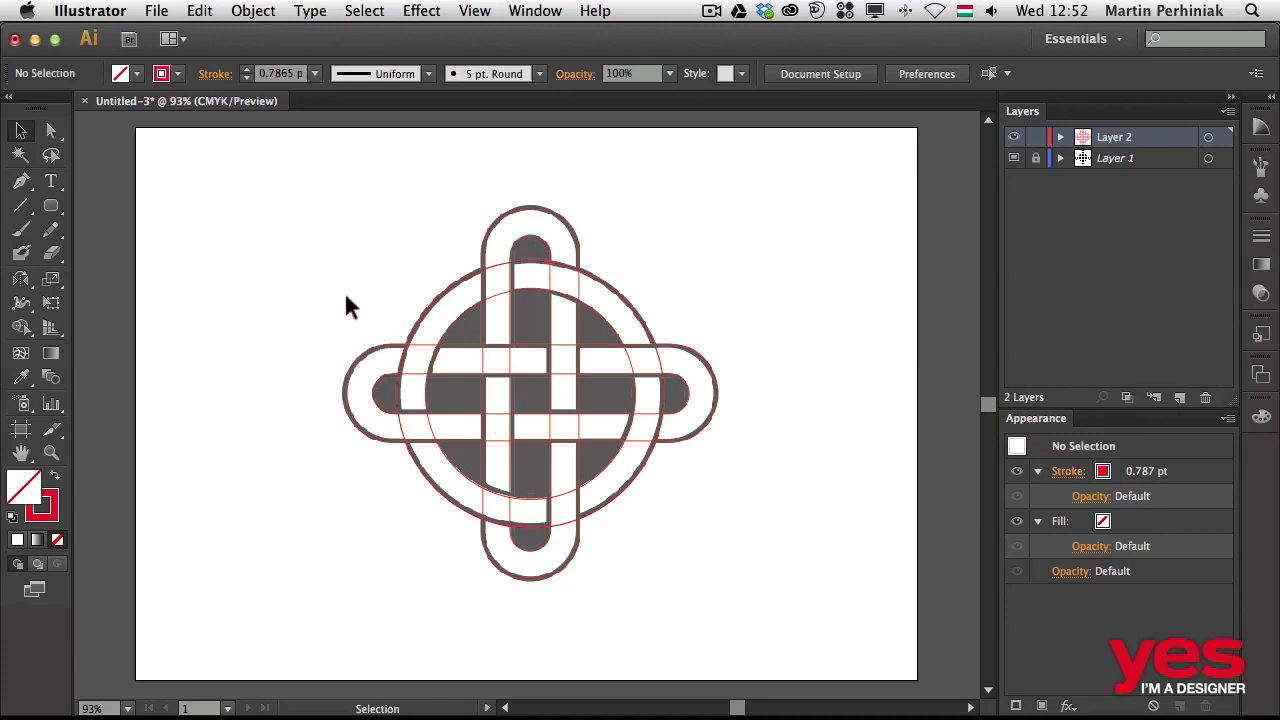
pyautogui.moveTo(444, 300)
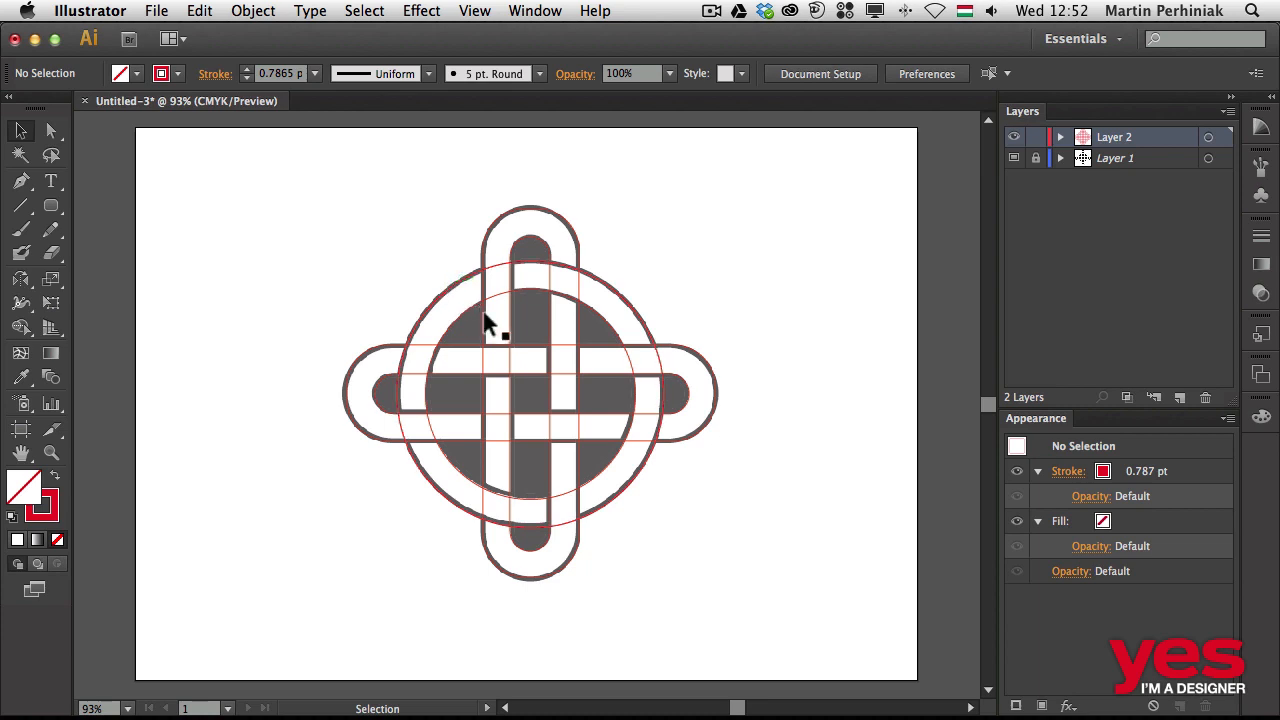
pyautogui.moveTo(744, 364)
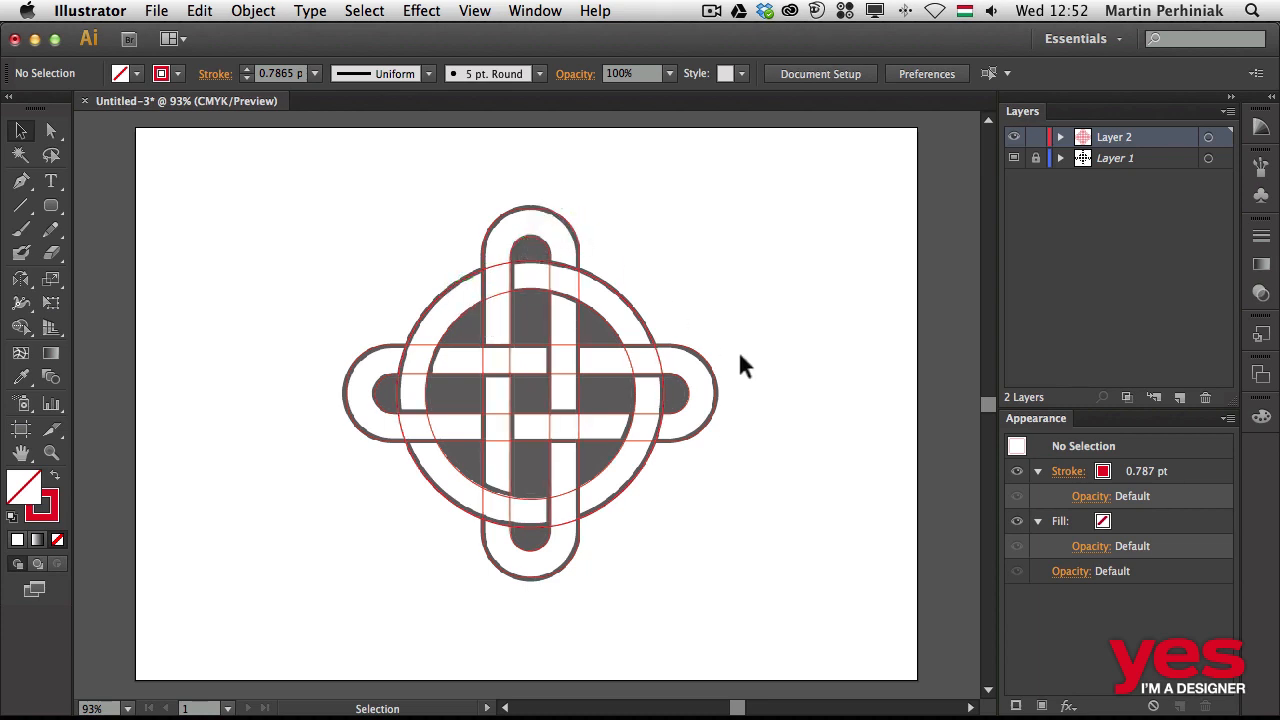
pyautogui.moveTo(416, 320)
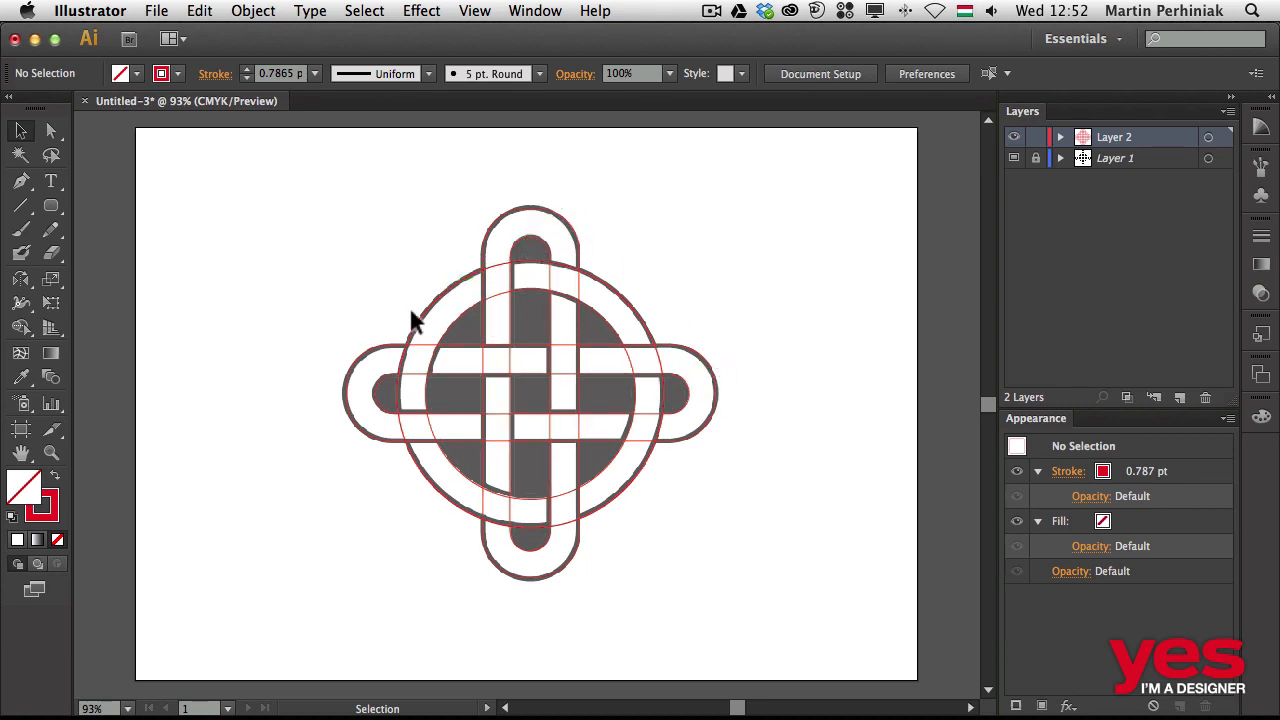
# Select all traced shapes and swap fill and stroke (Shift+X) for solid red fills.
pyautogui.click(452, 464)
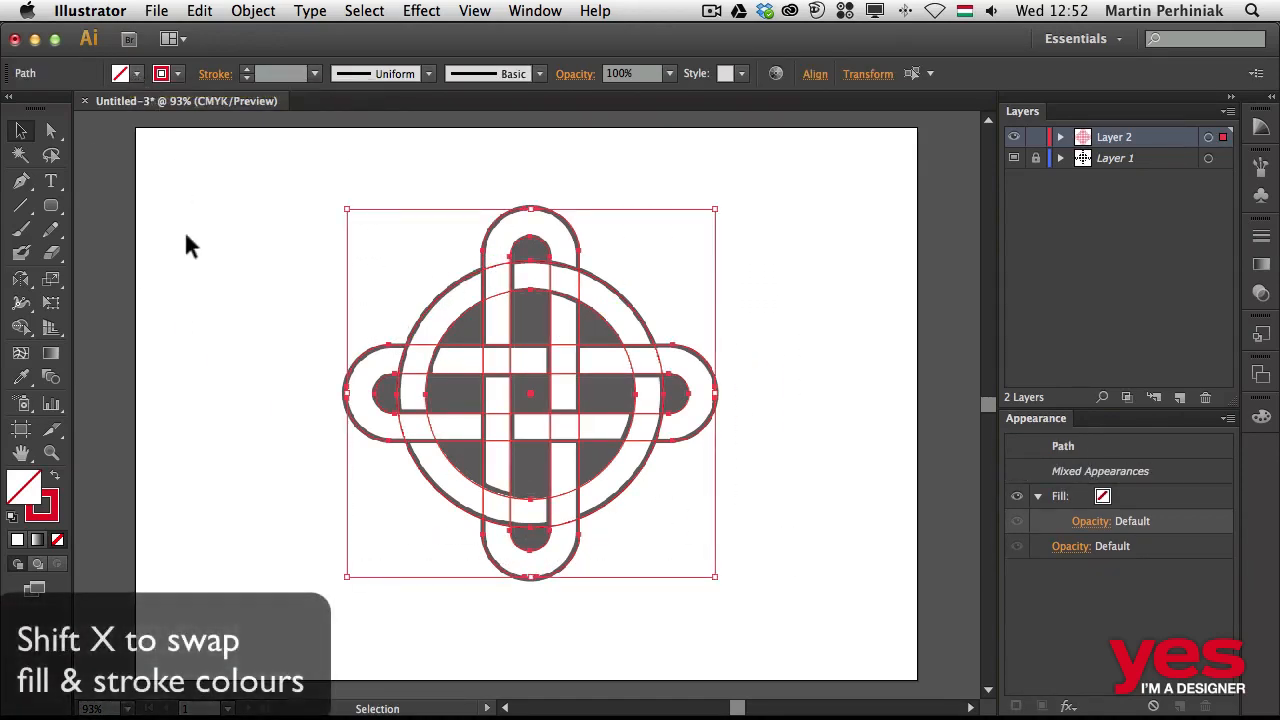
pyautogui.press('shift+x')
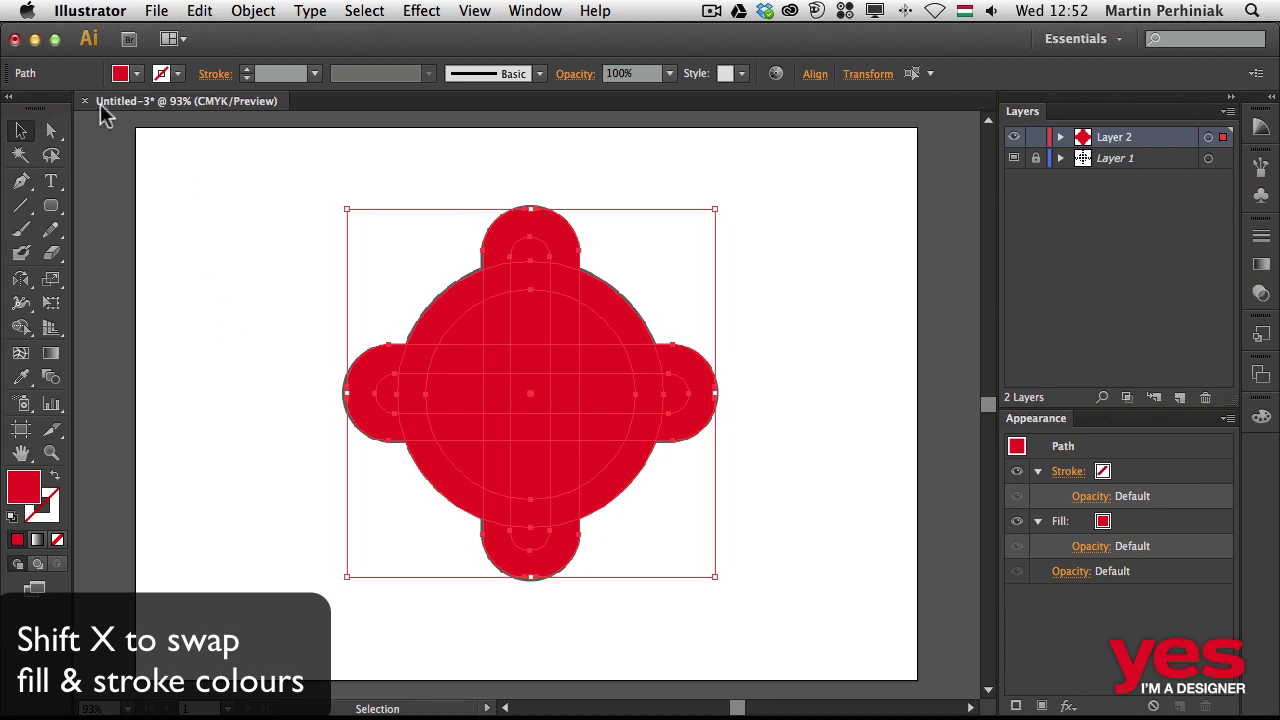
pyautogui.moveTo(162, 72)
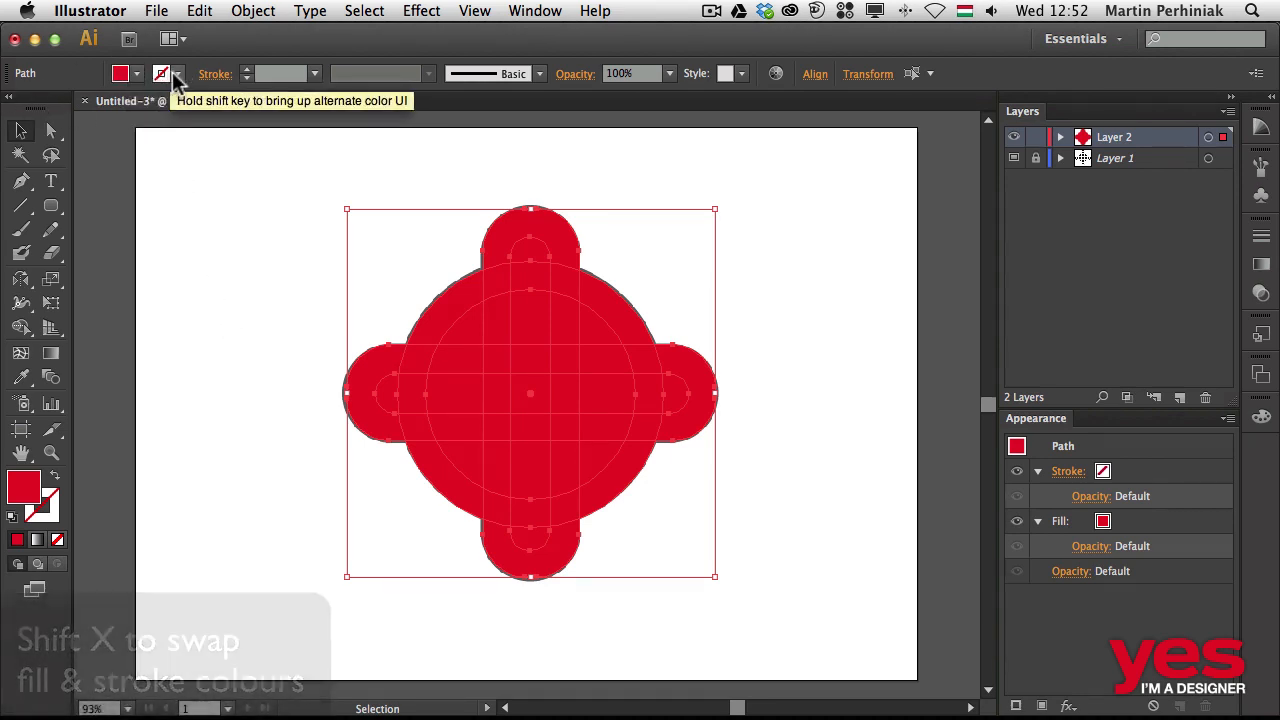
pyautogui.moveTo(204, 150)
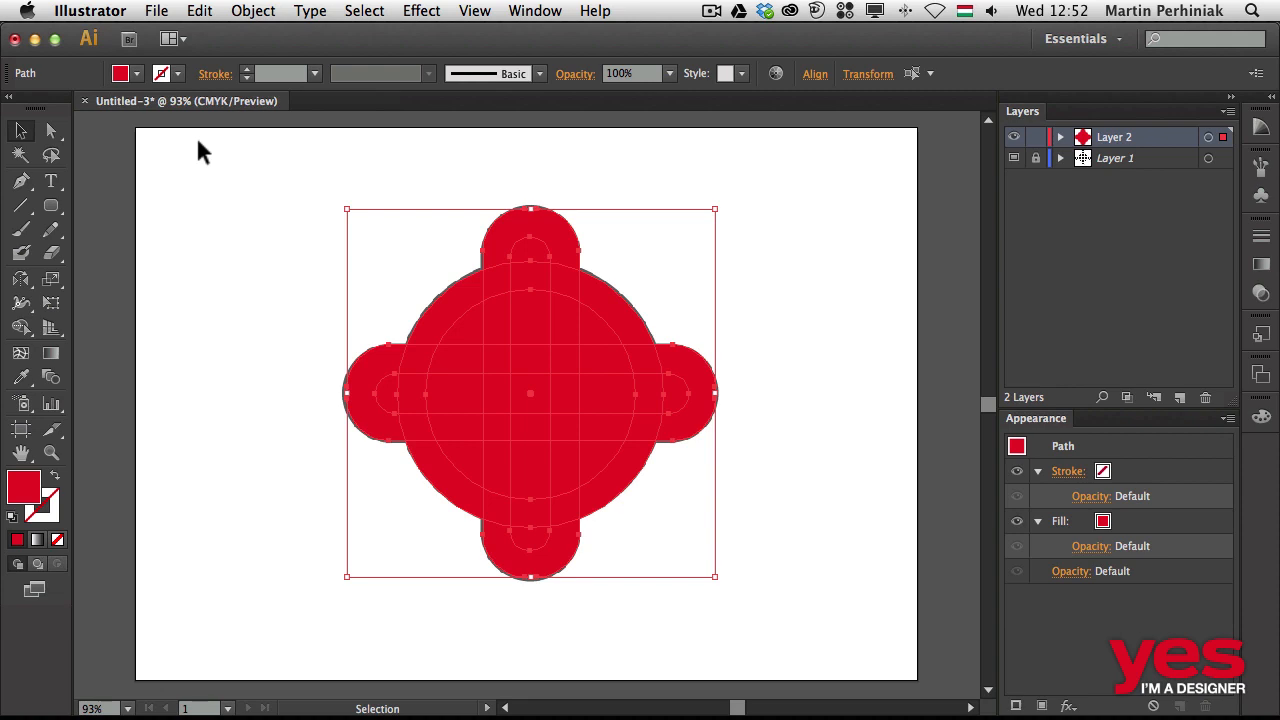
pyautogui.moveTo(790, 250)
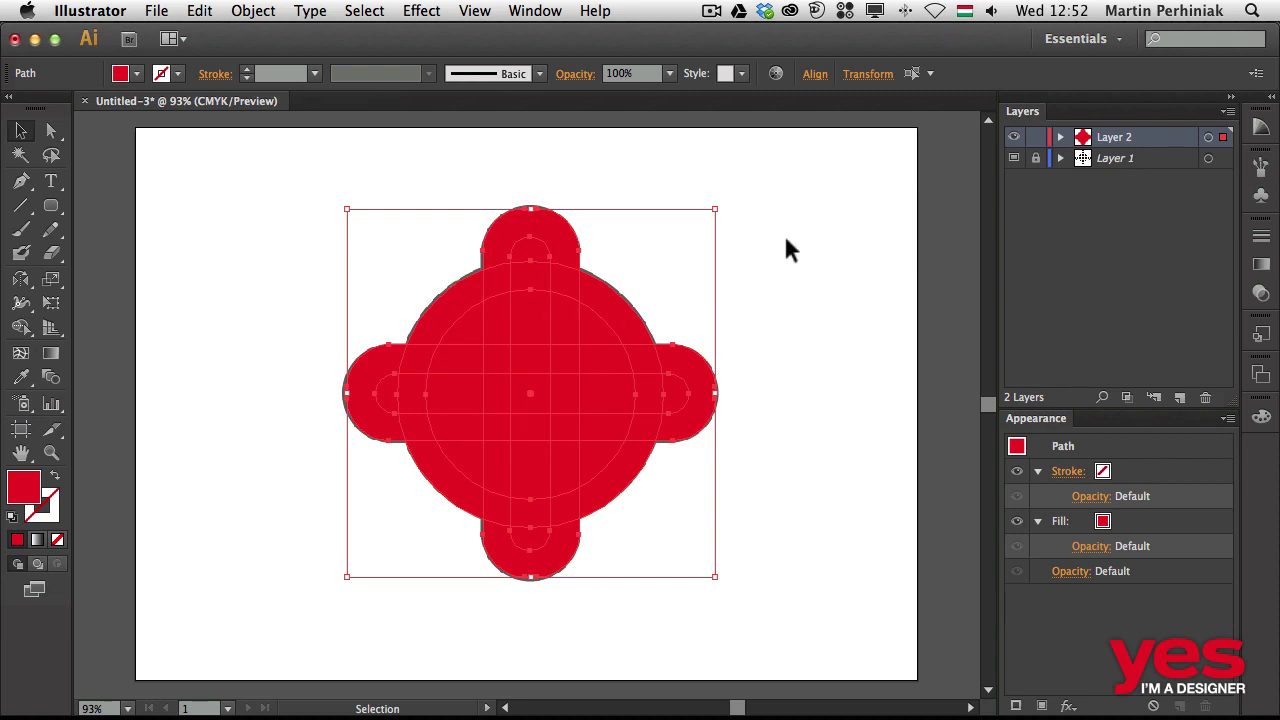
pyautogui.moveTo(636, 270)
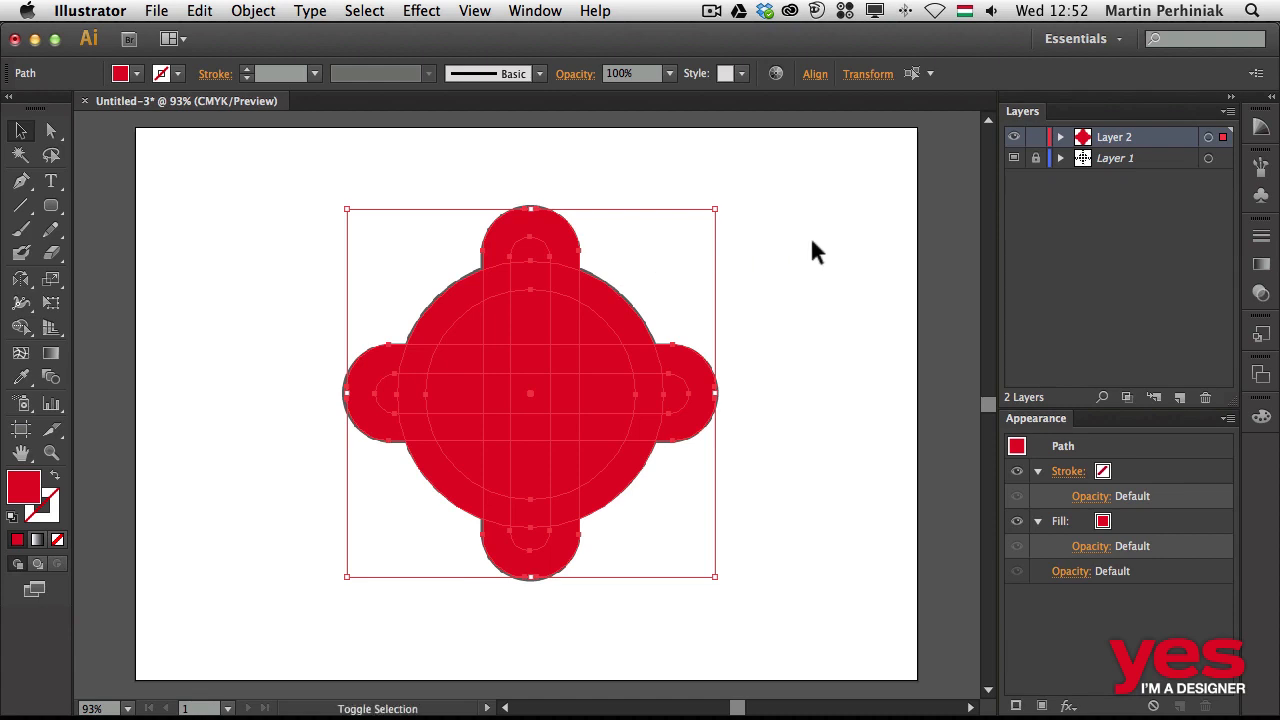
pyautogui.moveTo(772, 256)
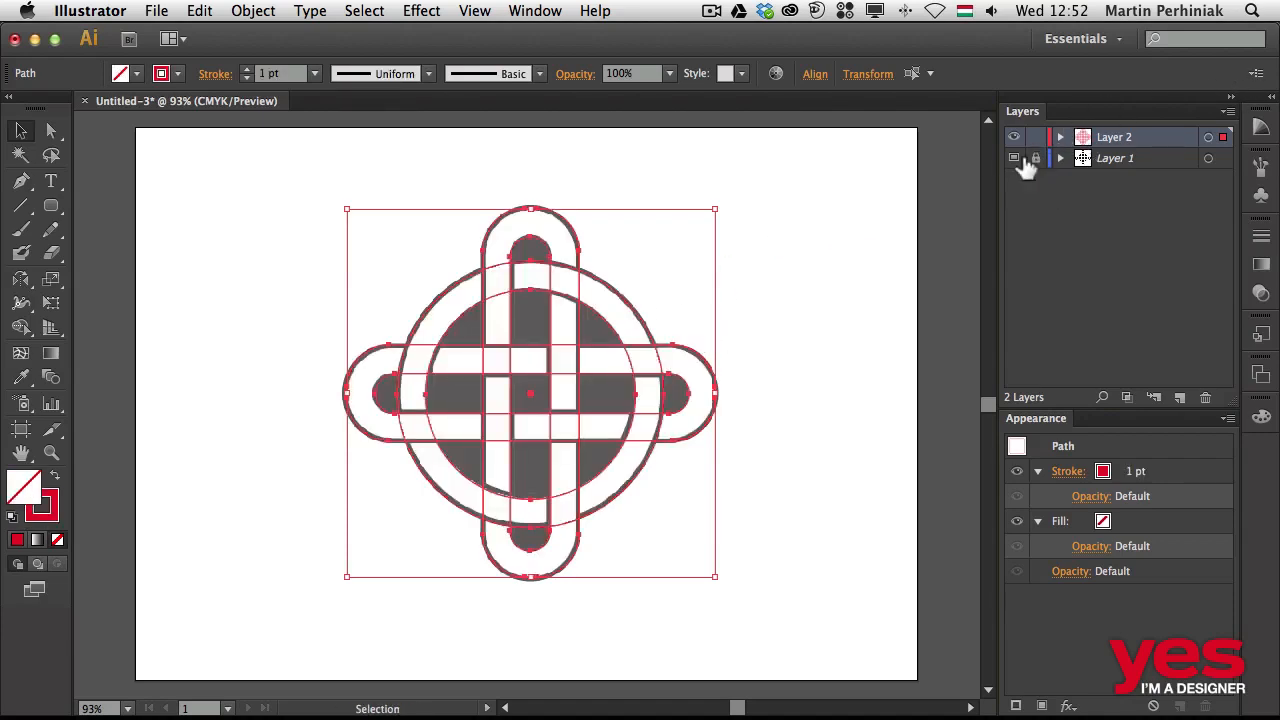
# Hide the template image and give the shapes white fills with 8 pt black outlines.
pyautogui.click(1016, 158)
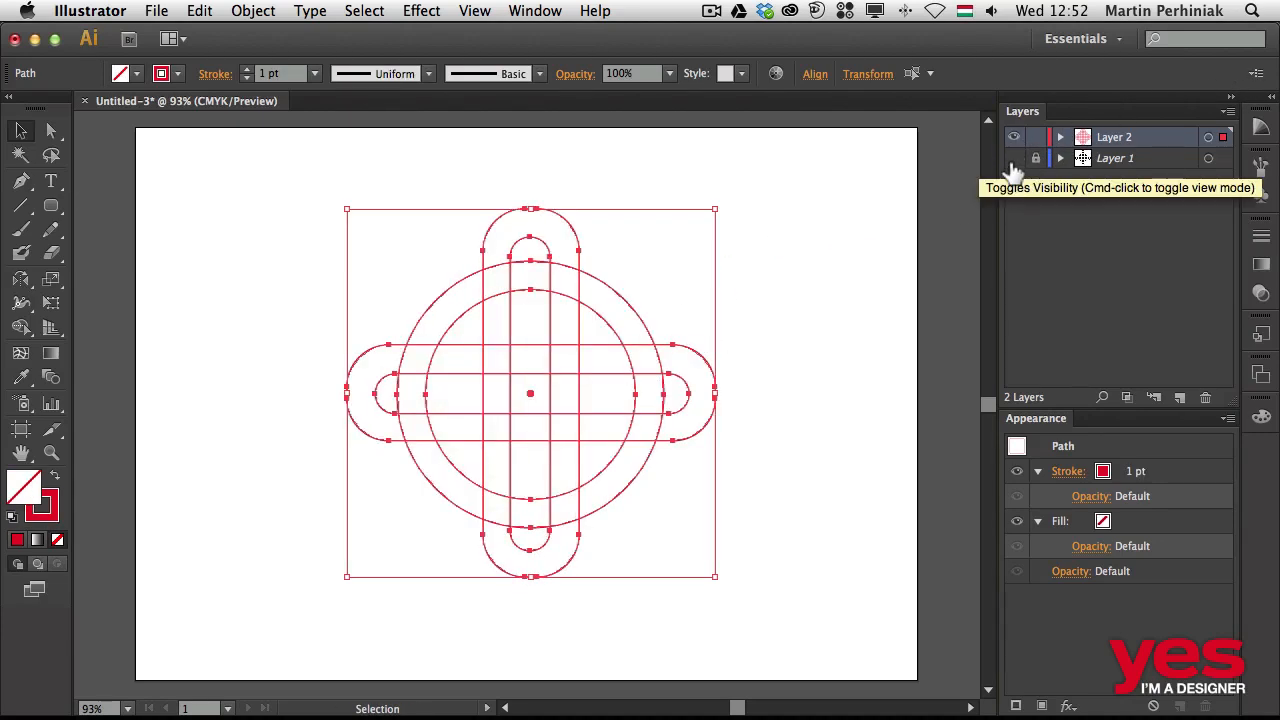
pyautogui.moveTo(144, 80)
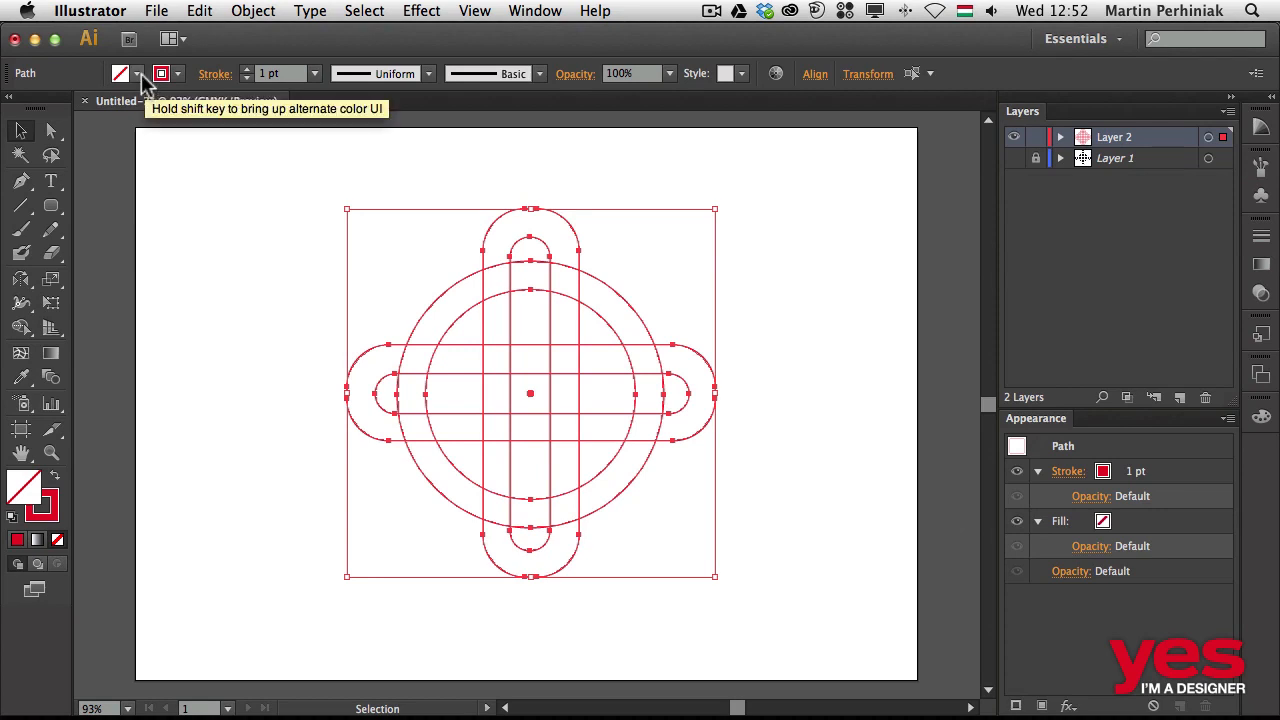
pyautogui.click(120, 72)
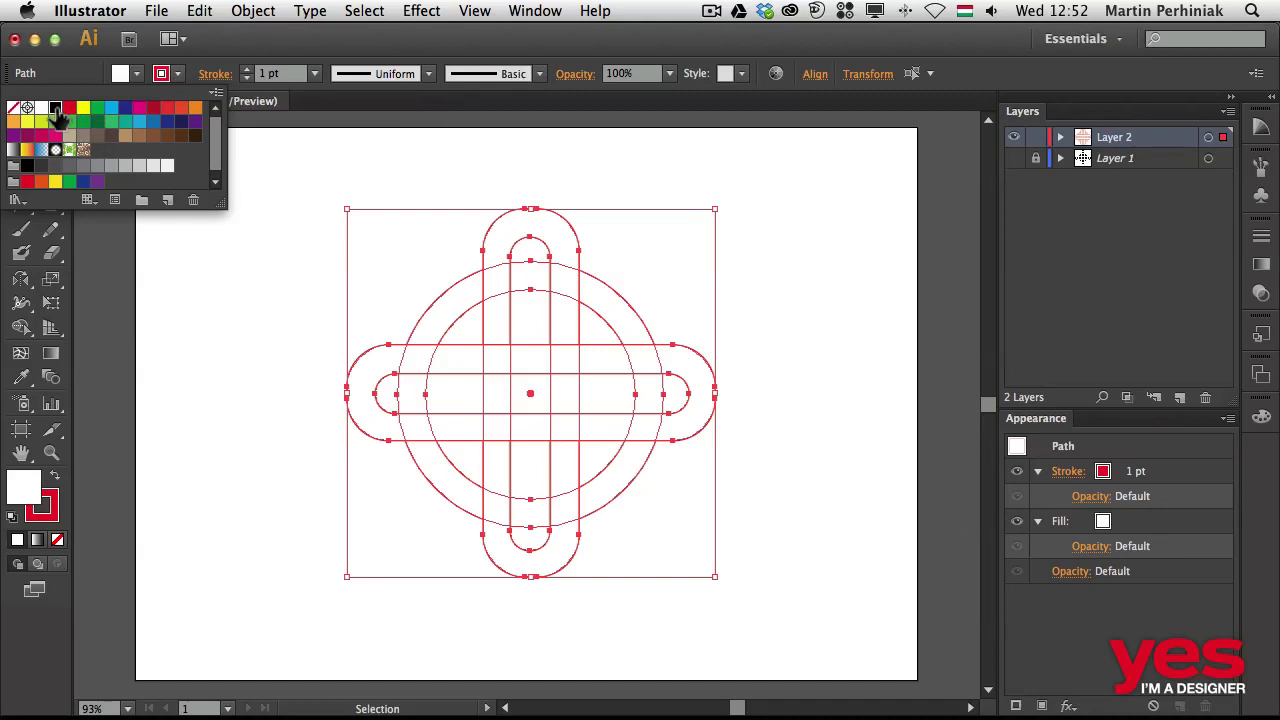
pyautogui.moveTo(250, 80)
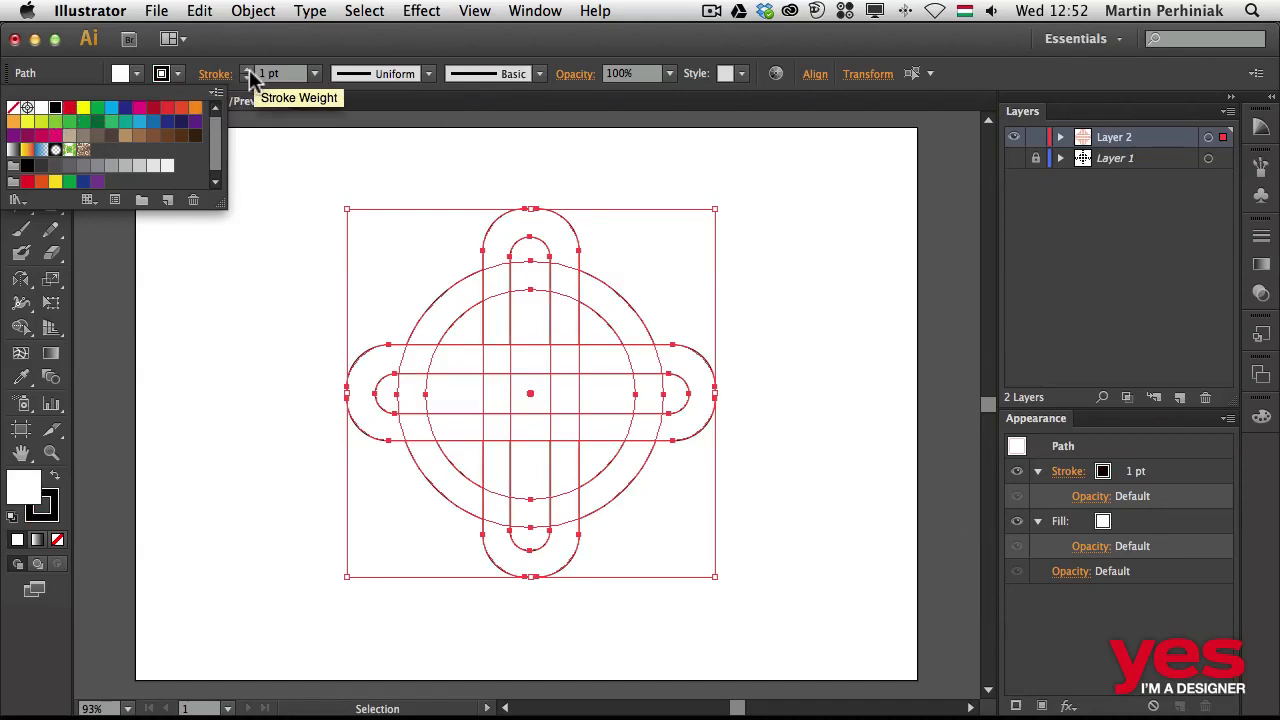
pyautogui.click(272, 72)
pyautogui.write('8')
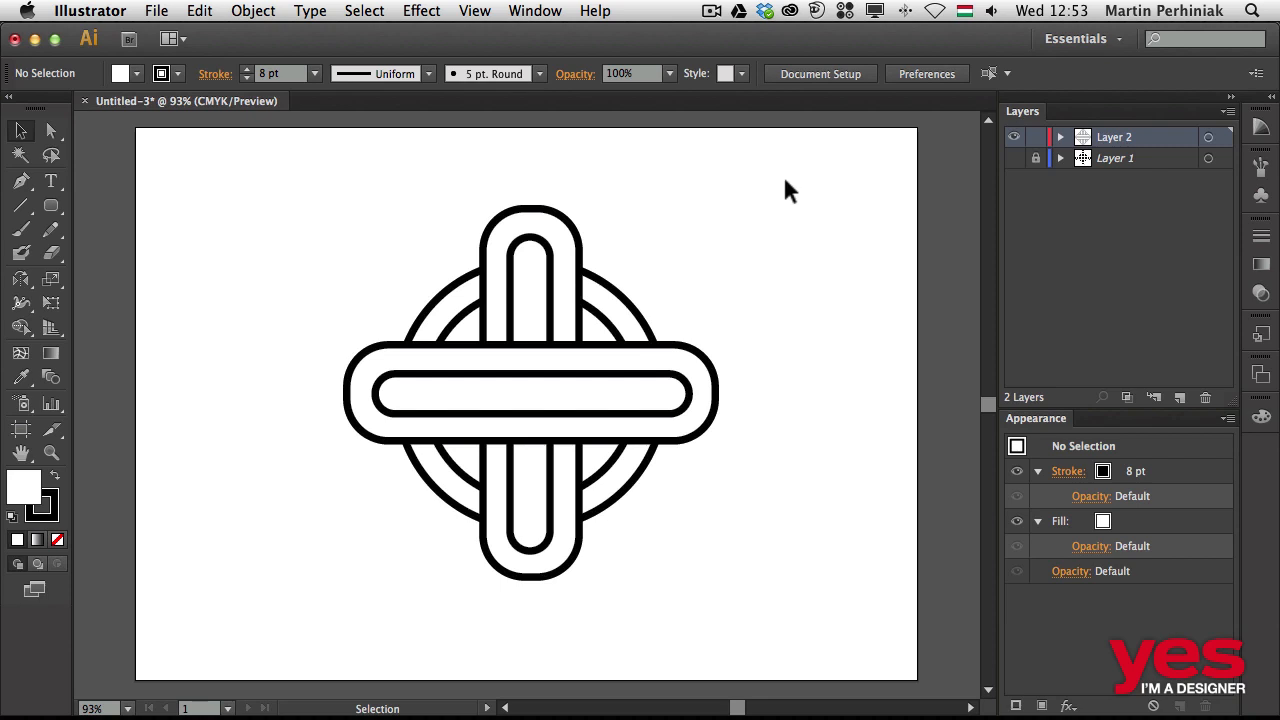
pyautogui.moveTo(1044, 188)
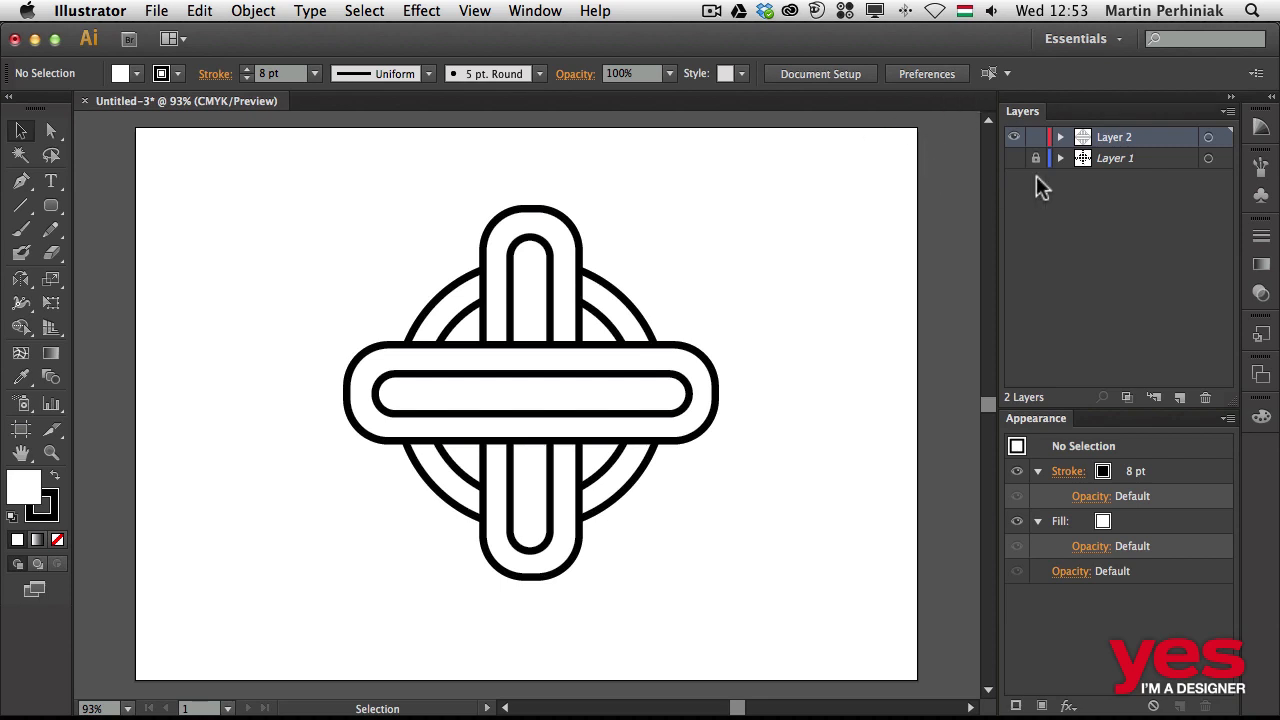
# Turn off the Template option on Layer 1 so the original image shows fully again.
pyautogui.click(1036, 158)
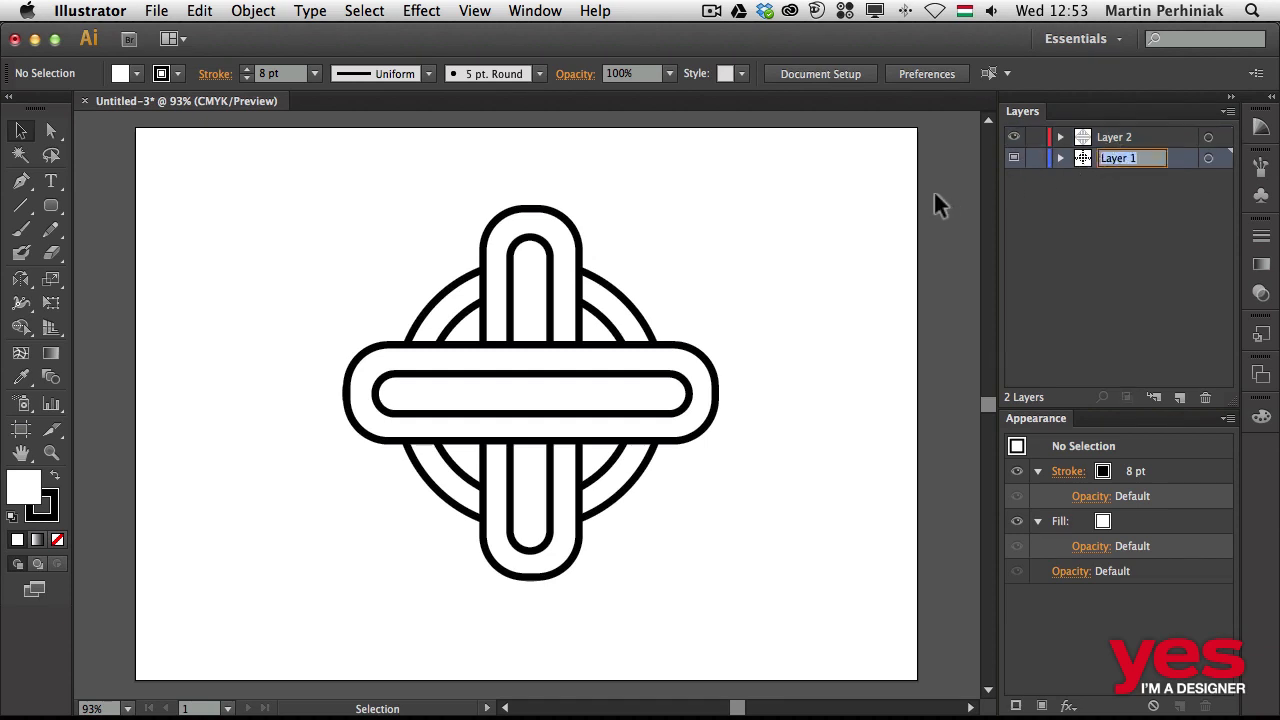
pyautogui.doubleClick(1118, 158)
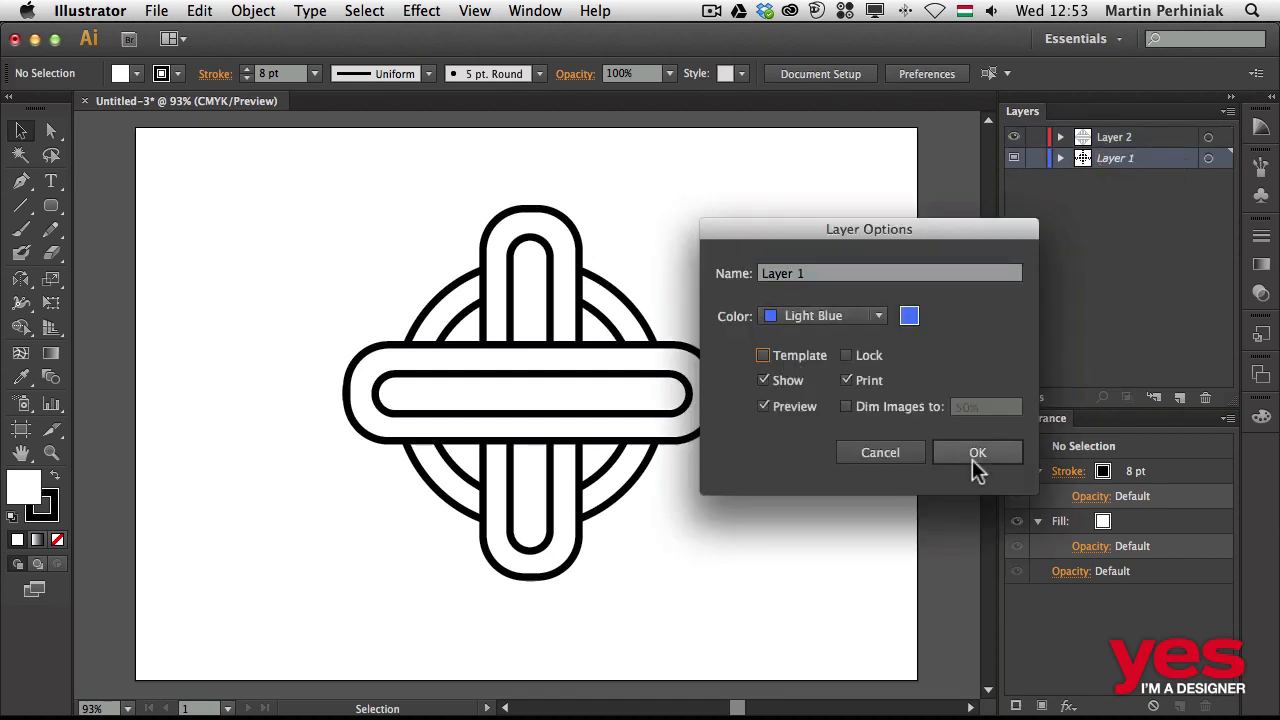
pyautogui.click(976, 452)
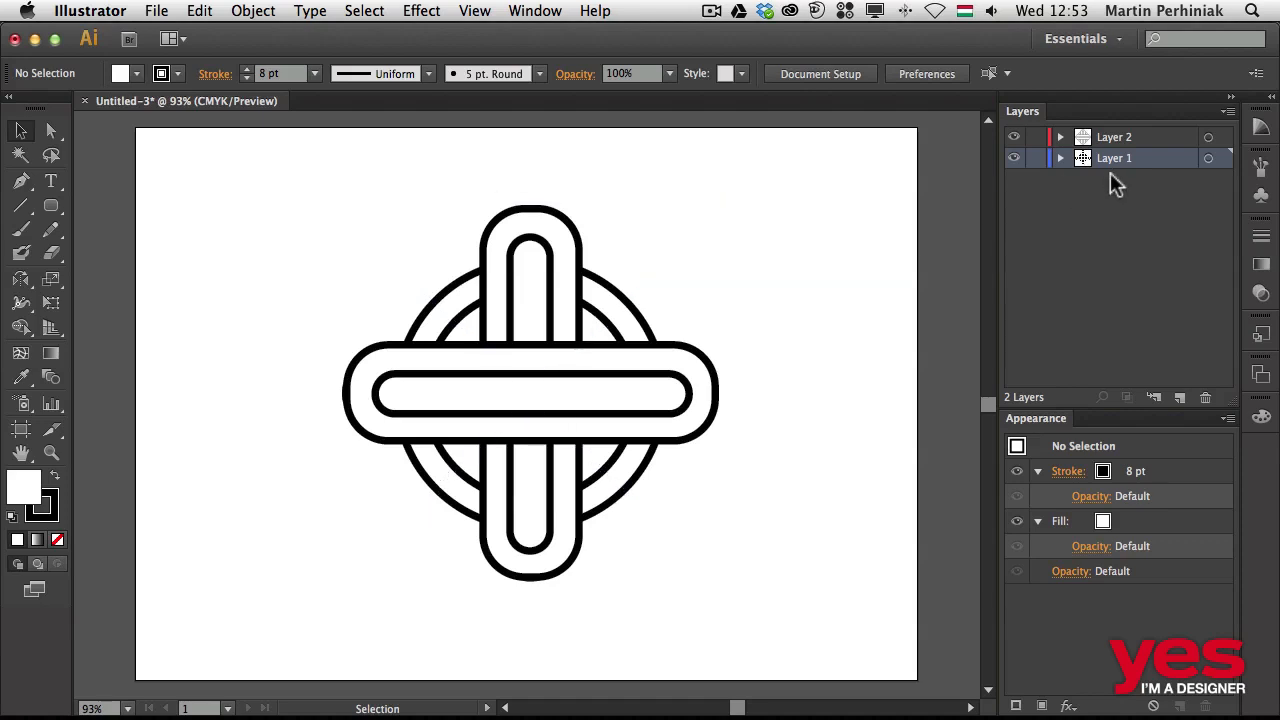
# Move the construction to the right of the original image and reselect it.
pyautogui.moveTo(530, 400); pyautogui.dragTo(520, 256)
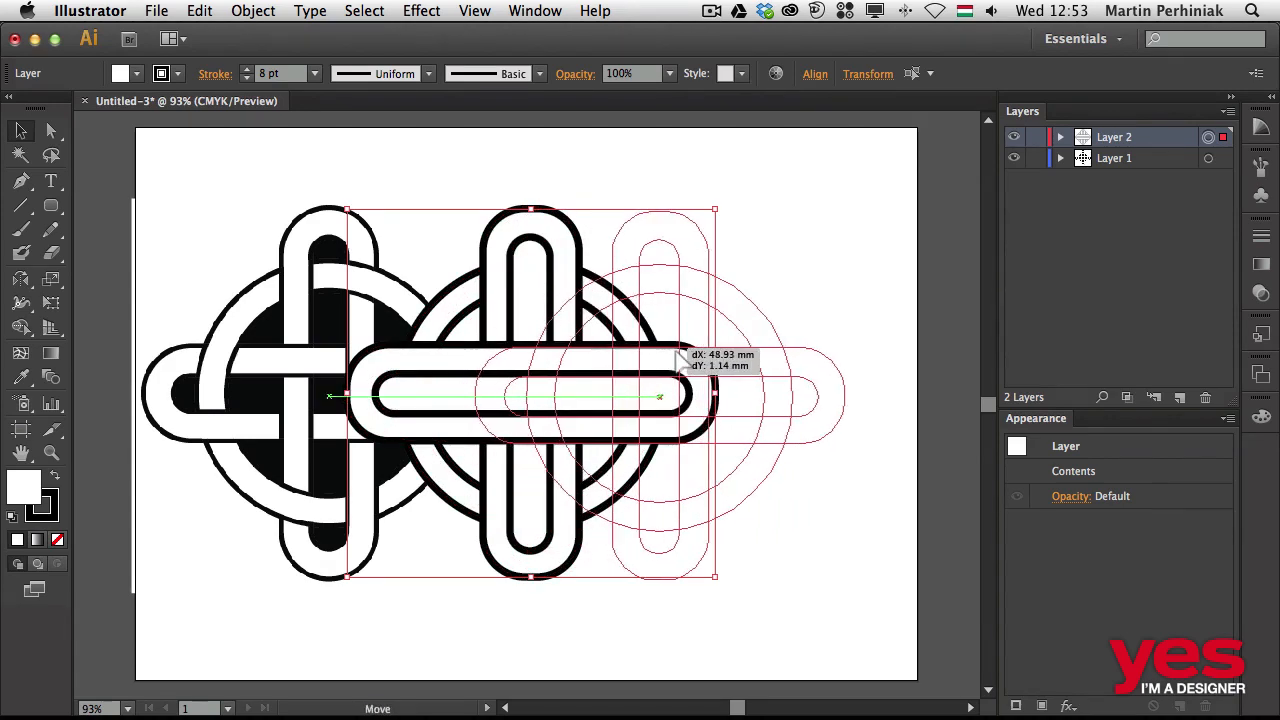
pyautogui.moveTo(492, 396); pyautogui.dragTo(700, 396)
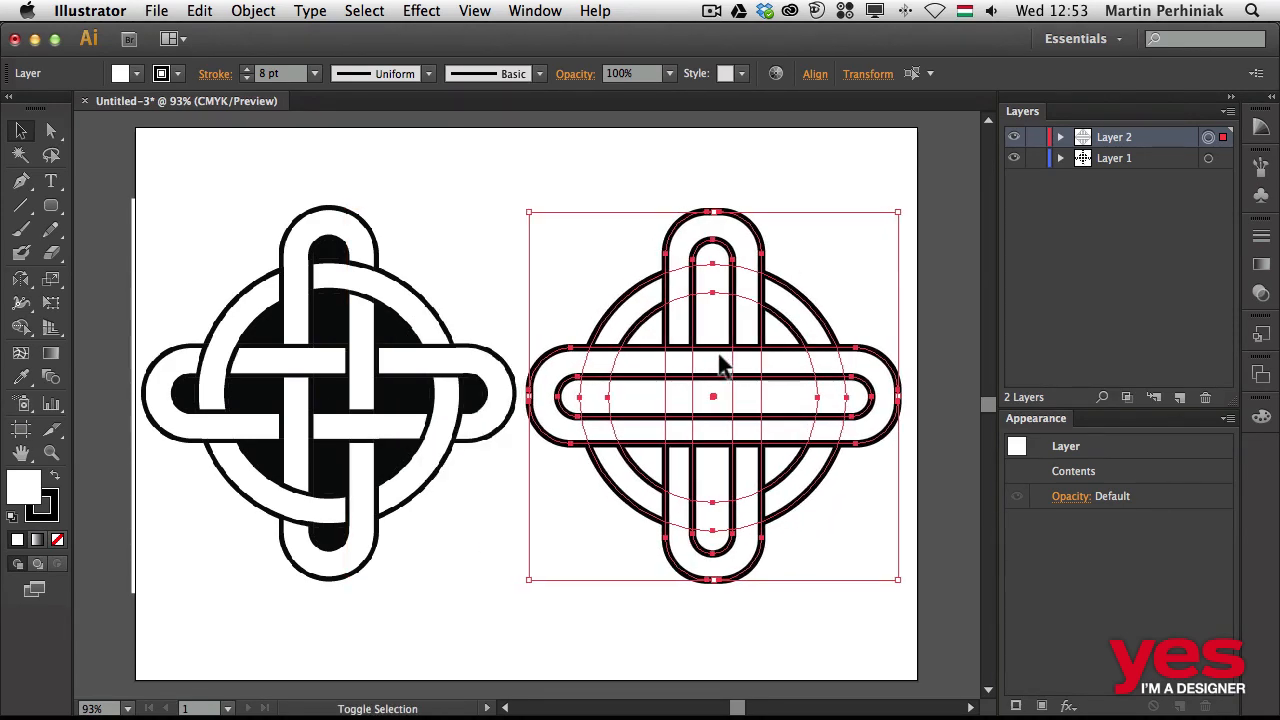
pyautogui.click(570, 184)
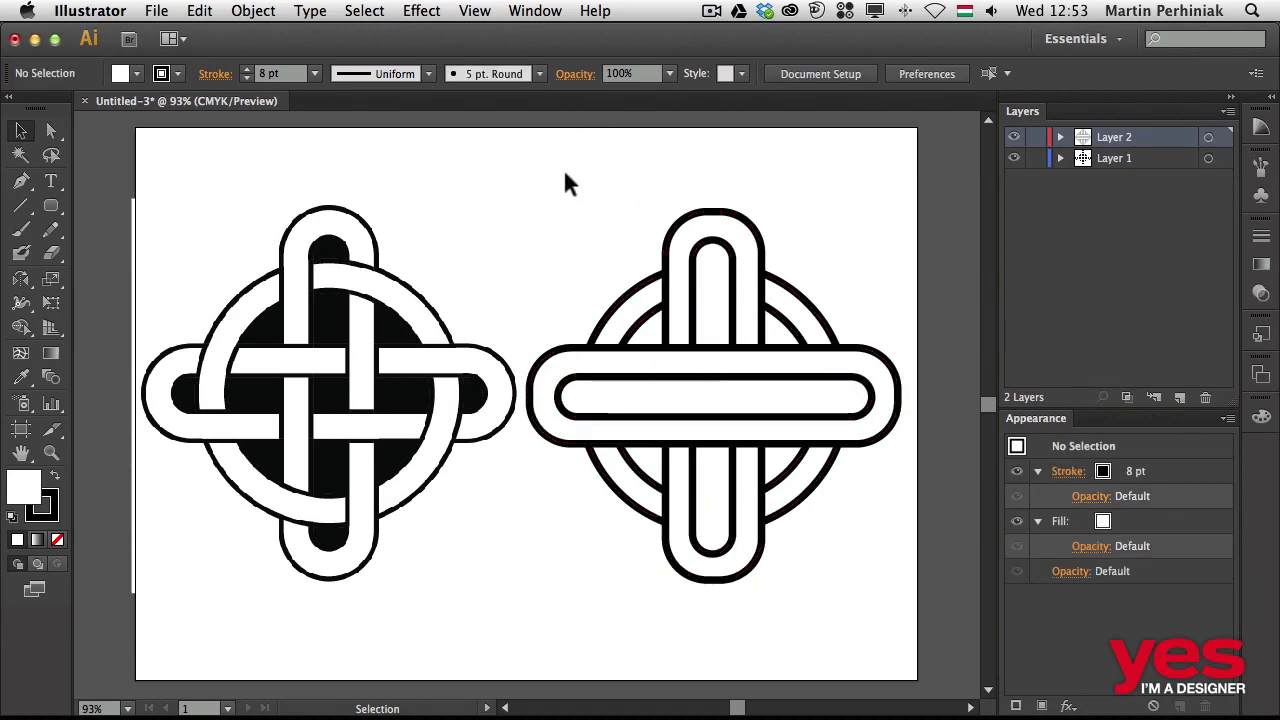
pyautogui.click(712, 396)
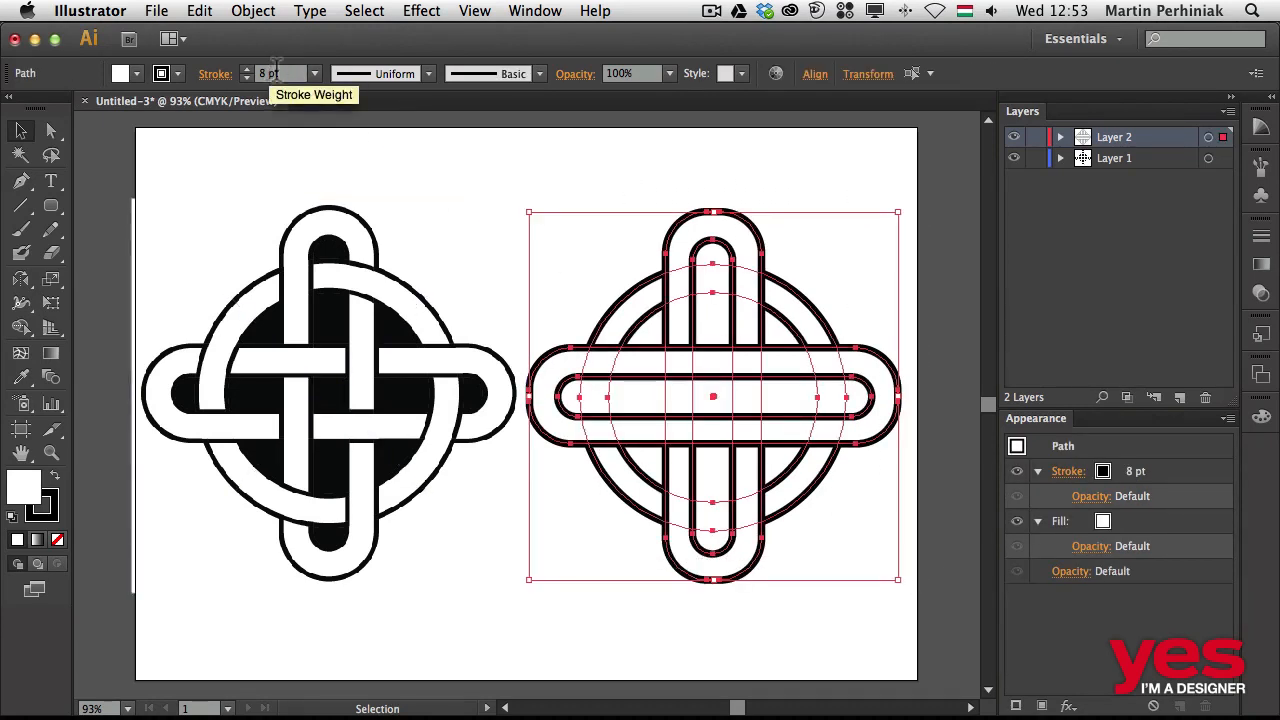
pyautogui.click(248, 78)
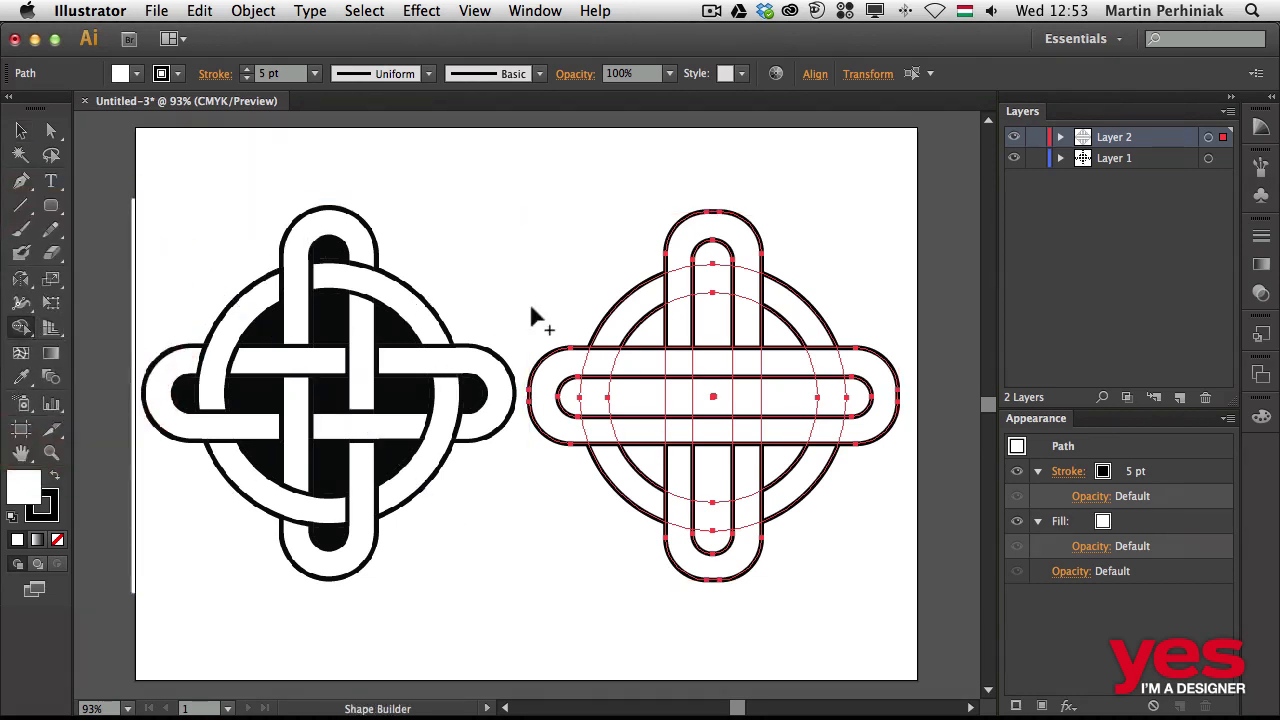
pyautogui.moveTo(524, 350)
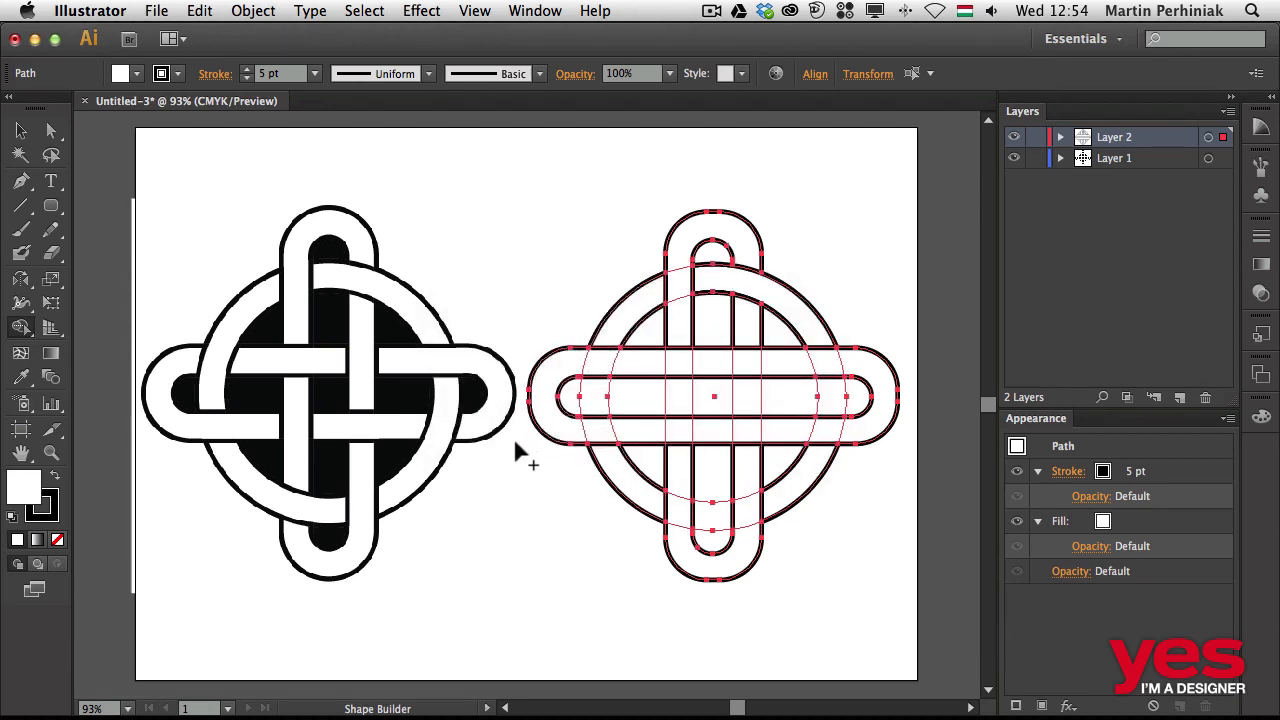
pyautogui.moveTo(644, 320)
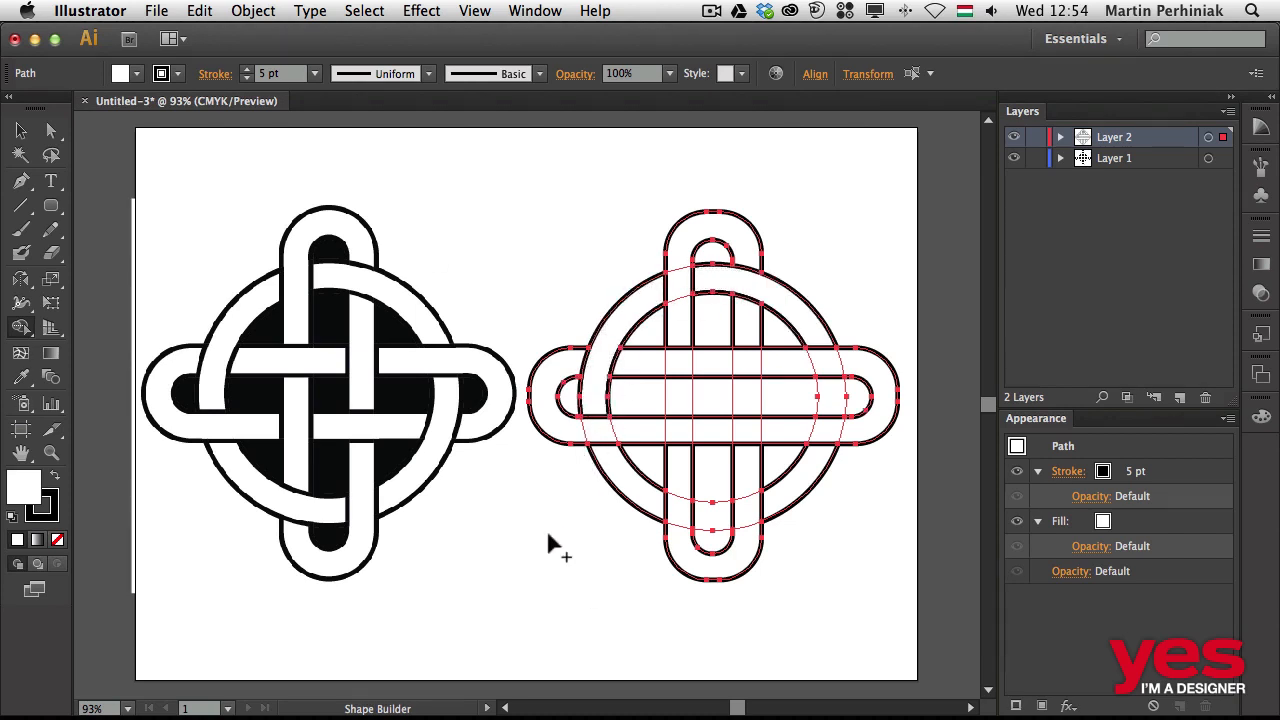
pyautogui.moveTo(716, 524)
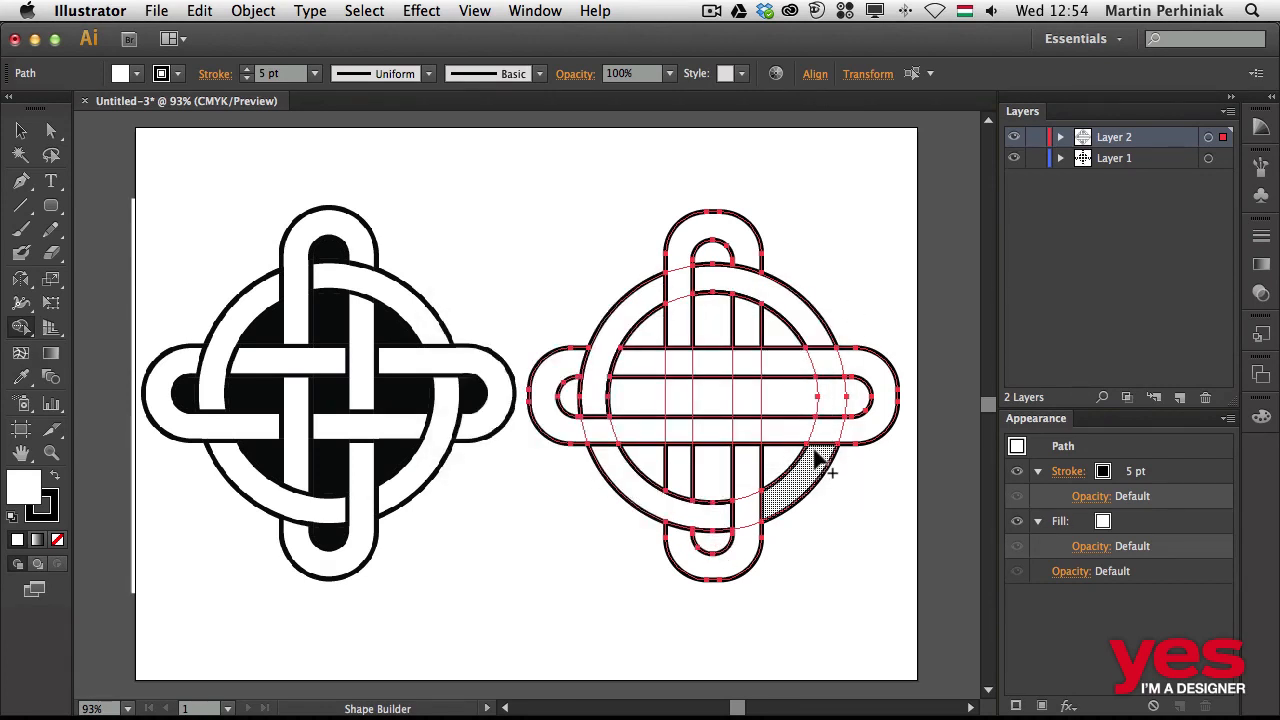
pyautogui.moveTo(670, 584)
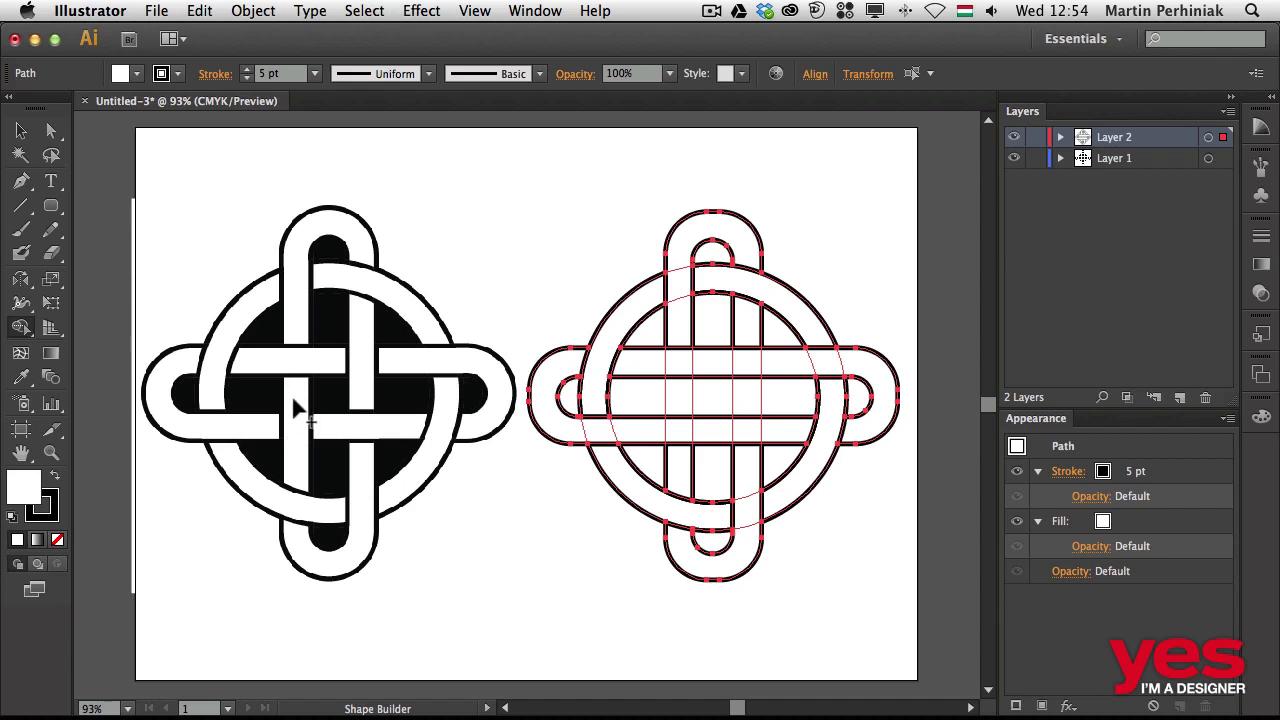
pyautogui.moveTo(684, 470)
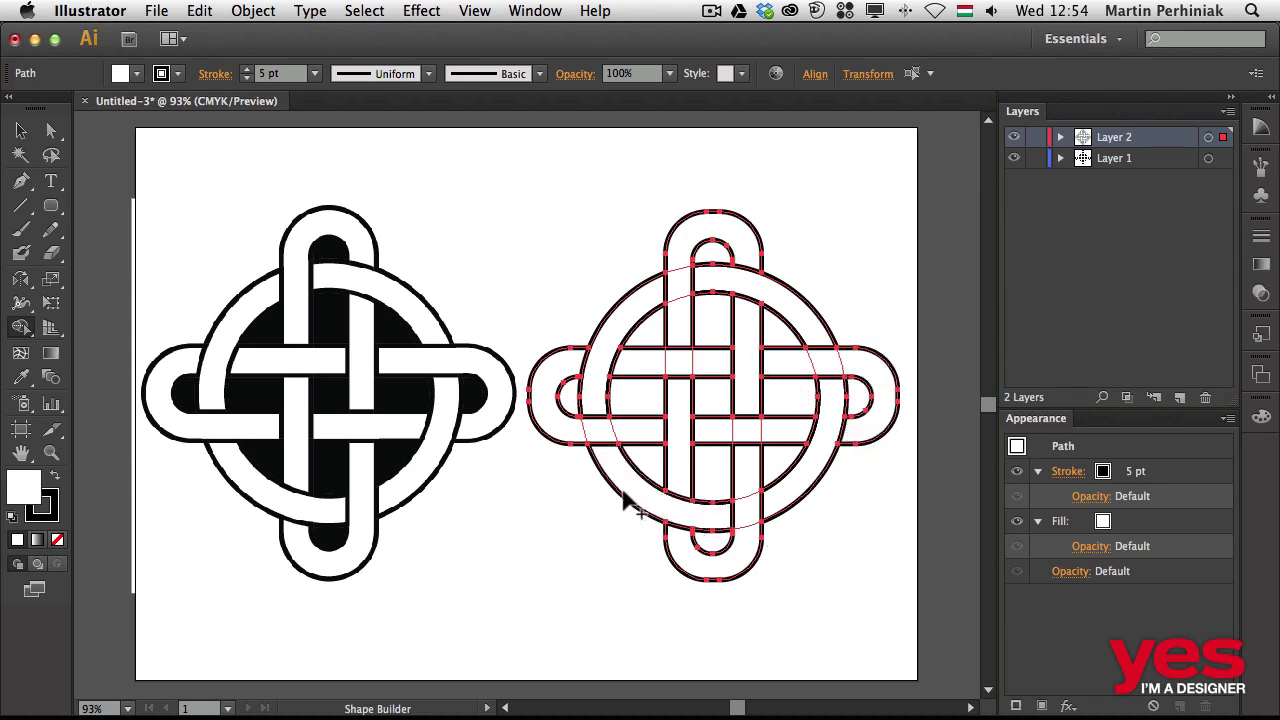
# Deselect the interlaced construction after weaving the 5 pt bands over and under.
pyautogui.click(640, 656)
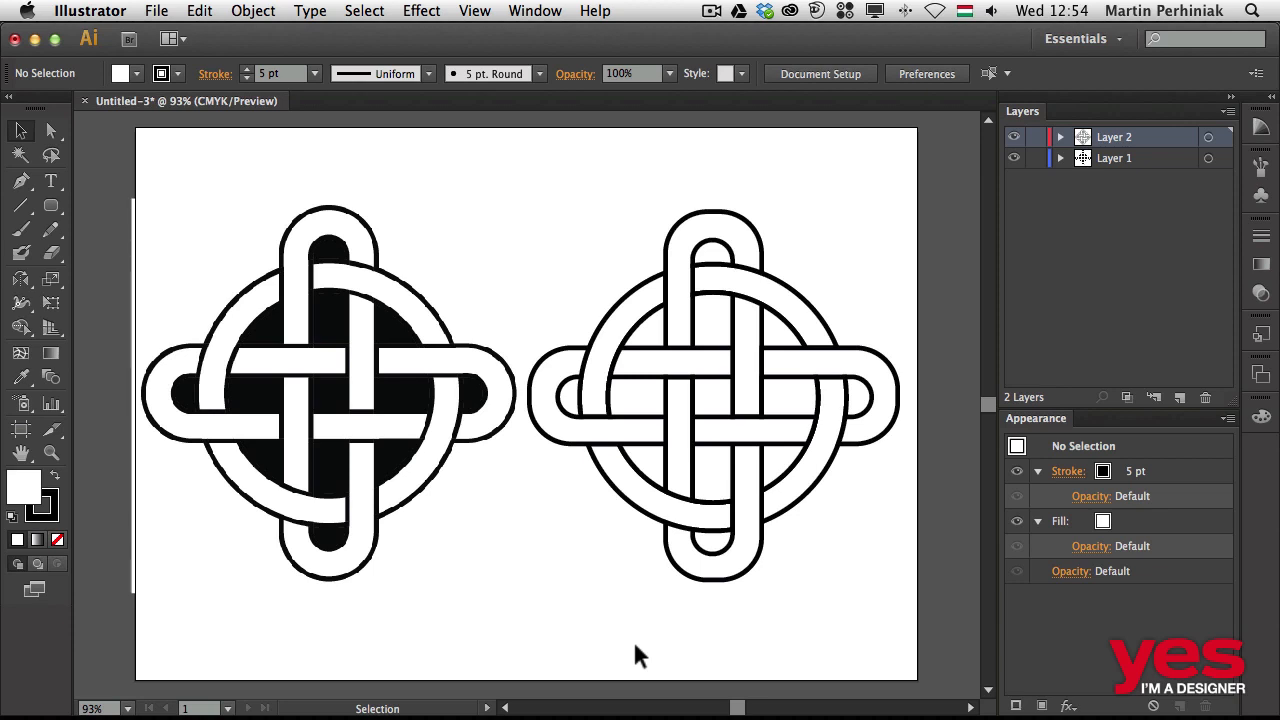
pyautogui.moveTo(756, 132)
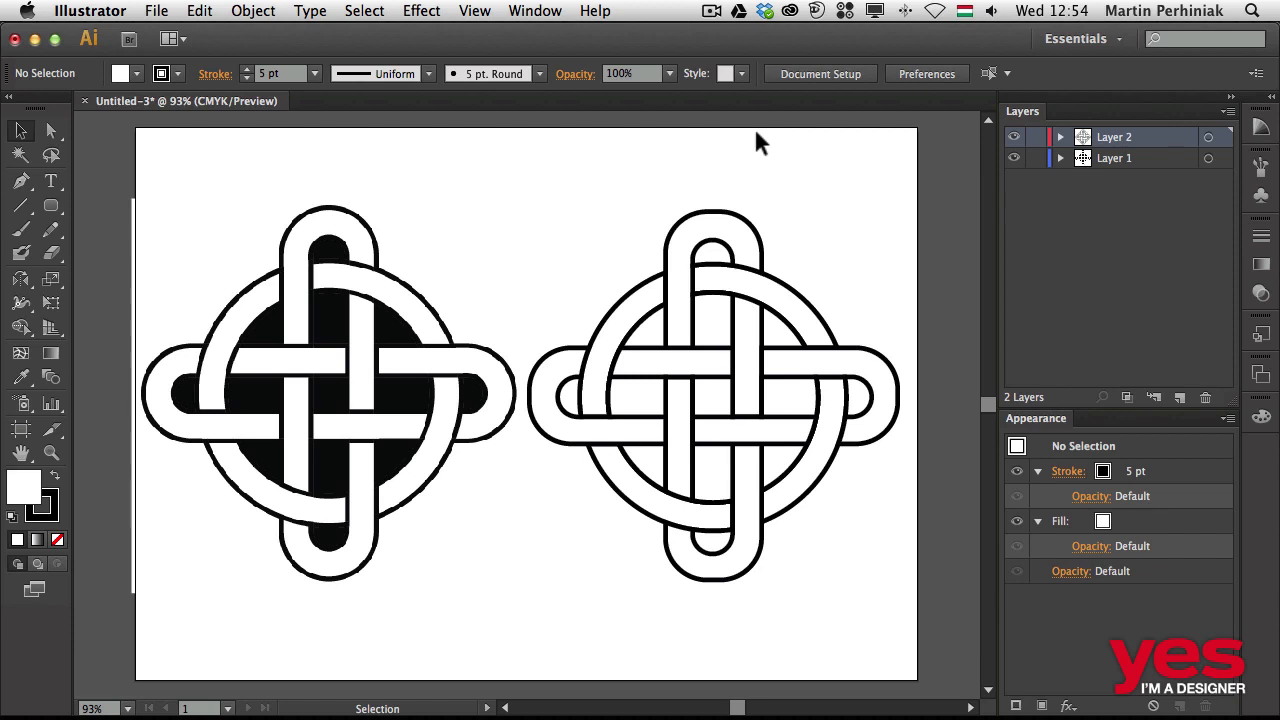
pyautogui.moveTo(688, 242)
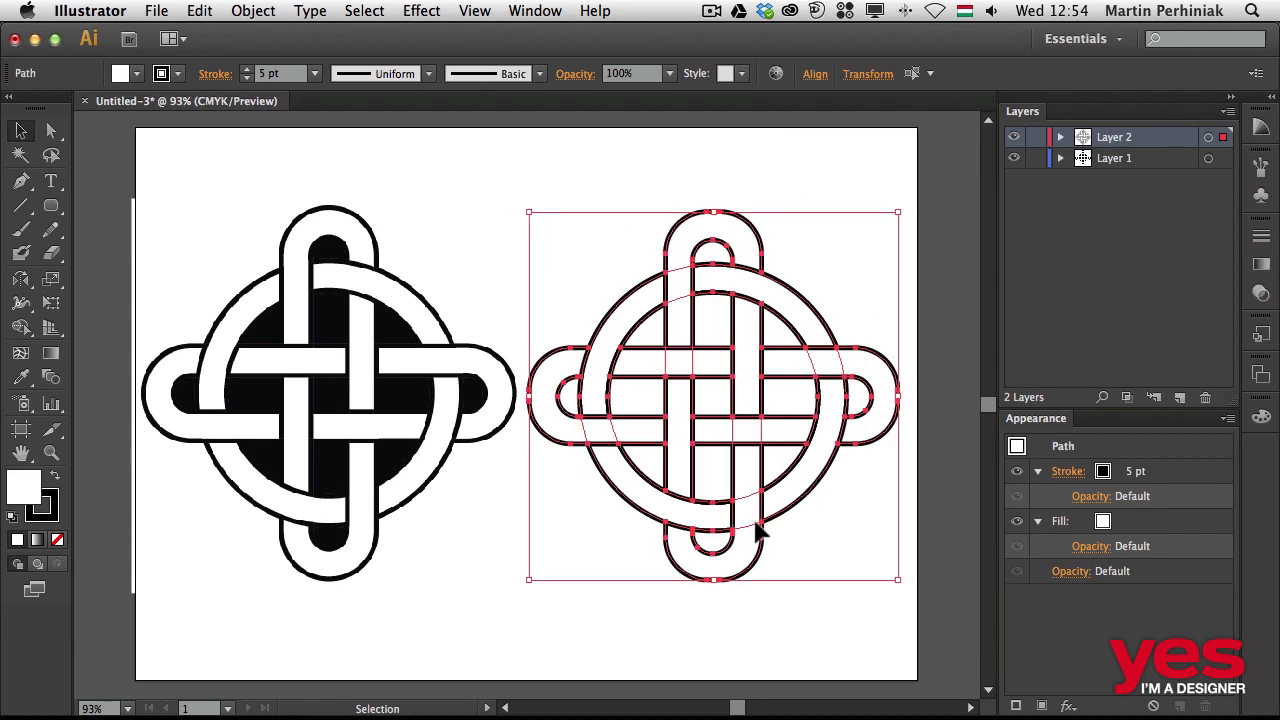
# Select the woven cross and switch to the Live Paint Bucket for filling regions black.
pyautogui.click(20, 352)
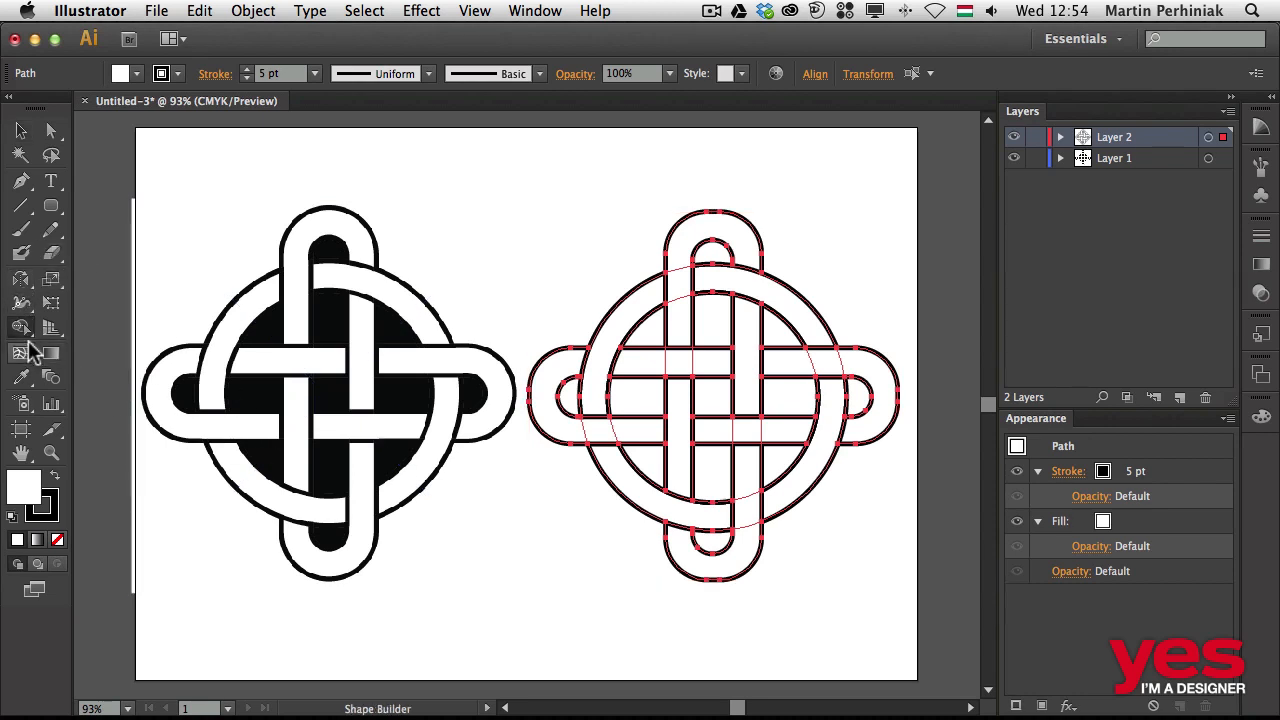
pyautogui.click(20, 328)
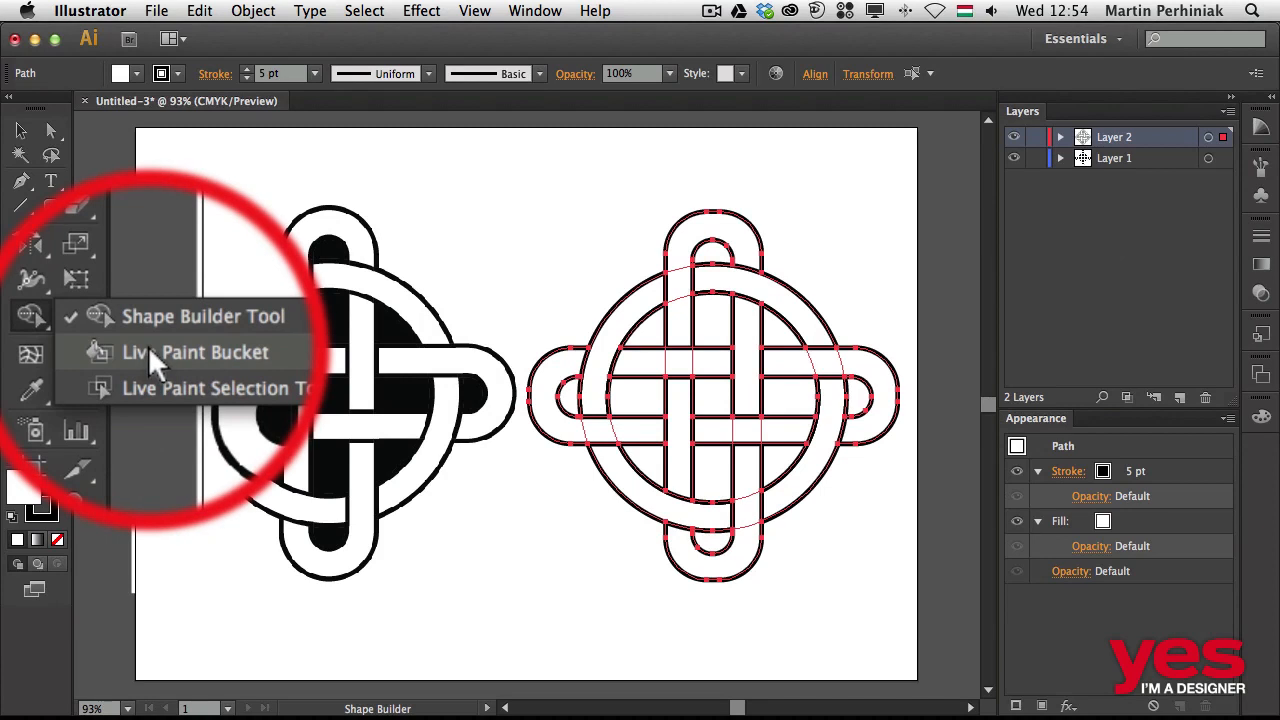
pyautogui.moveTo(176, 360)
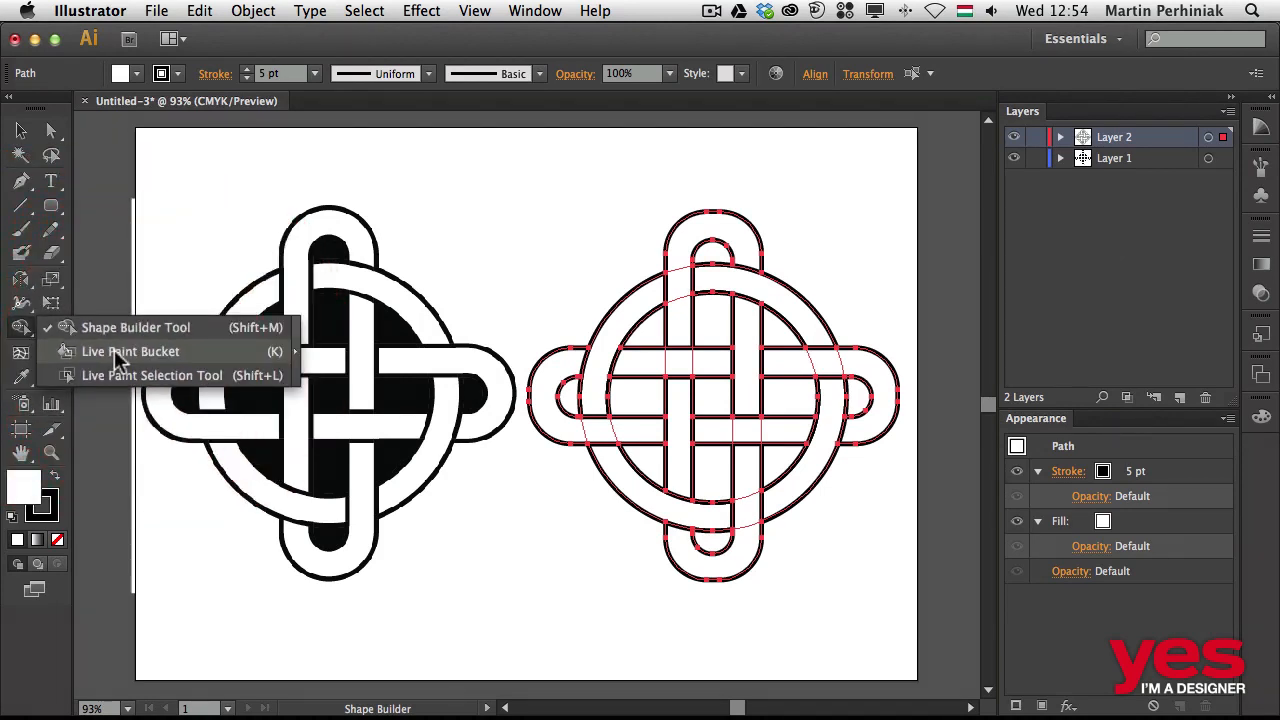
pyautogui.click(130, 352)
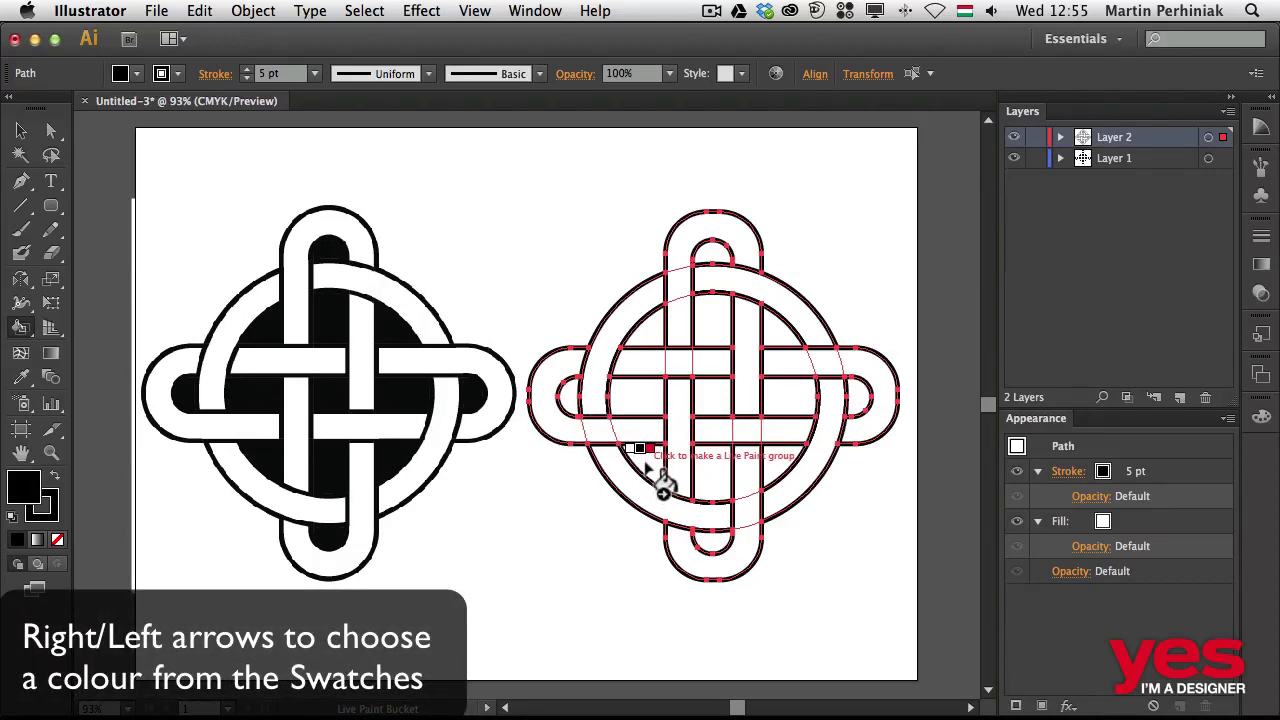
pyautogui.moveTo(656, 444)
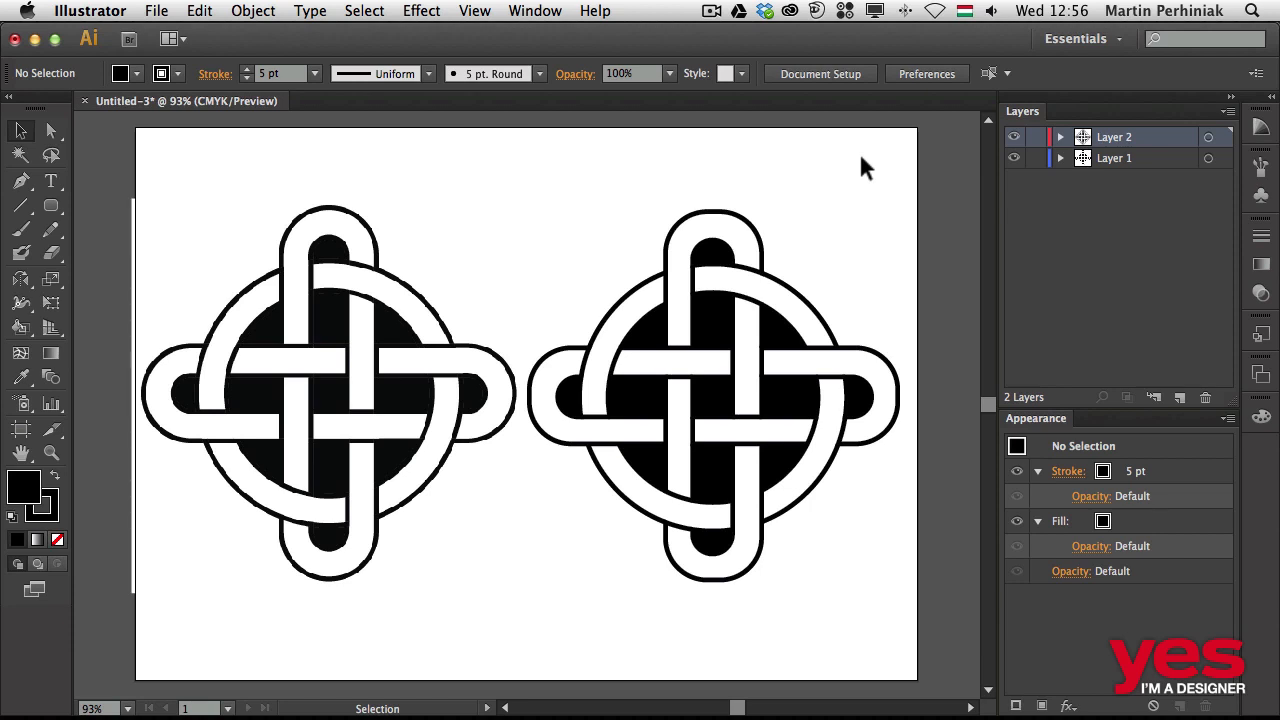
pyautogui.moveTo(556, 184)
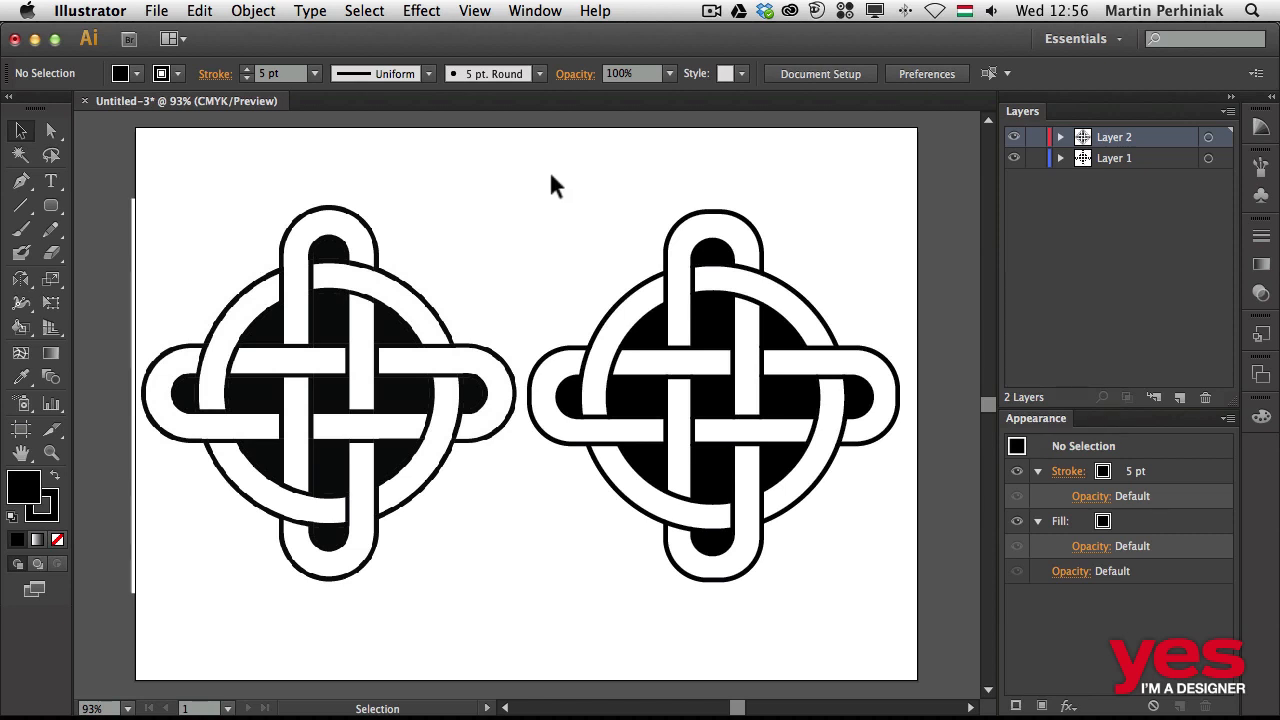
# Save the finished cross as a new symbol named 'celtic cross' and deselect it.
pyautogui.click(712, 400)
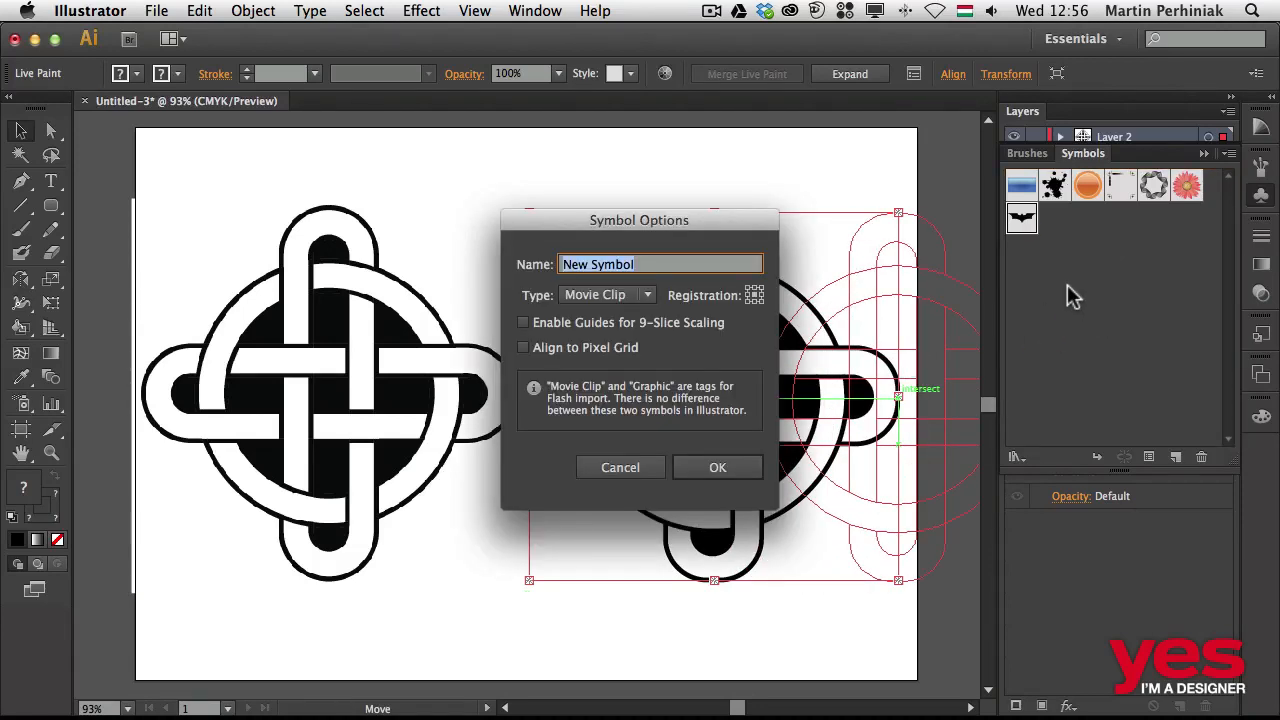
pyautogui.write('celt')
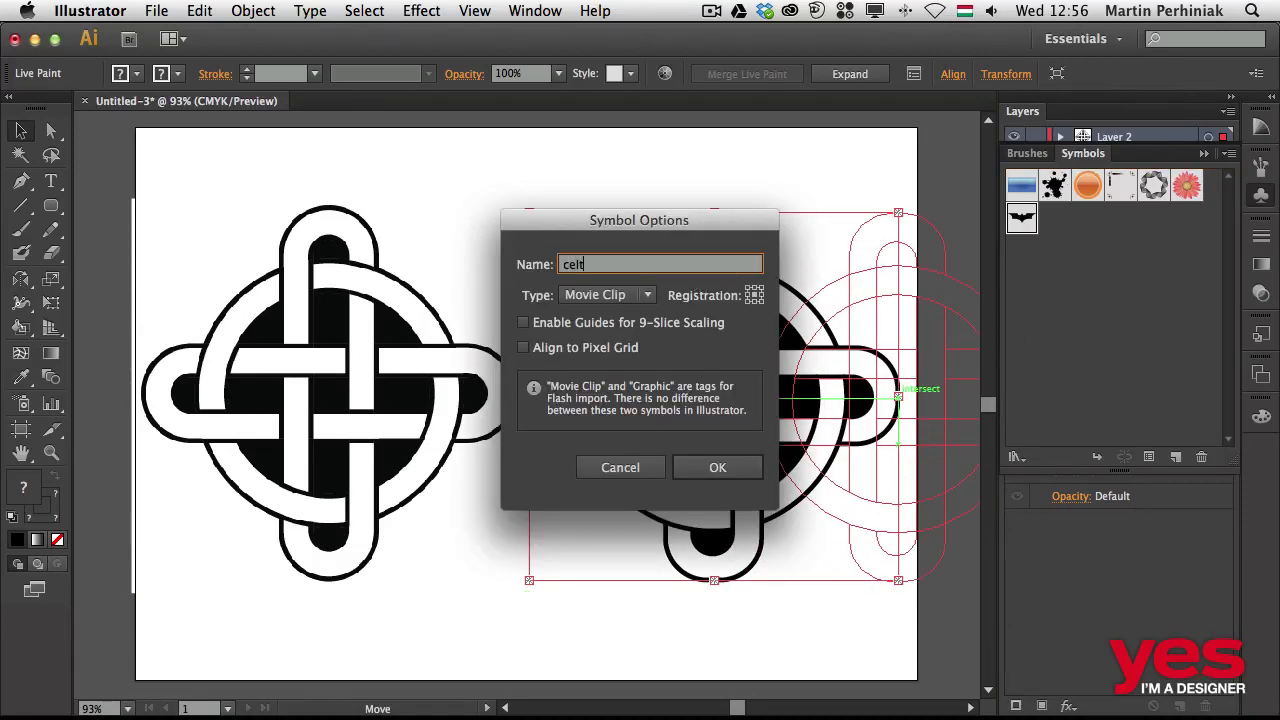
pyautogui.click(716, 468)
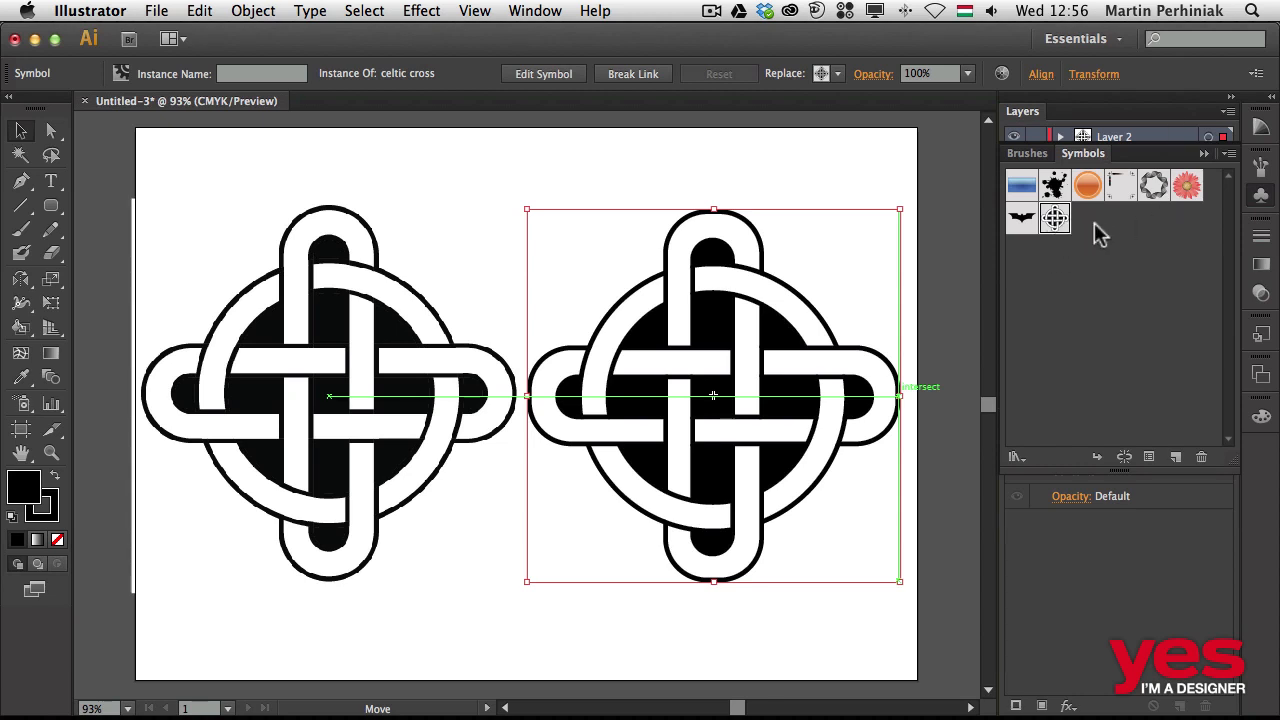
pyautogui.moveTo(1096, 248)
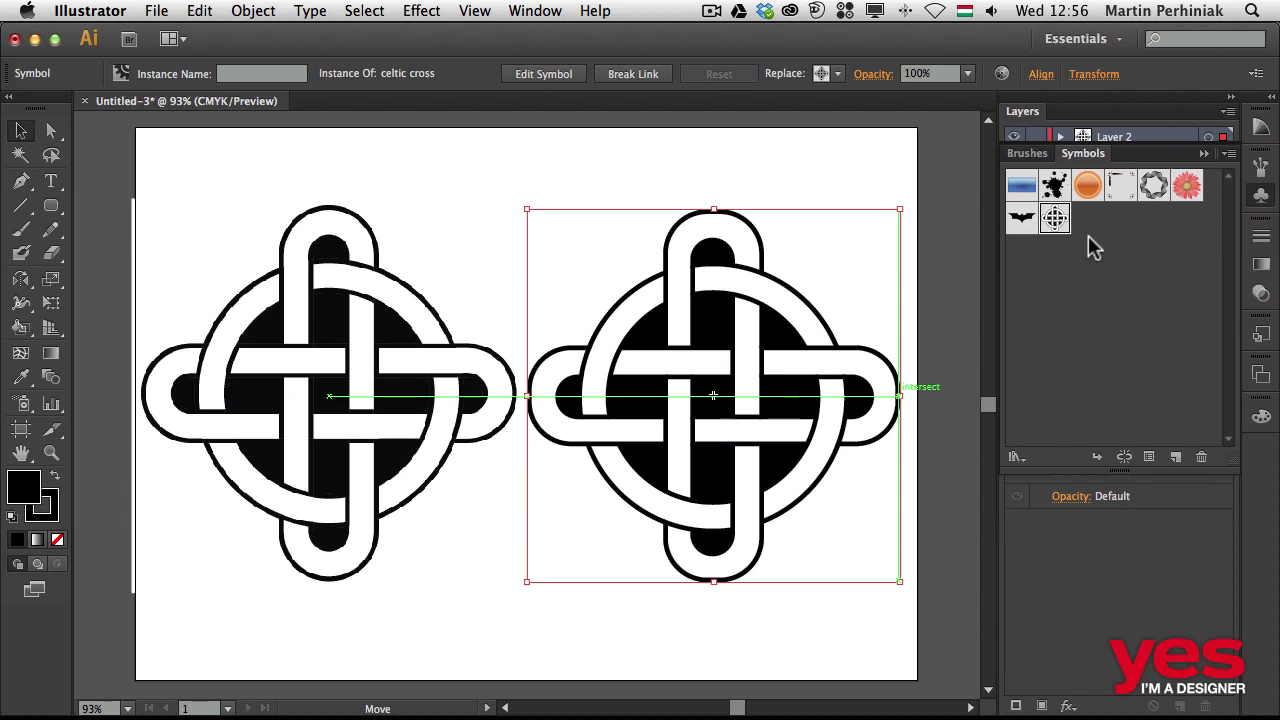
pyautogui.moveTo(1258, 204)
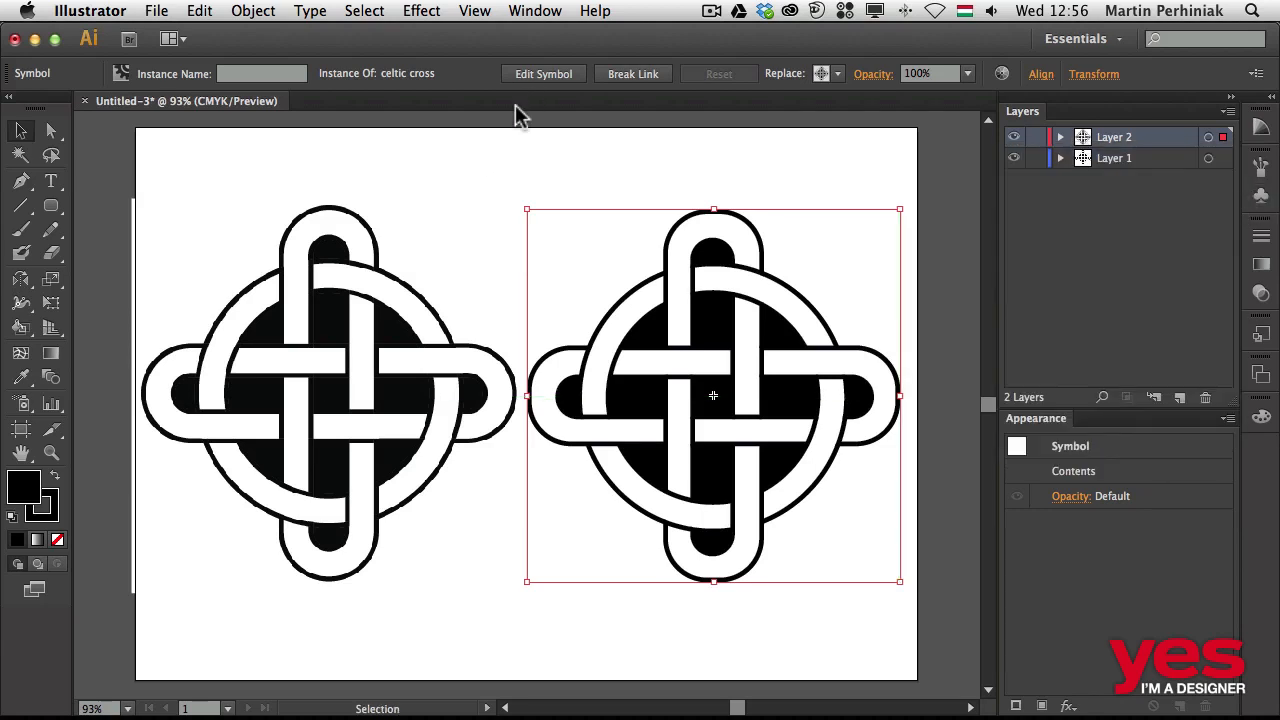
pyautogui.click(588, 156)
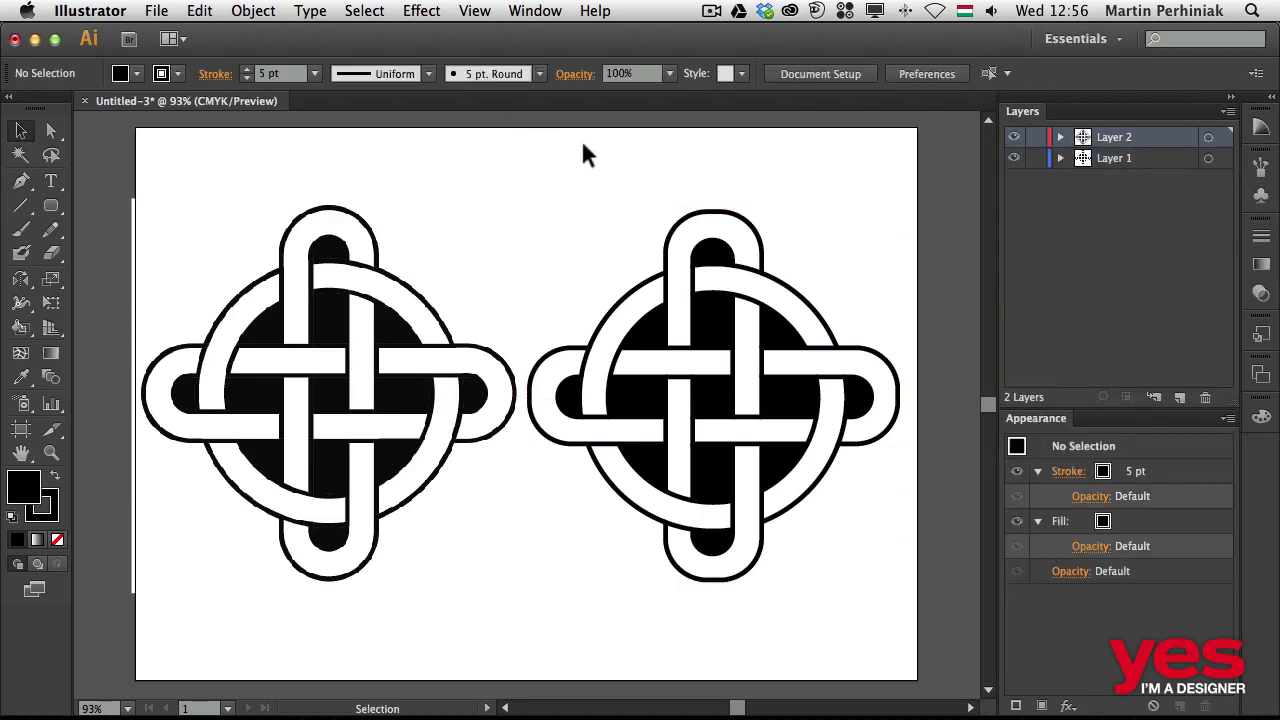